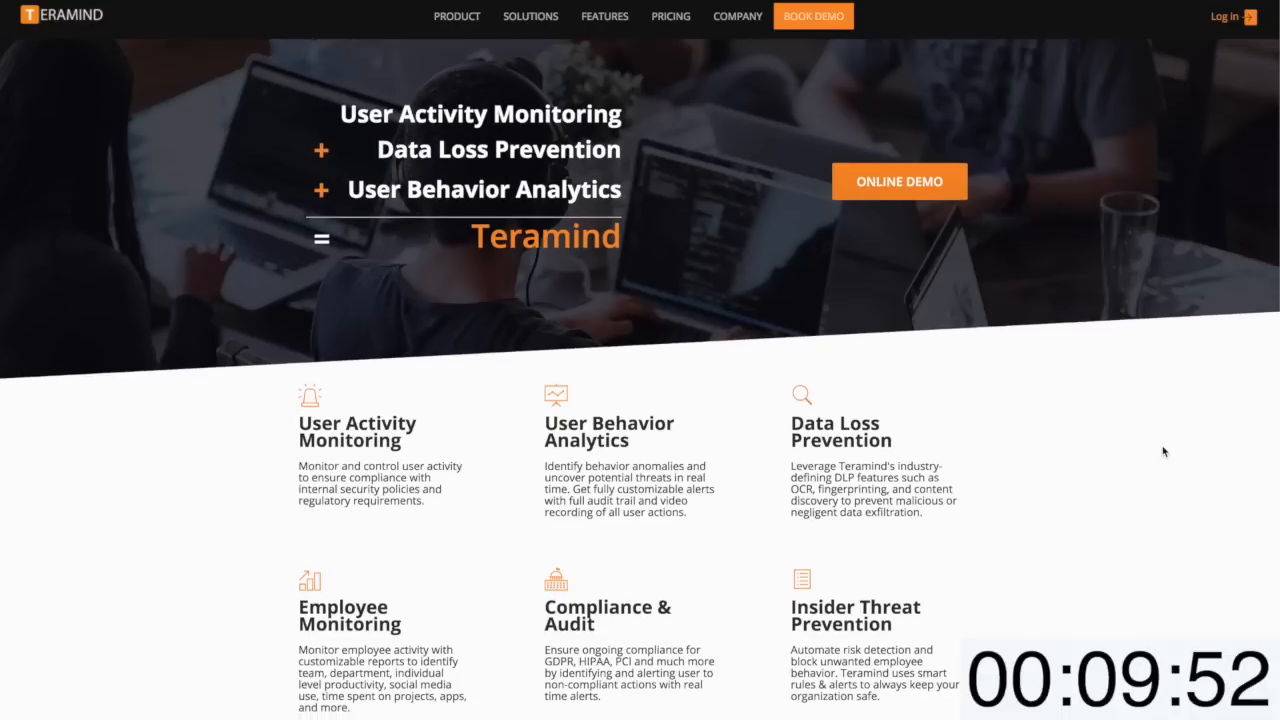
Scroll through the Focus Dashboard and dismiss the use-cases popup
{"action": "scroll", "scroll_direction": "down", "scroll_amount": 3}
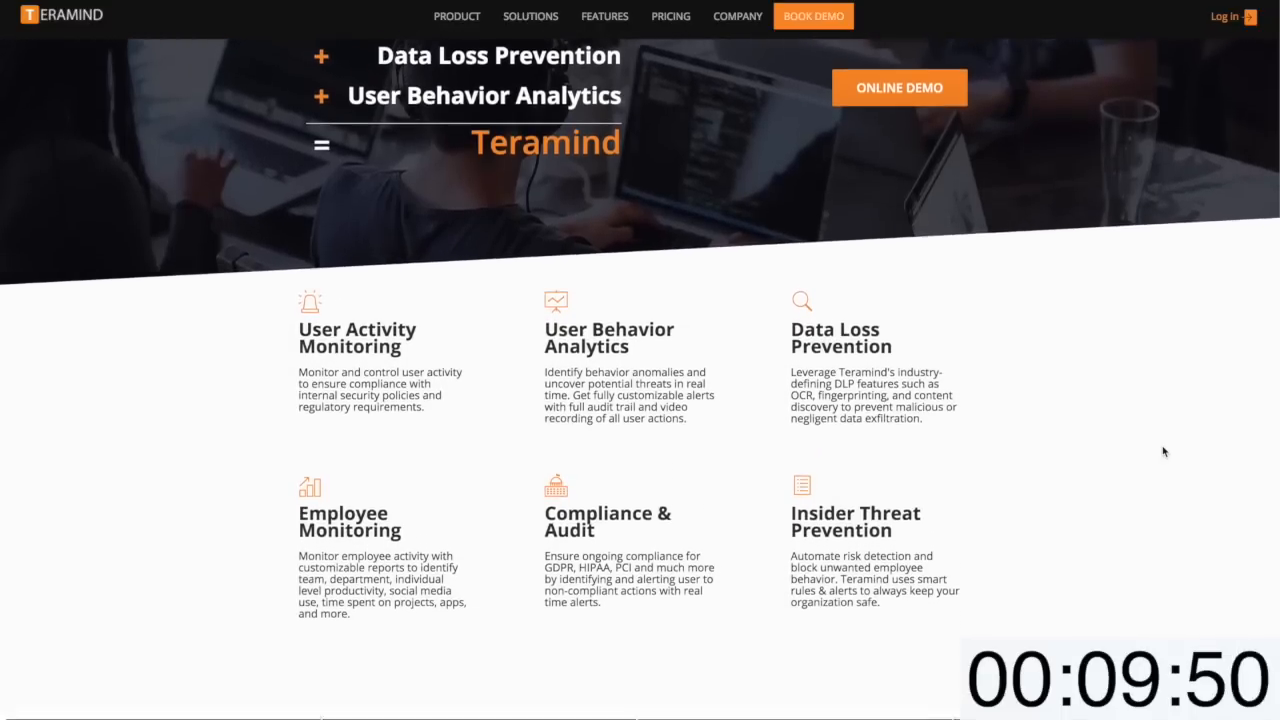
{"action": "scroll", "scroll_direction": "down", "scroll_amount": 3}
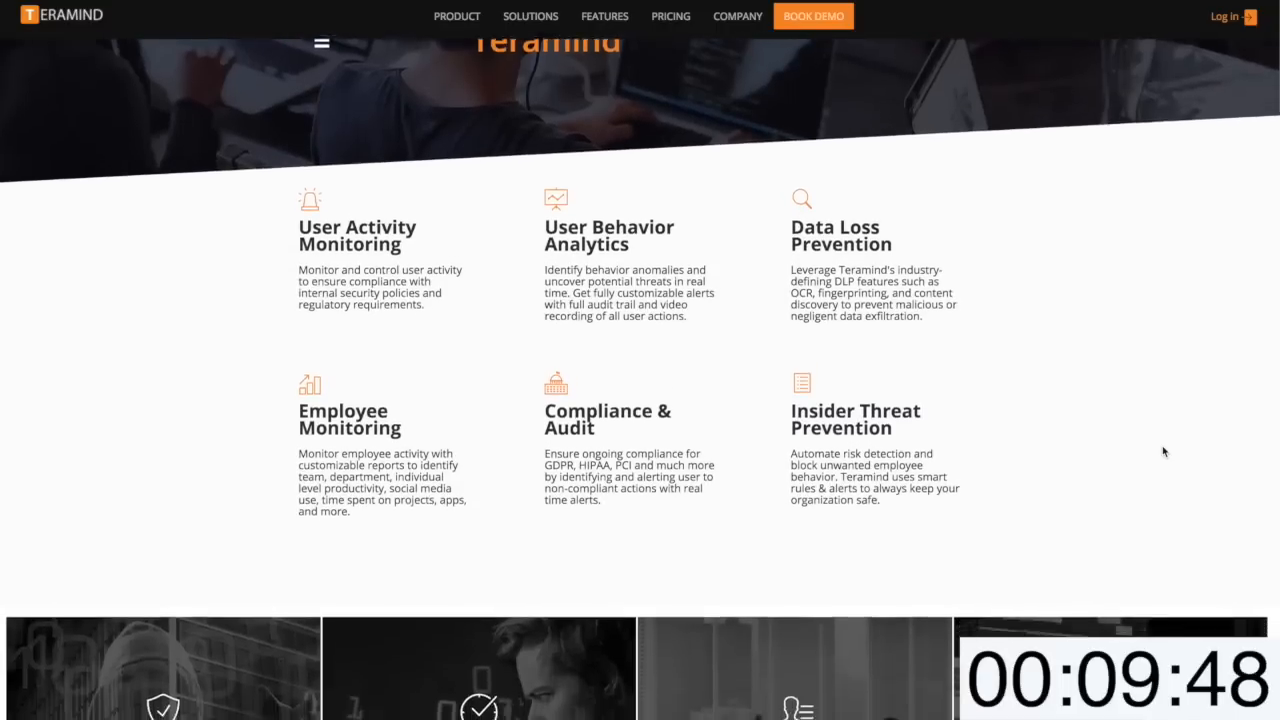
{"action": "scroll", "scroll_direction": "down", "scroll_amount": 3}
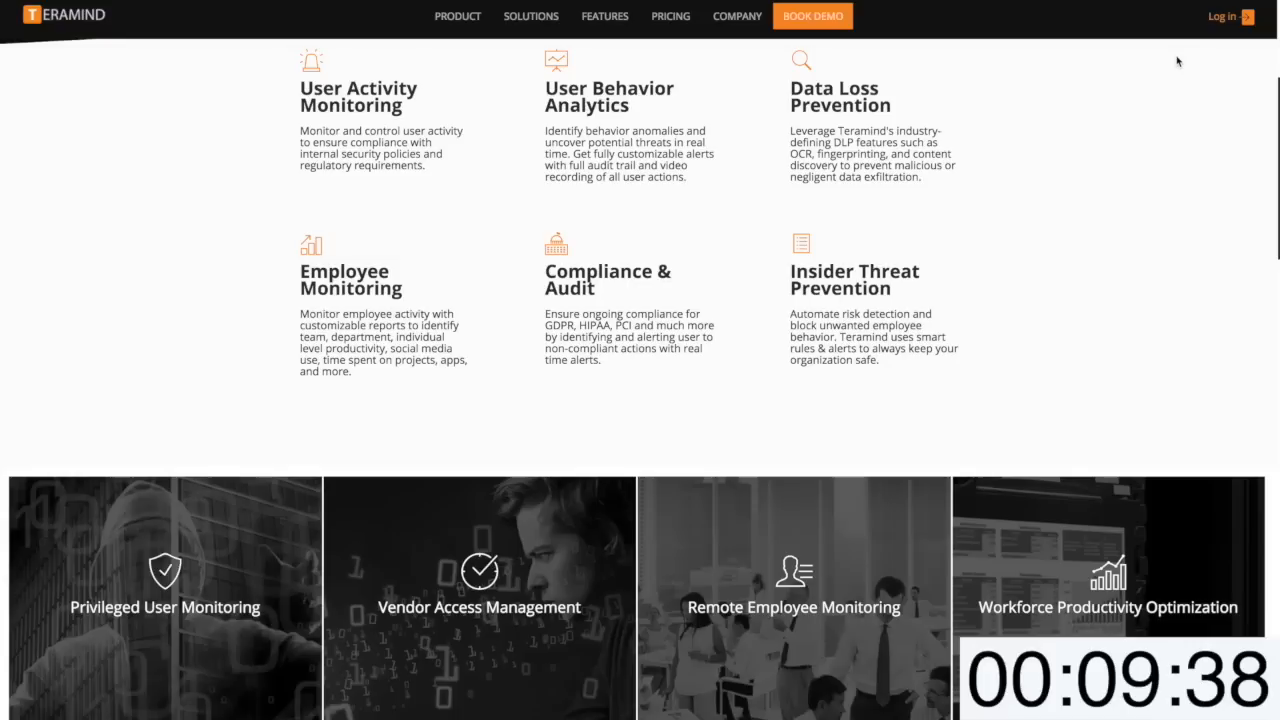
{"action": "scroll", "scroll_direction": "down", "scroll_amount": 3}
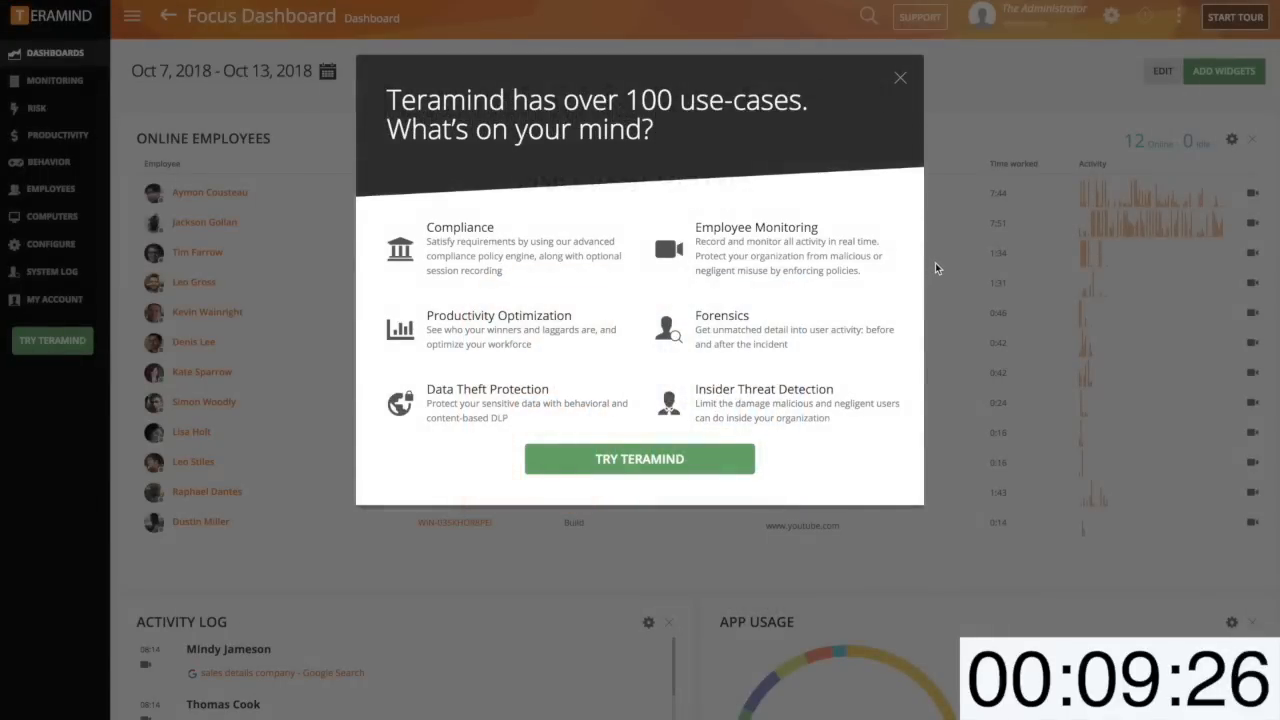
{"action": "mouse_move", "coordinate": [900, 82]}
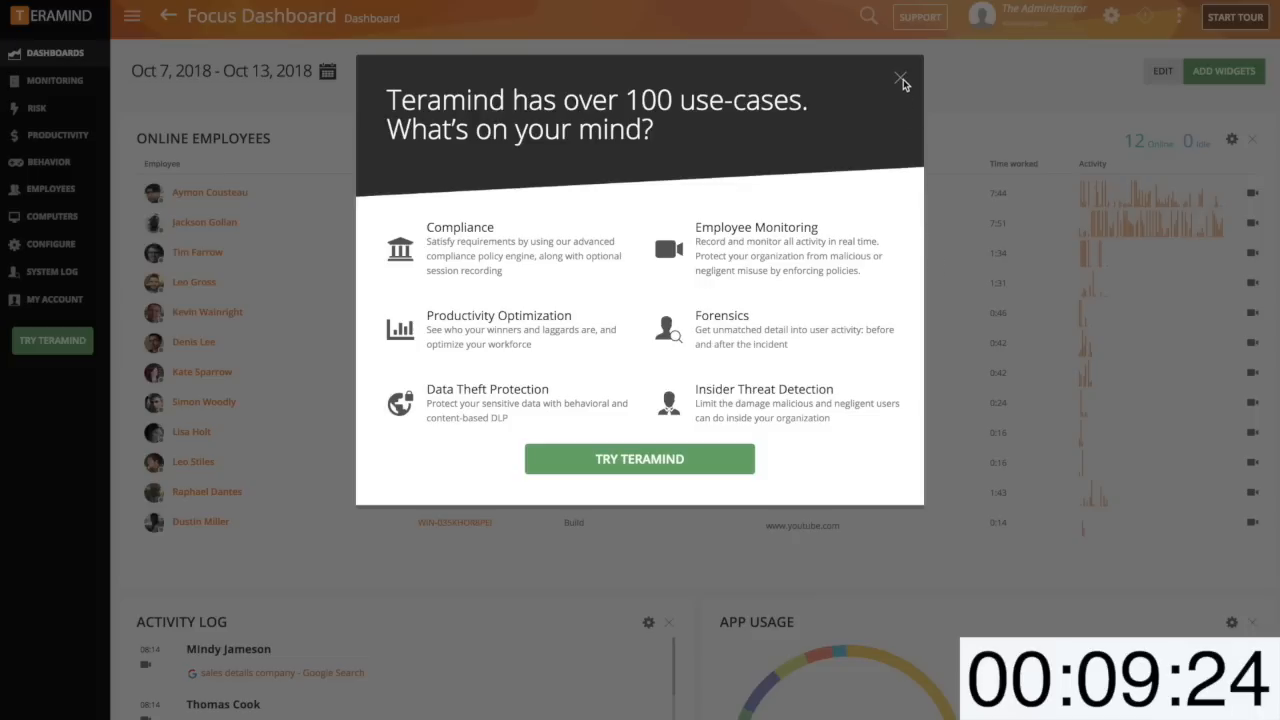
{"action": "left_click", "coordinate": [899, 77]}
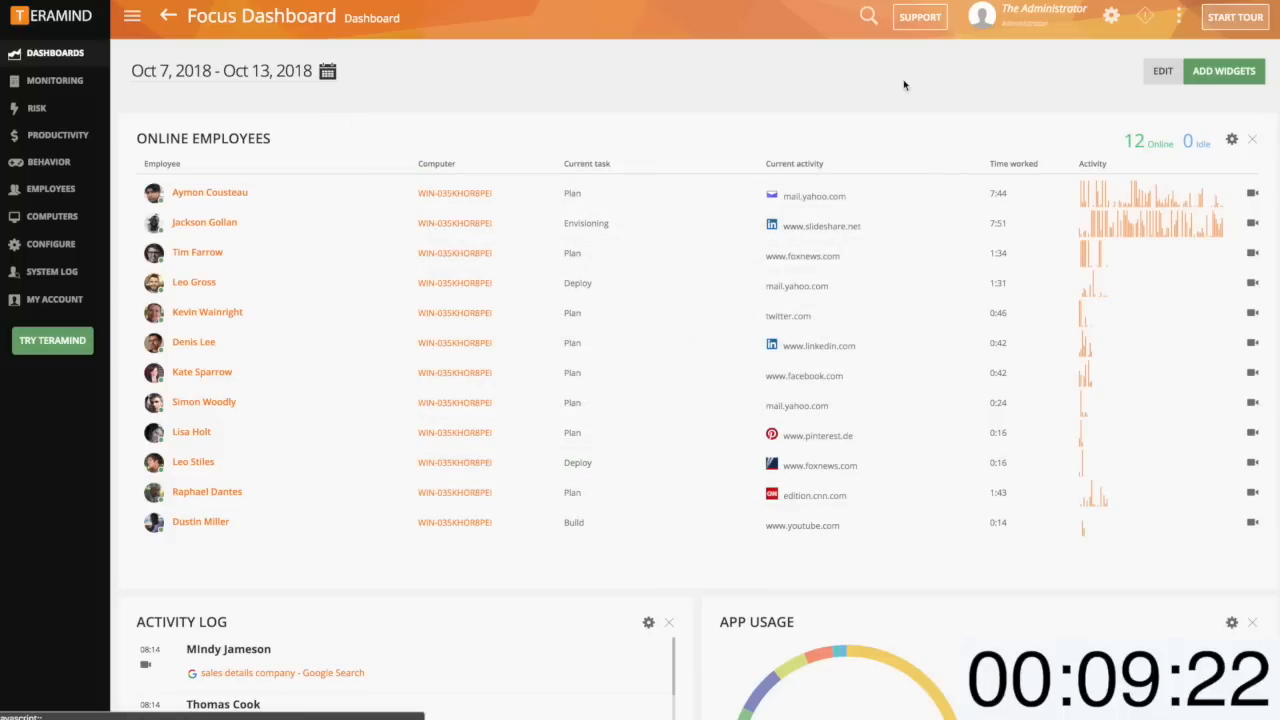
{"action": "mouse_move", "coordinate": [1210, 80]}
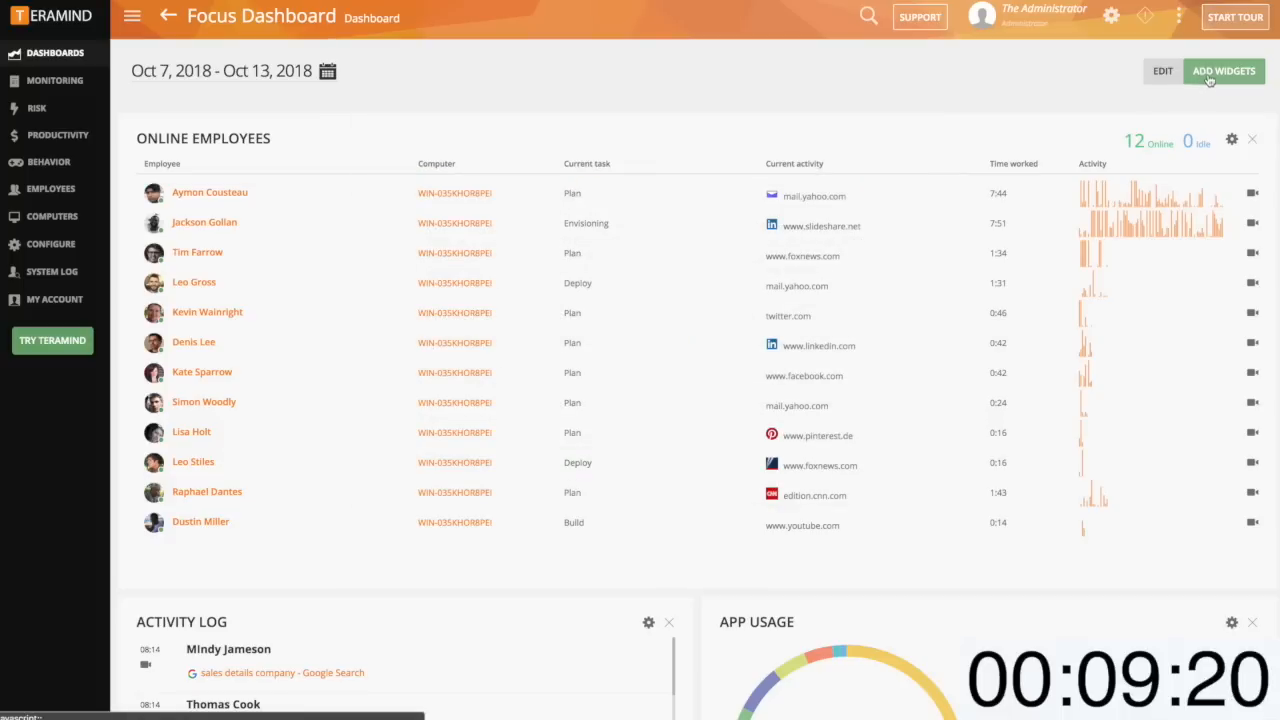
Browse the widget catalogue's Productivity and Security and Risk tabs, then cancel without adding any widget
{"action": "left_click", "coordinate": [1223, 70]}
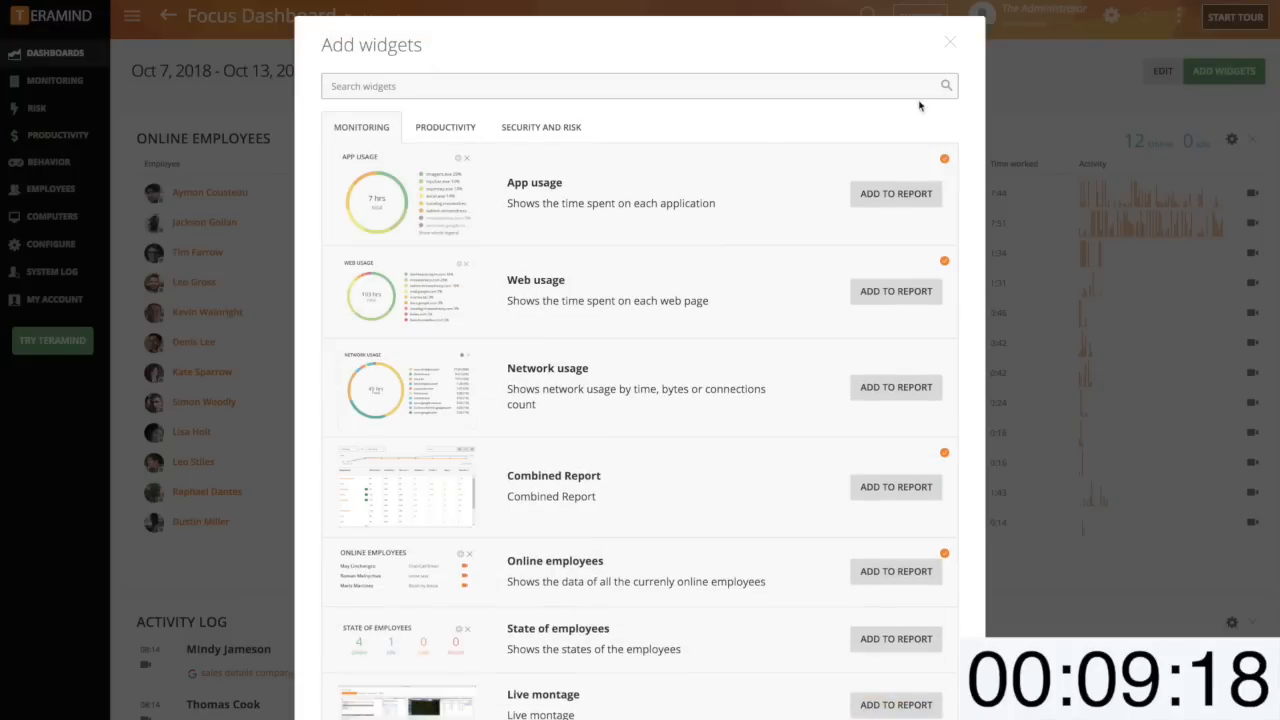
{"action": "left_click", "coordinate": [445, 127]}
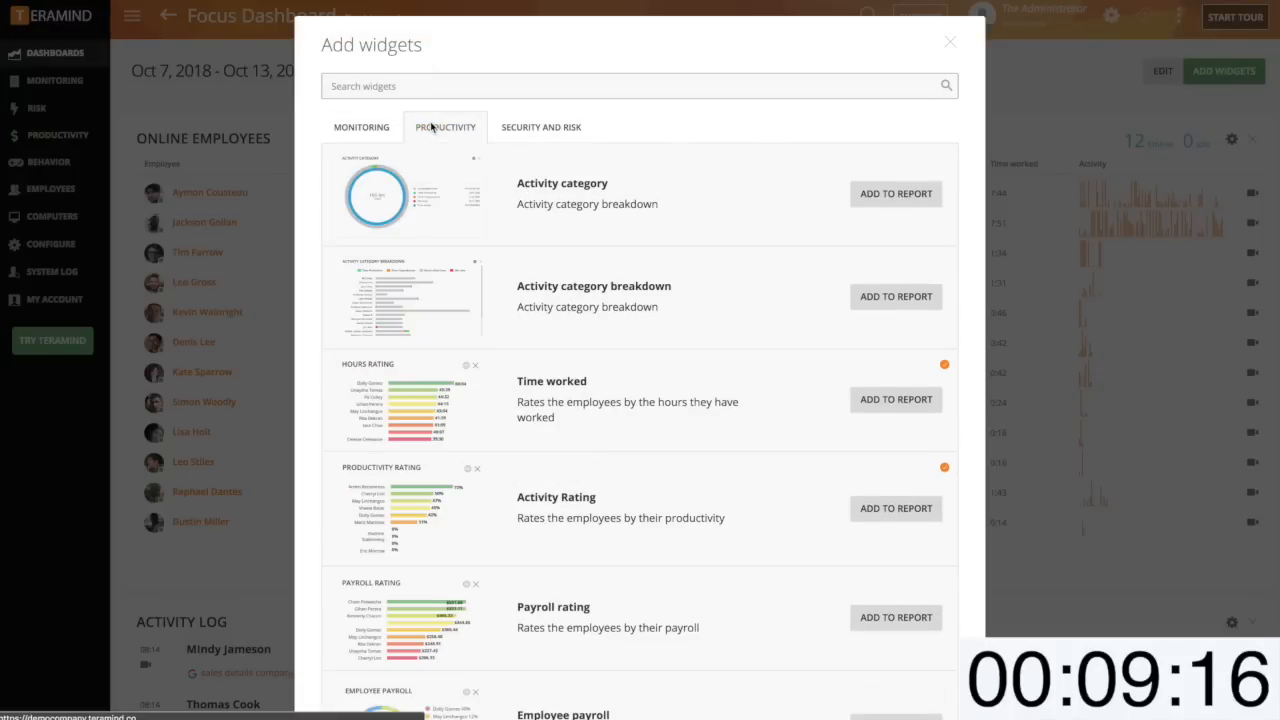
{"action": "left_click", "coordinate": [540, 127]}
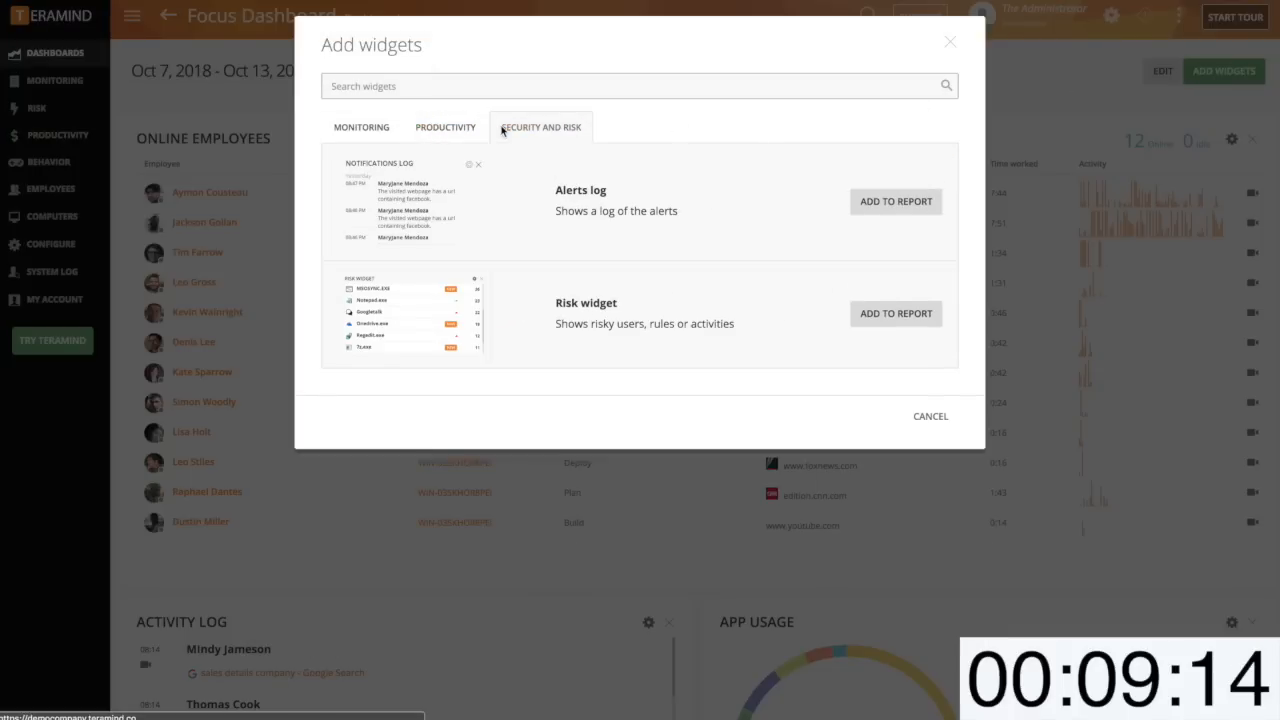
{"action": "left_click", "coordinate": [949, 42]}
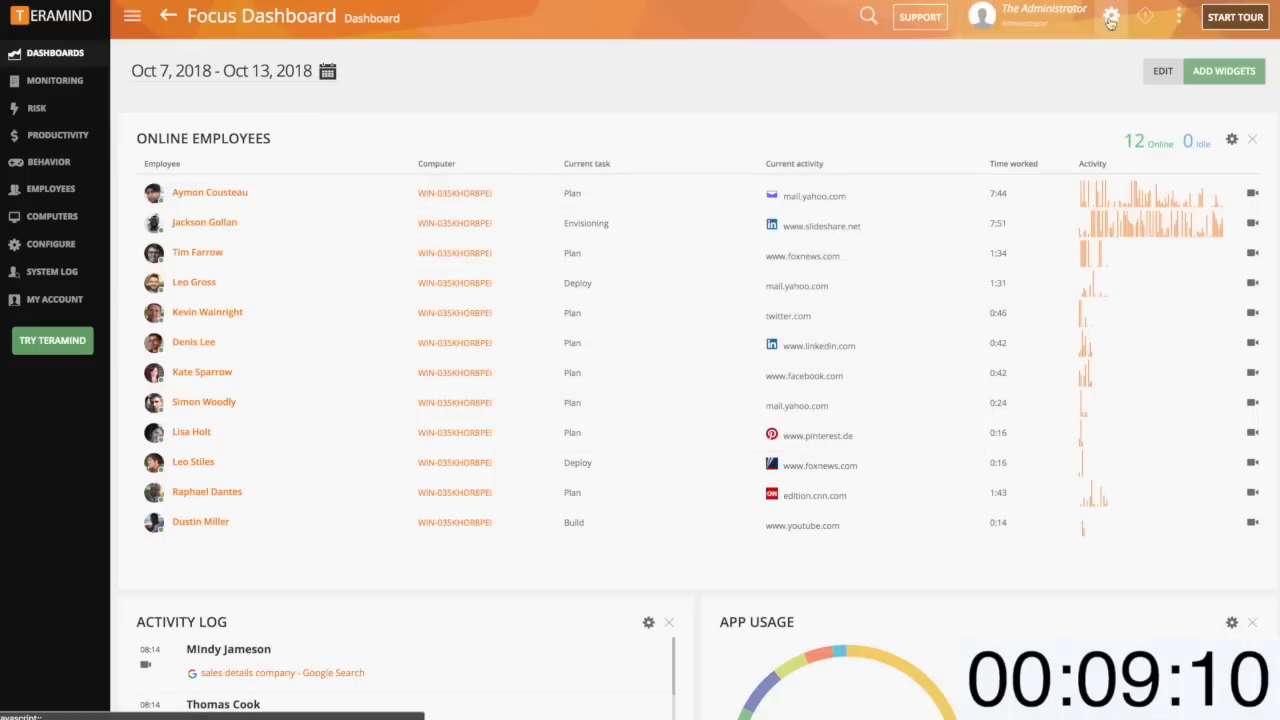
Inspect the Default settings monitoring profile's tracking options under Monitoring settings
{"action": "left_click", "coordinate": [1111, 16]}
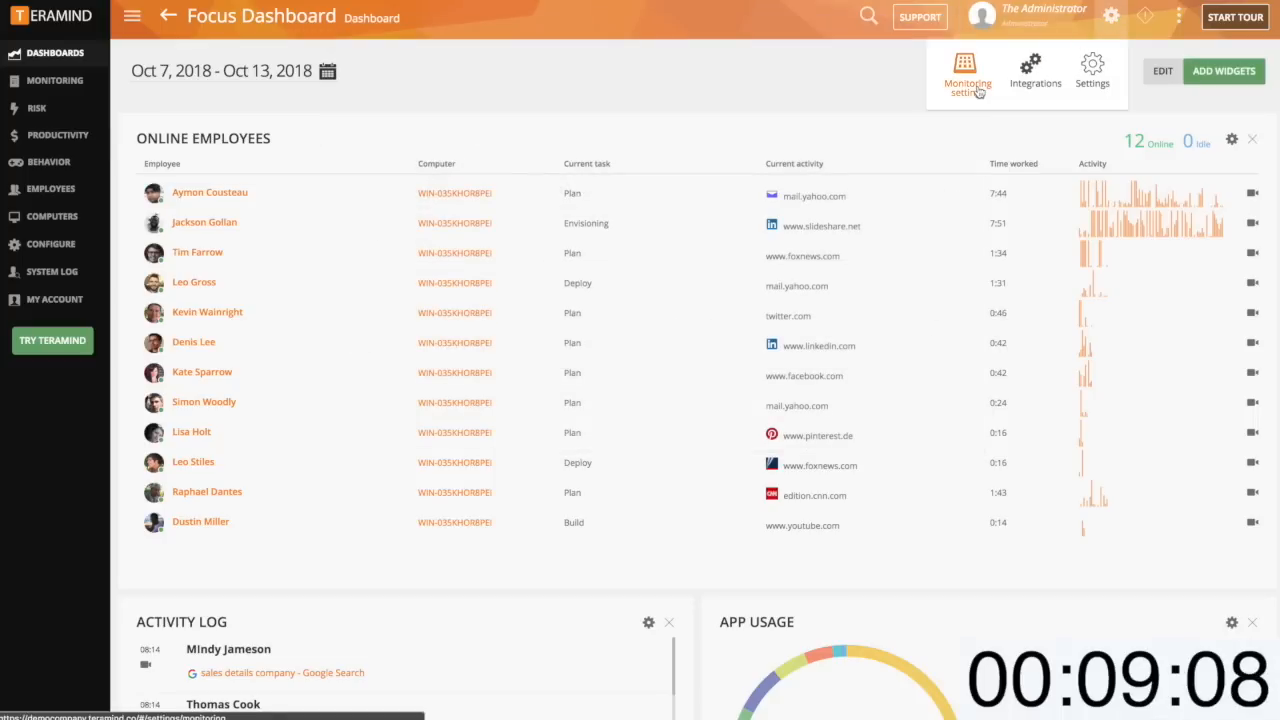
{"action": "left_click", "coordinate": [966, 70]}
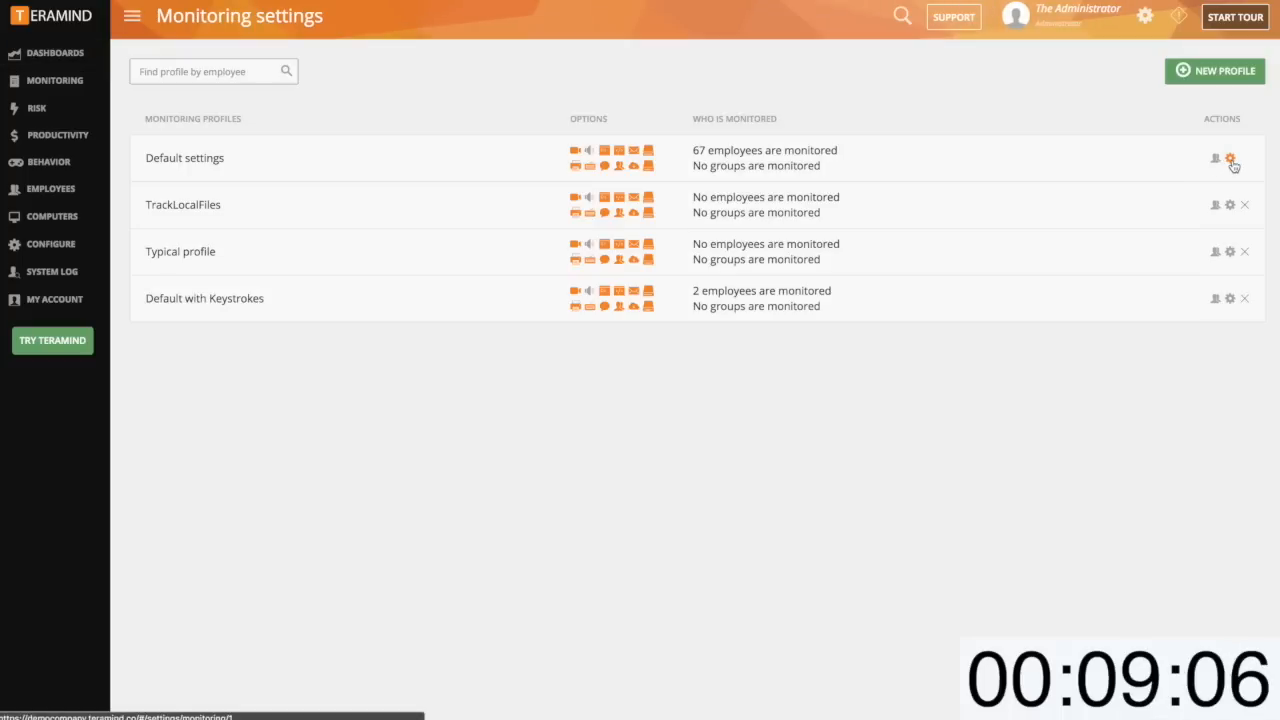
{"action": "left_click", "coordinate": [1230, 159]}
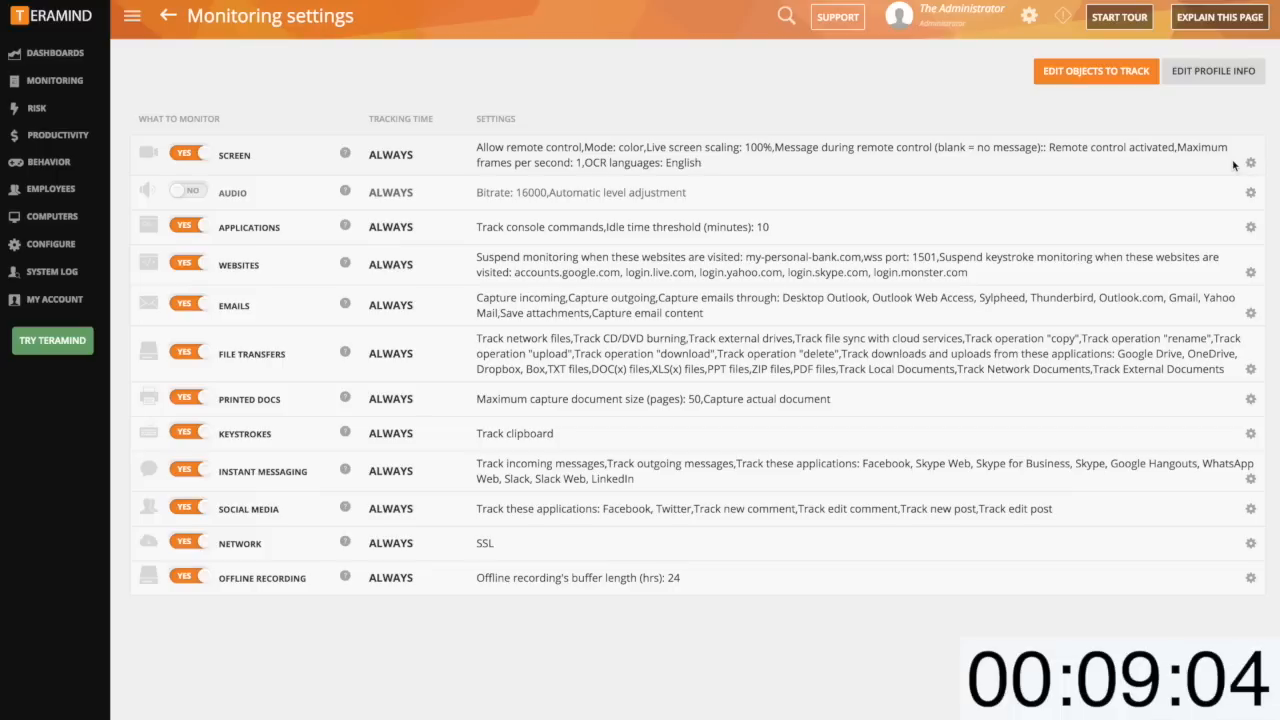
{"action": "left_click", "coordinate": [1250, 162]}
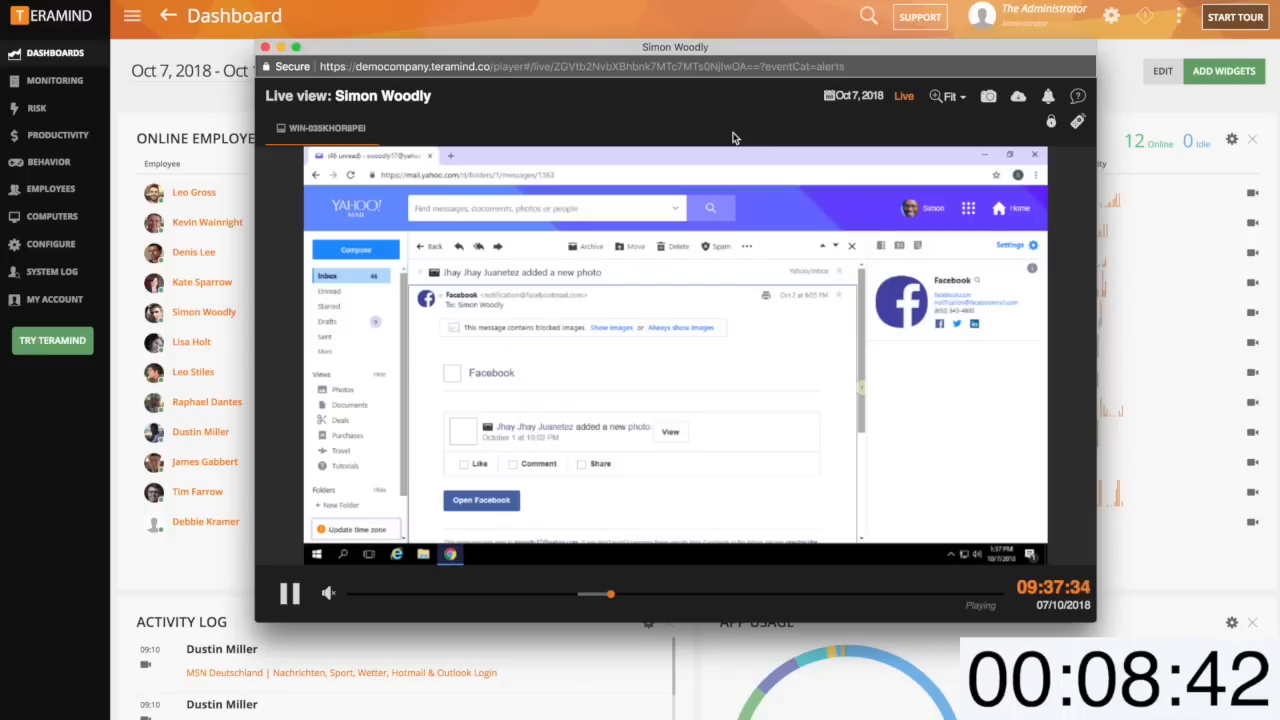
Browse the live view's recording calendar back a month and cancel Video export params
{"action": "left_click", "coordinate": [829, 95]}
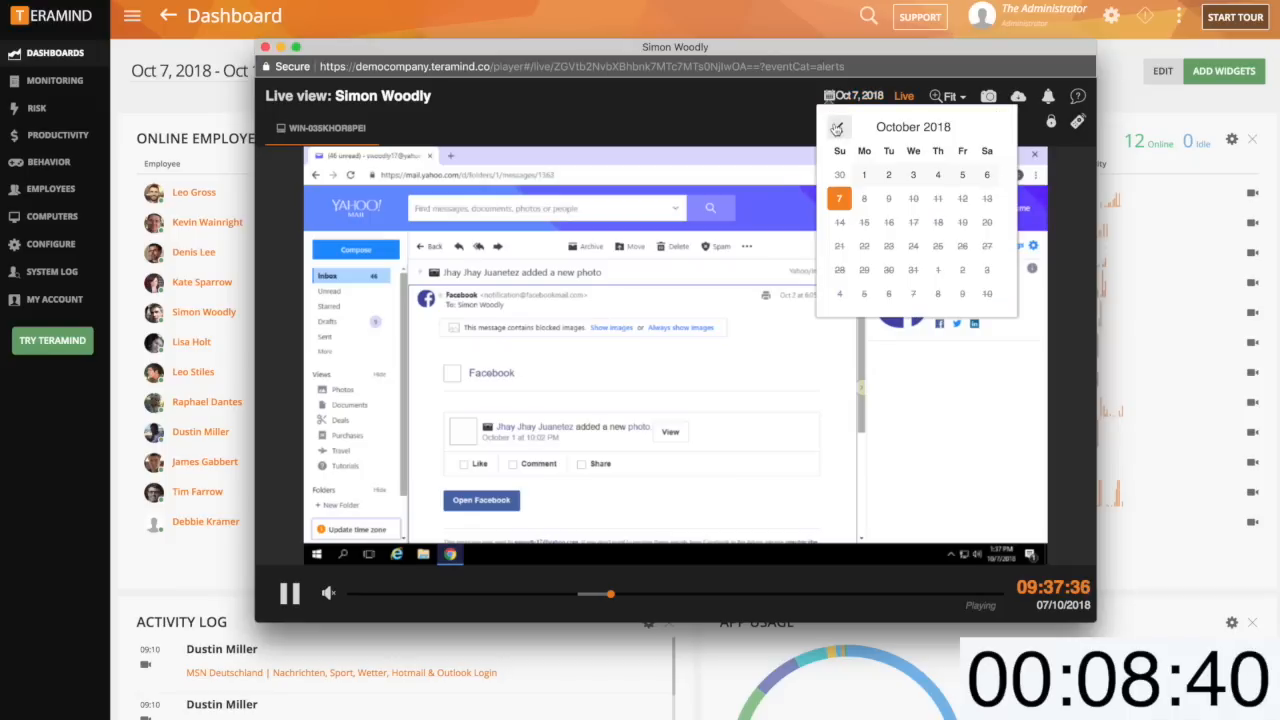
{"action": "left_click", "coordinate": [838, 127]}
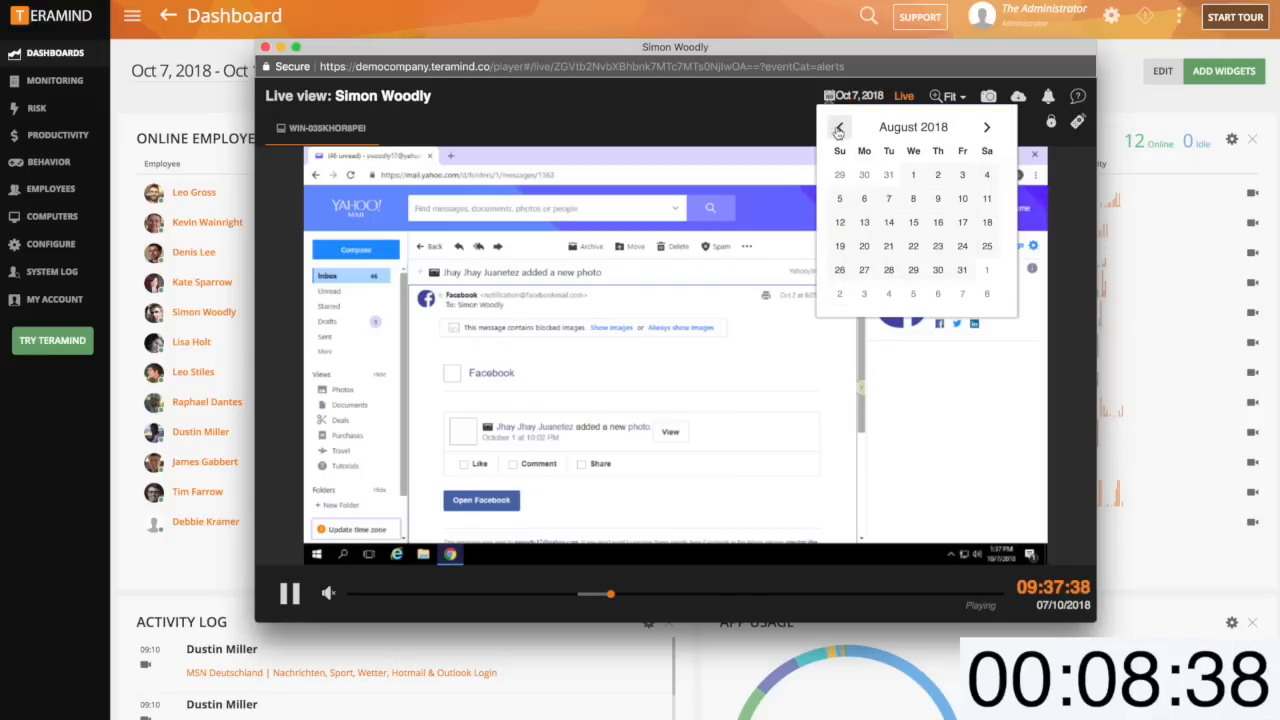
{"action": "left_click", "coordinate": [1017, 96]}
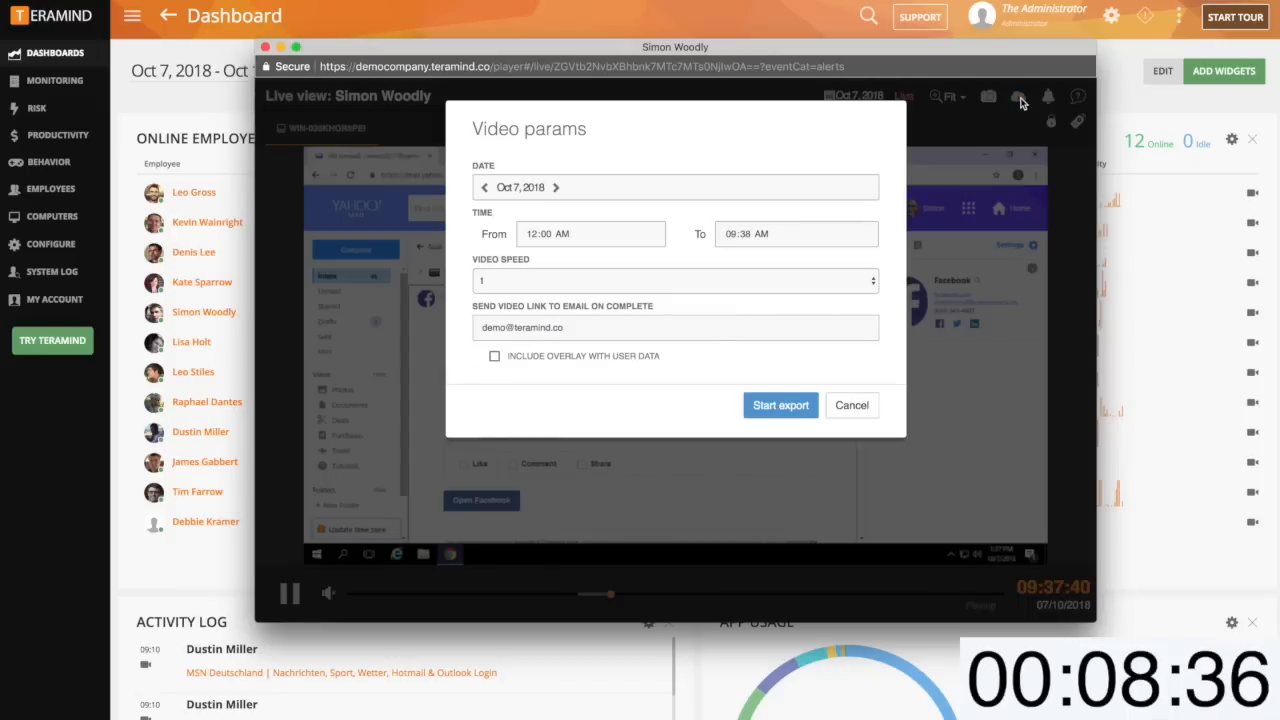
{"action": "left_click", "coordinate": [851, 405]}
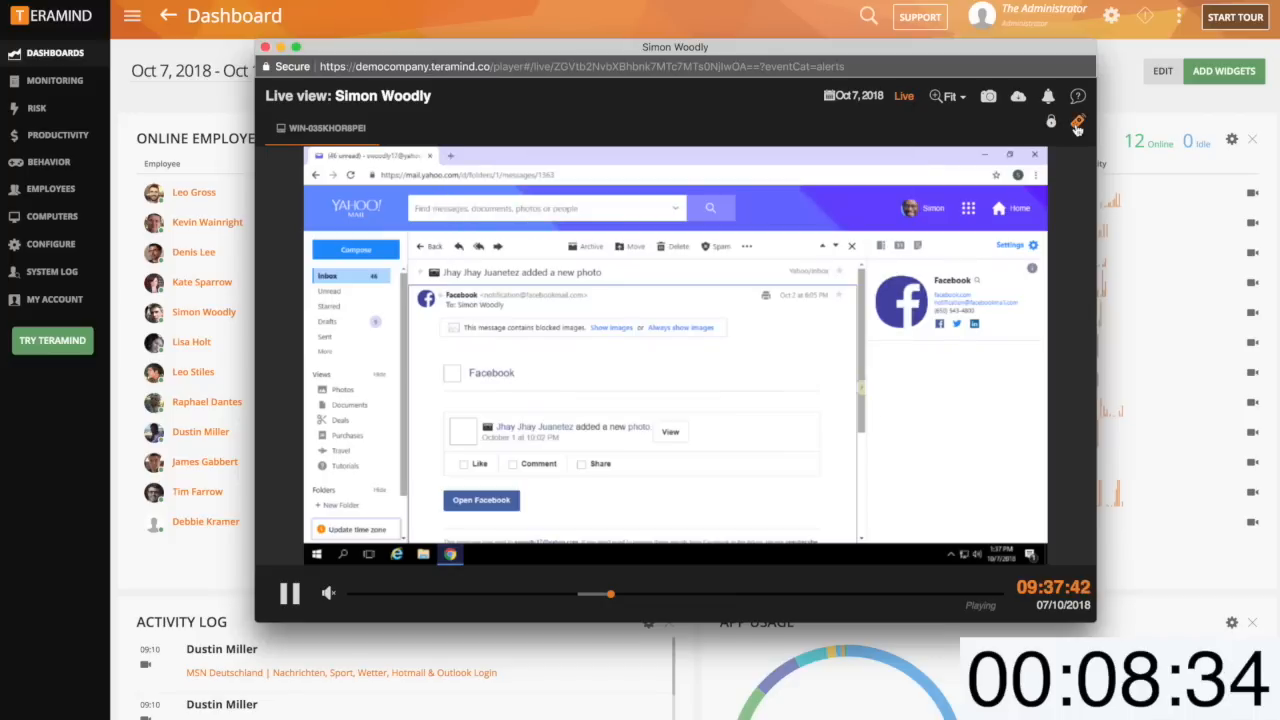
{"action": "mouse_move", "coordinate": [1051, 122]}
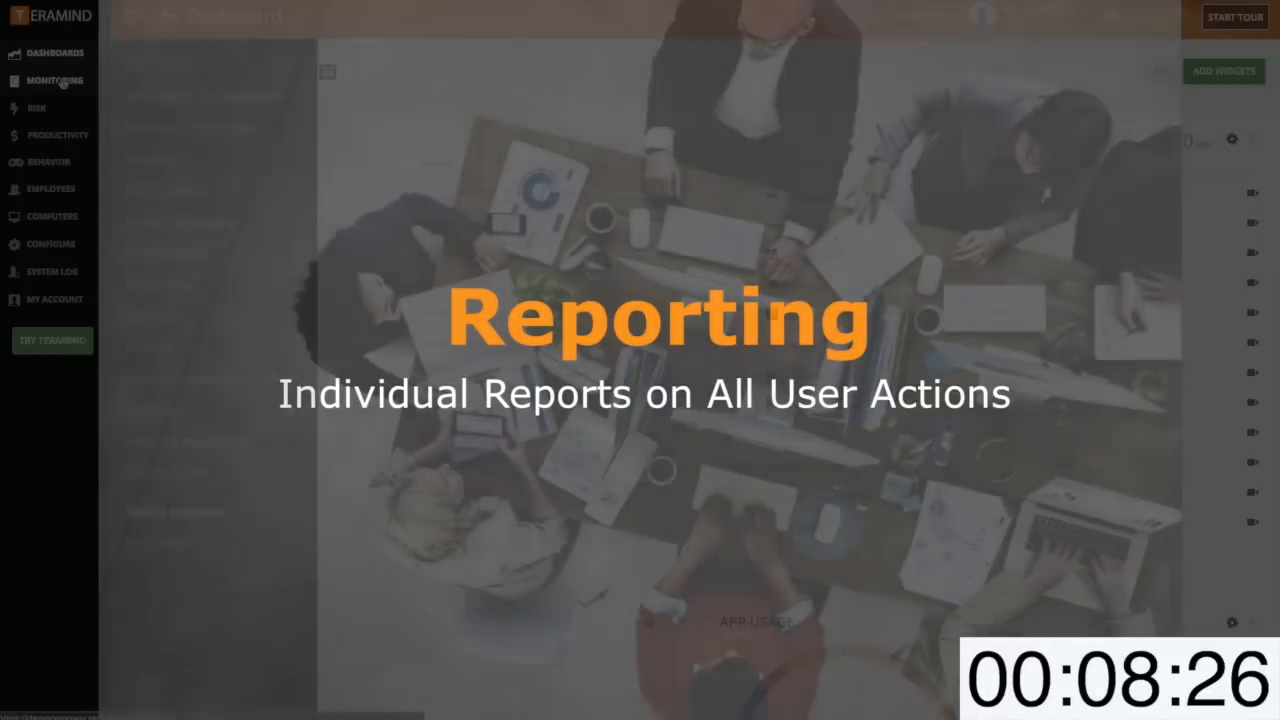
Open the Web pages & applications report from the Monitoring reports menu
{"action": "left_click", "coordinate": [54, 80]}
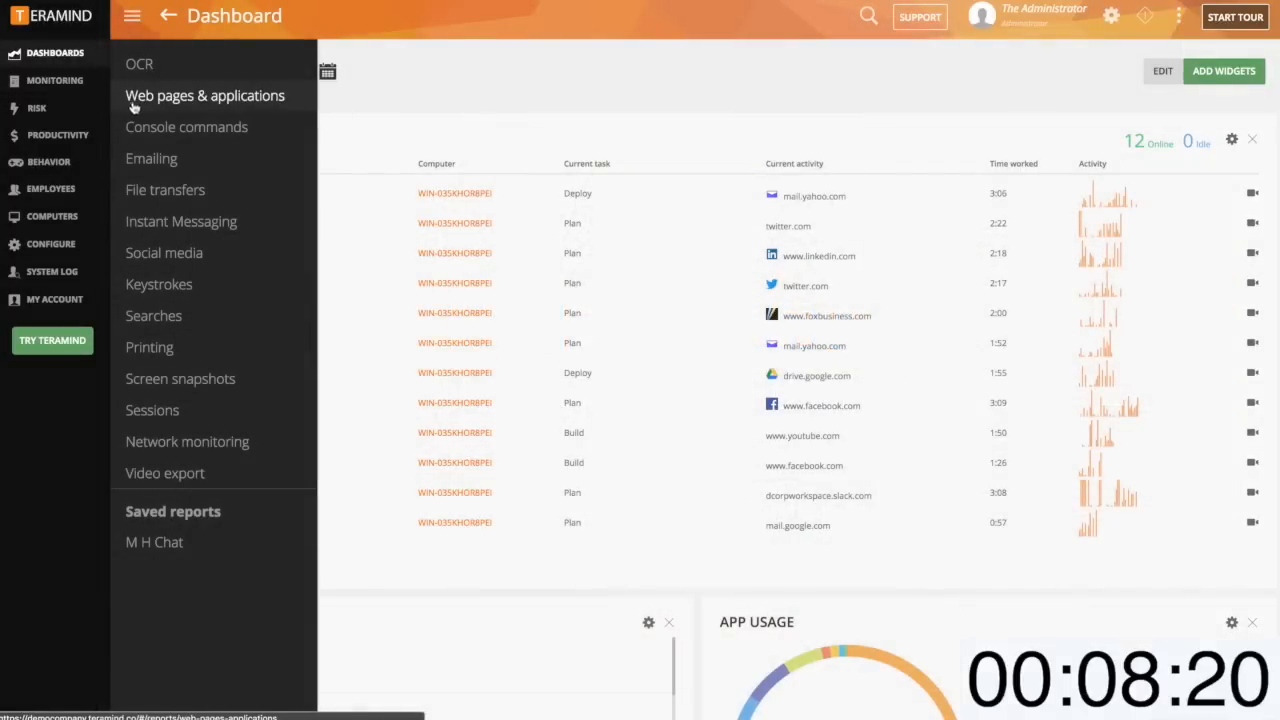
{"action": "mouse_move", "coordinate": [248, 110]}
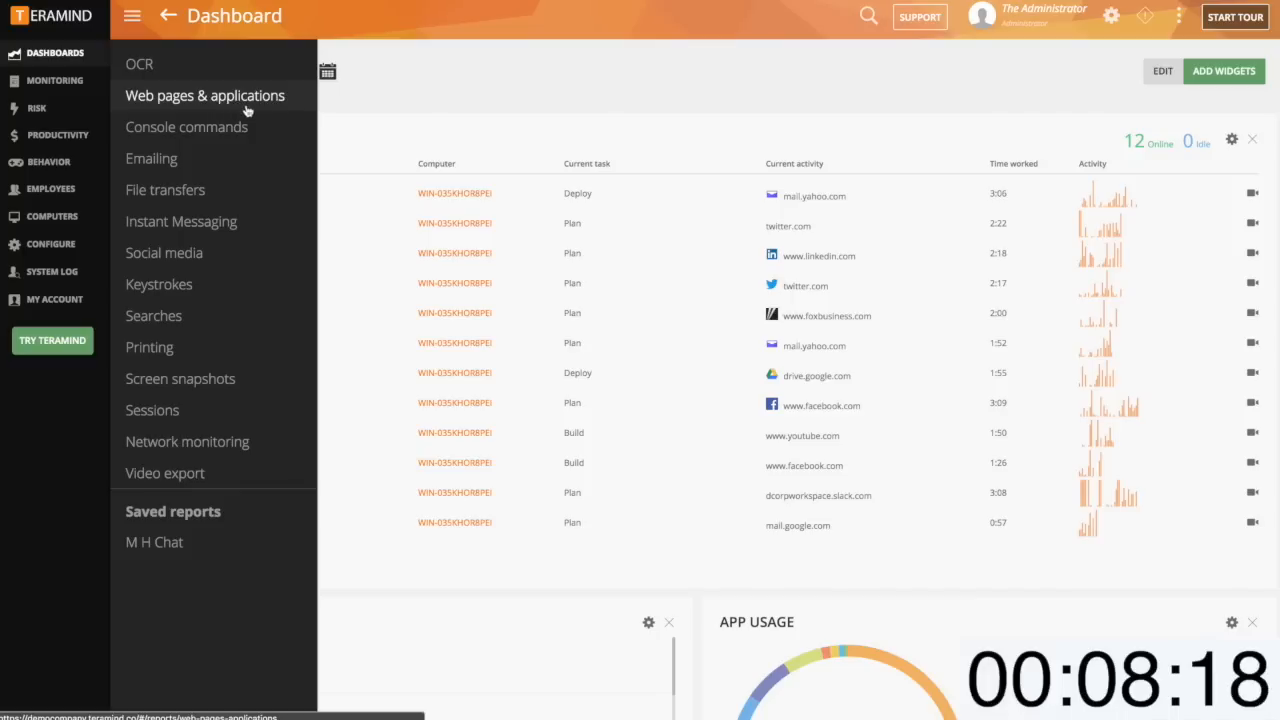
{"action": "mouse_move", "coordinate": [283, 136]}
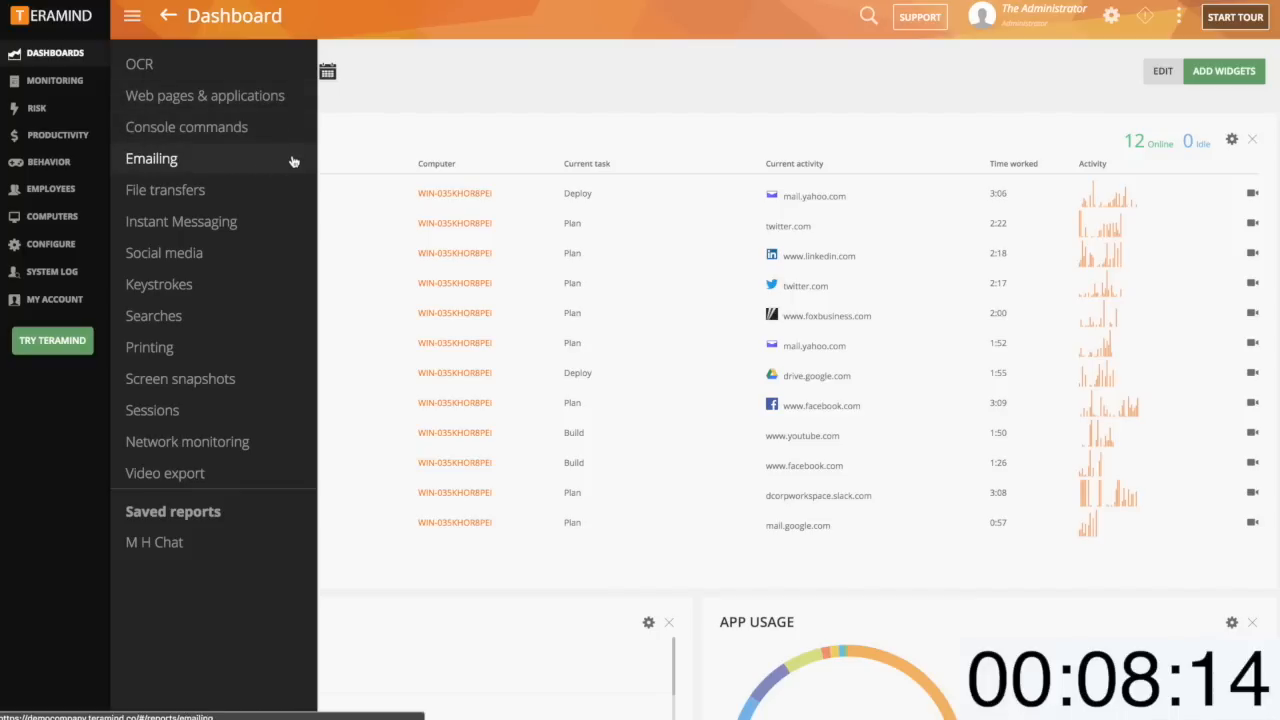
{"action": "mouse_move", "coordinate": [298, 189]}
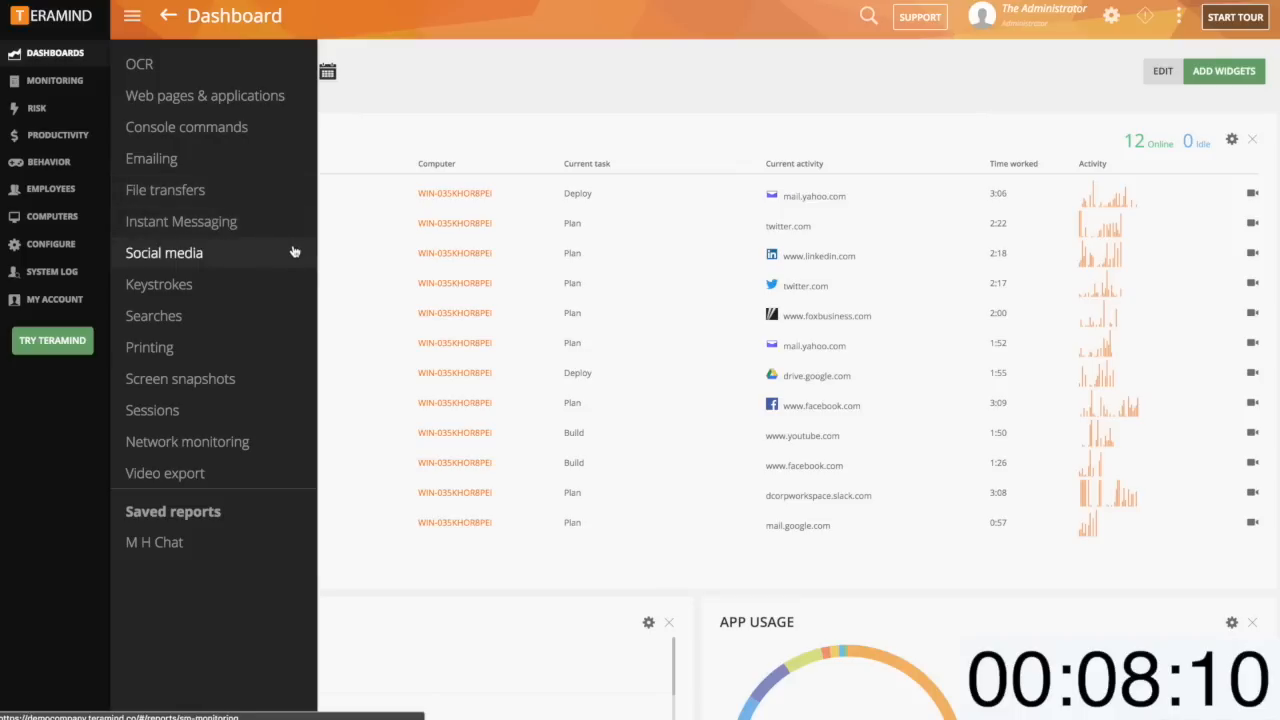
{"action": "mouse_move", "coordinate": [181, 221]}
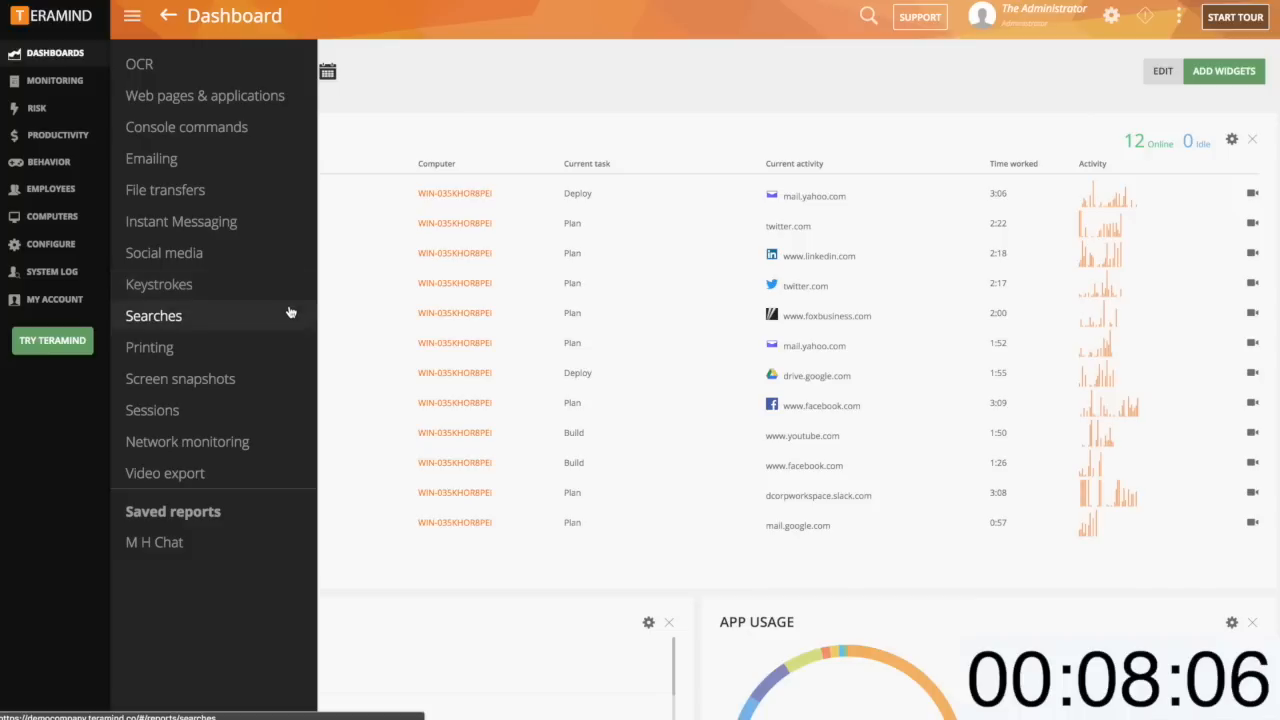
{"action": "mouse_move", "coordinate": [289, 347]}
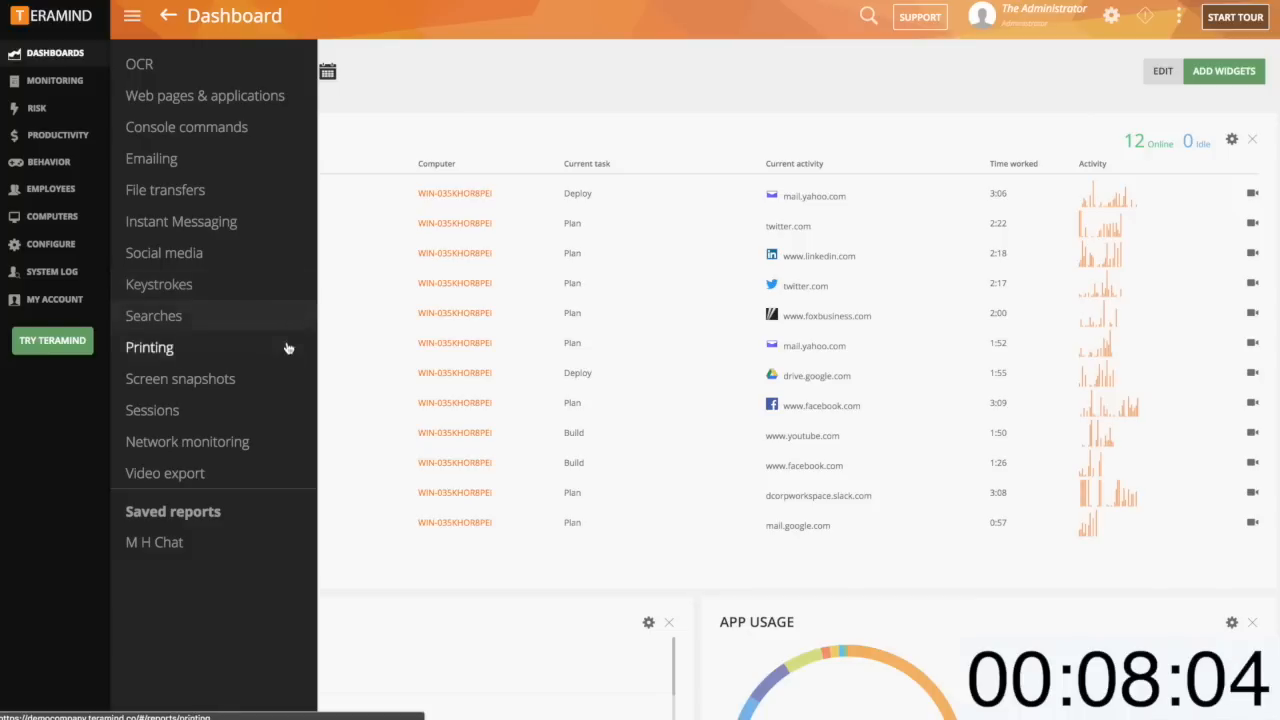
{"action": "mouse_move", "coordinate": [294, 362]}
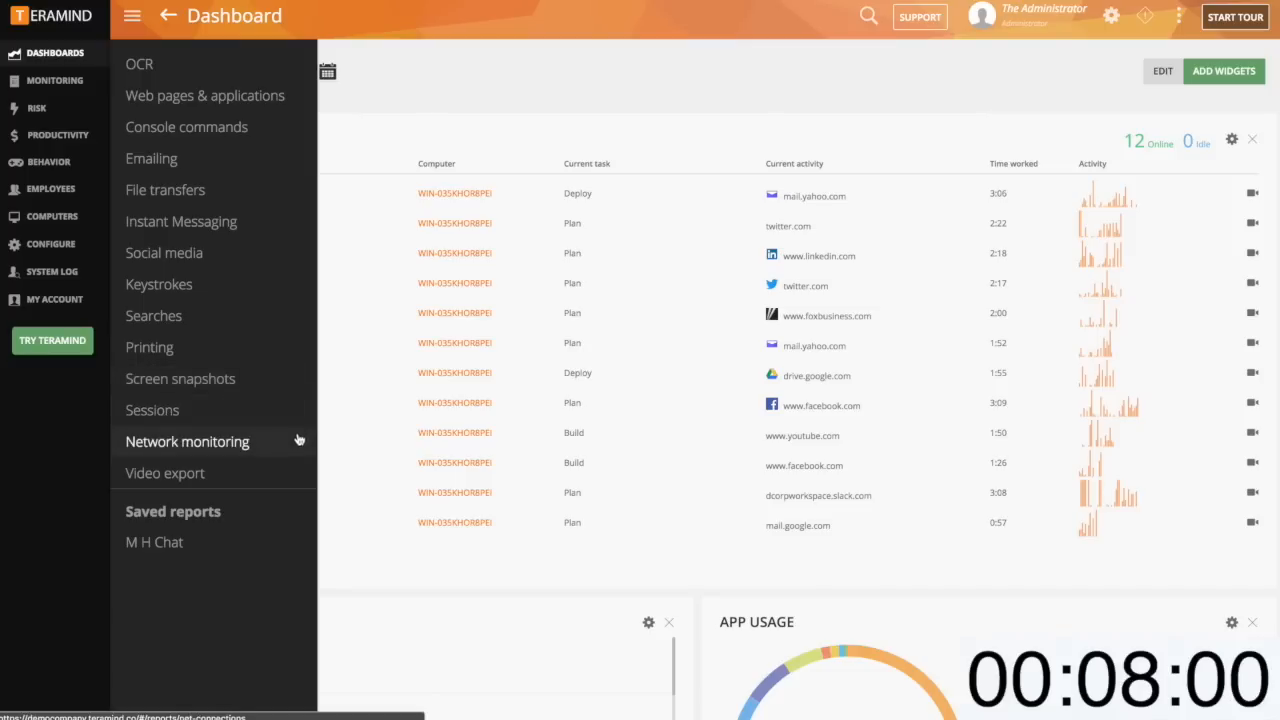
{"action": "mouse_move", "coordinate": [273, 214]}
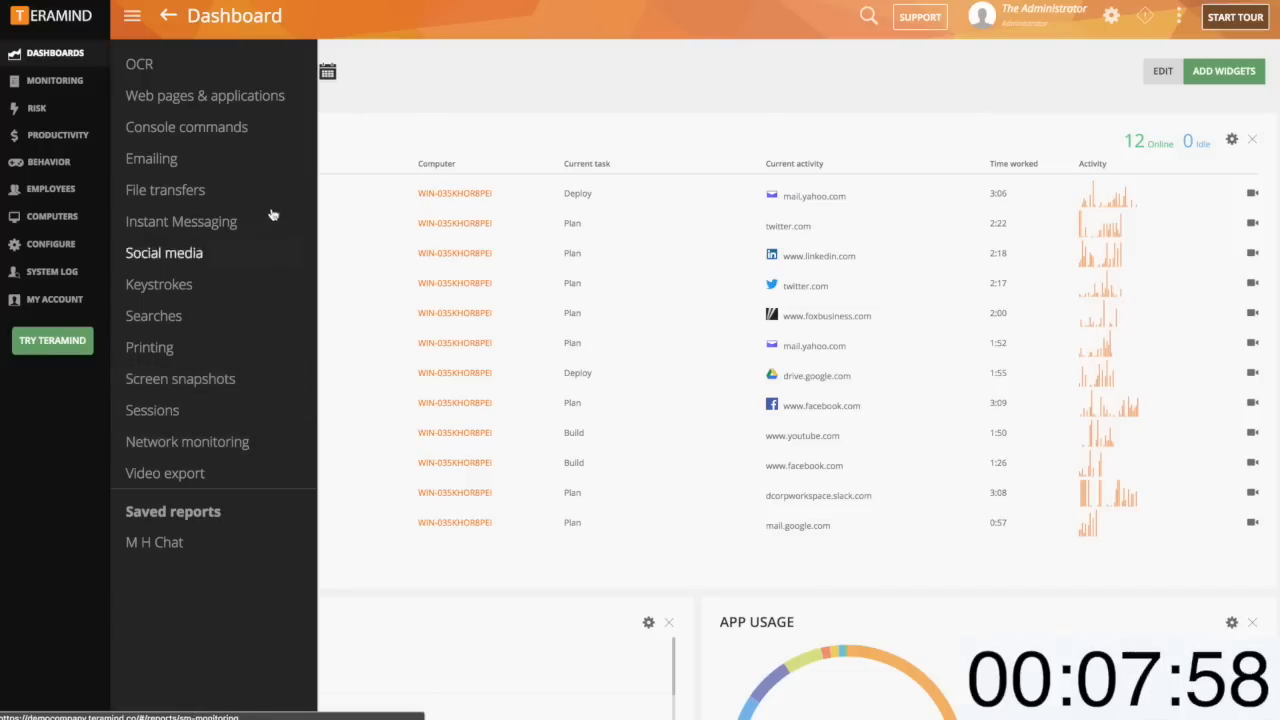
{"action": "left_click", "coordinate": [205, 95]}
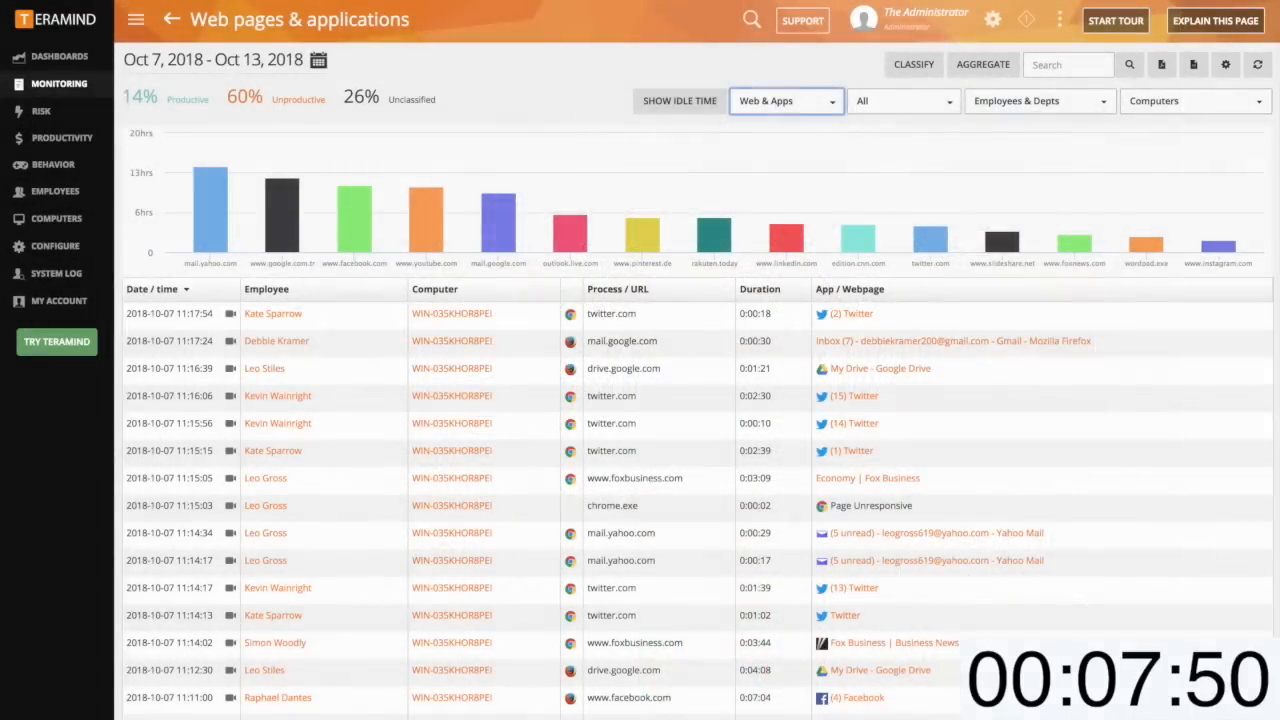
Filter the report to Web and classify a site as Unproductive
{"action": "left_click", "coordinate": [786, 100]}
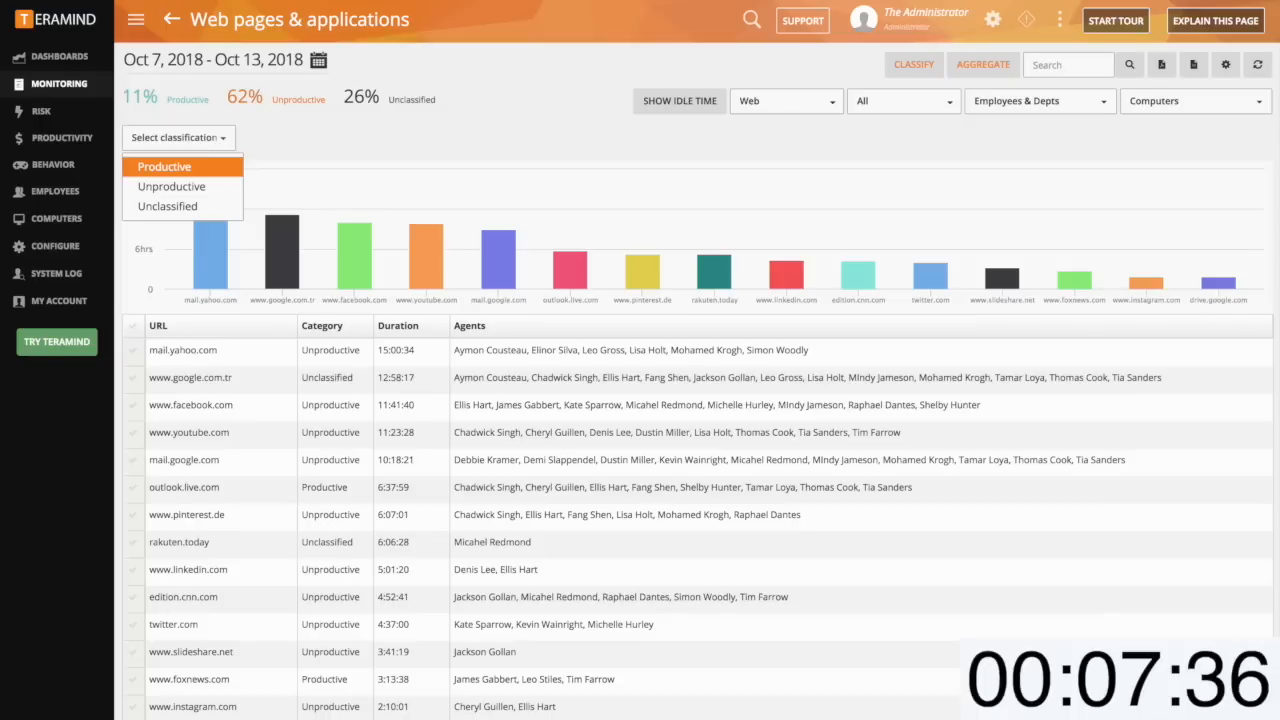
{"action": "mouse_move", "coordinate": [183, 186]}
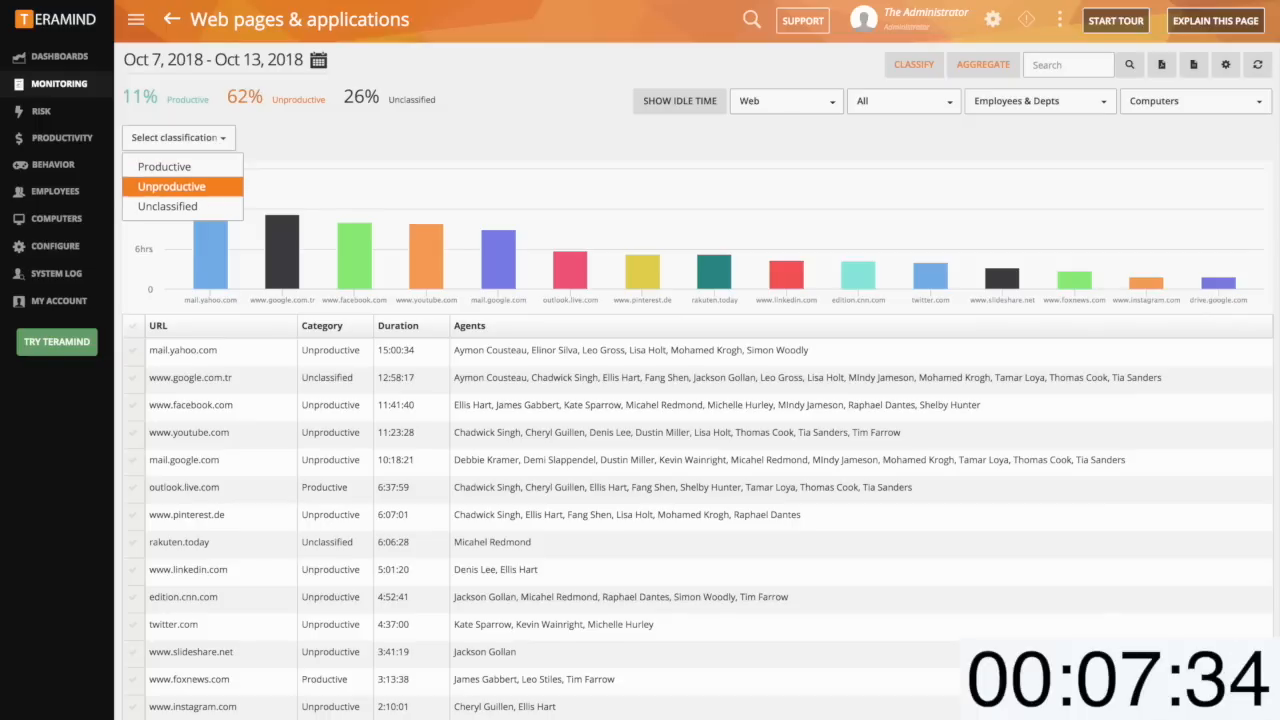
{"action": "left_click", "coordinate": [171, 186]}
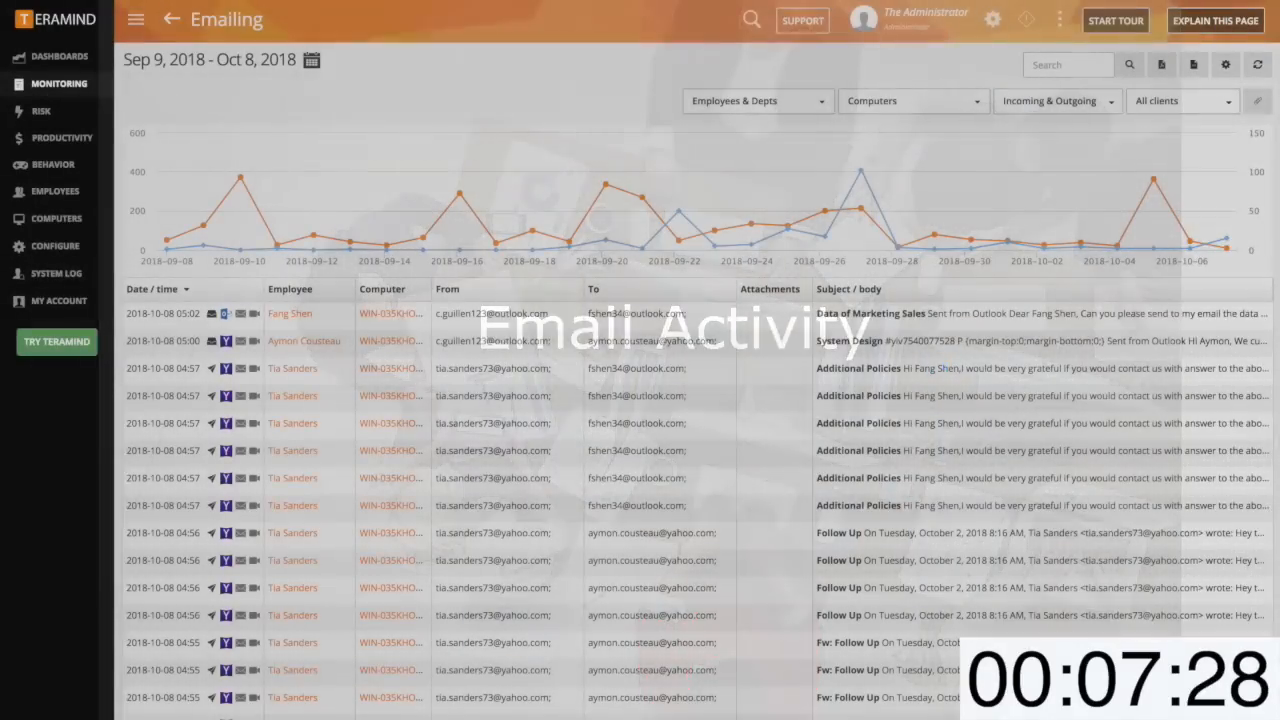
Filter the Emailing report to Incoming mail and close the marketing sales email
{"action": "left_click", "coordinate": [1055, 100]}
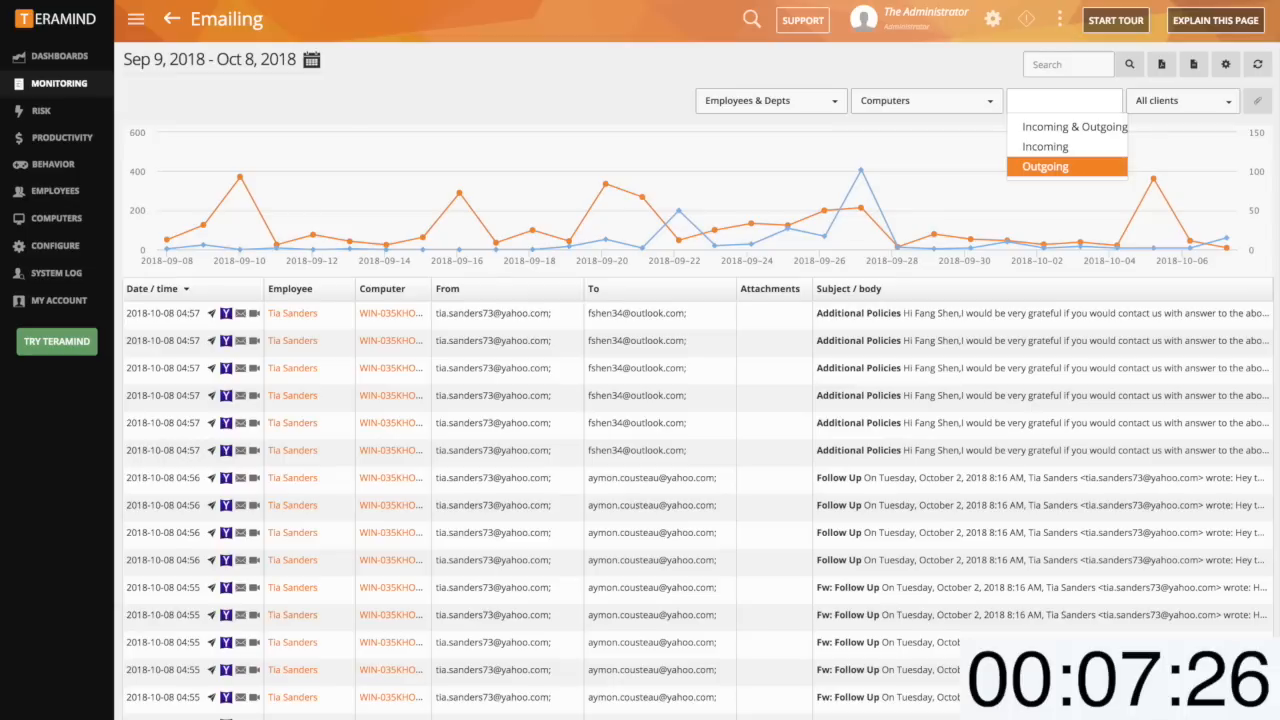
{"action": "left_click", "coordinate": [1045, 166]}
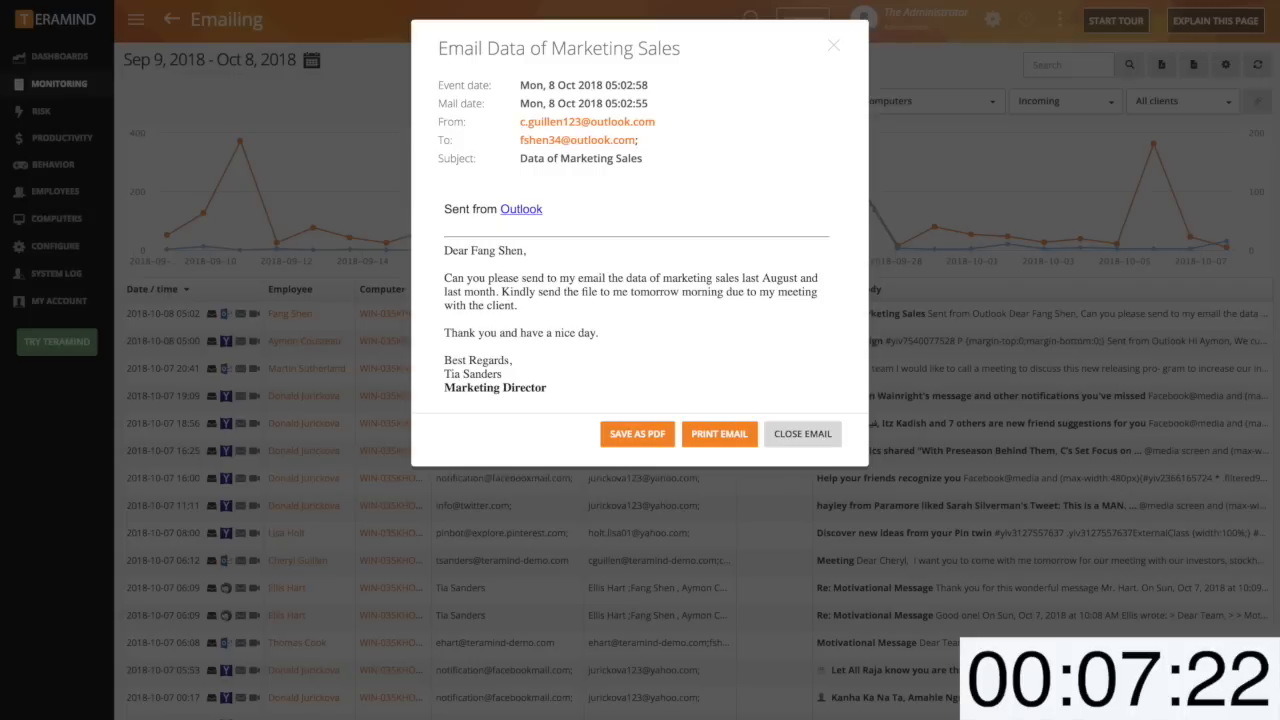
{"action": "left_click", "coordinate": [802, 433]}
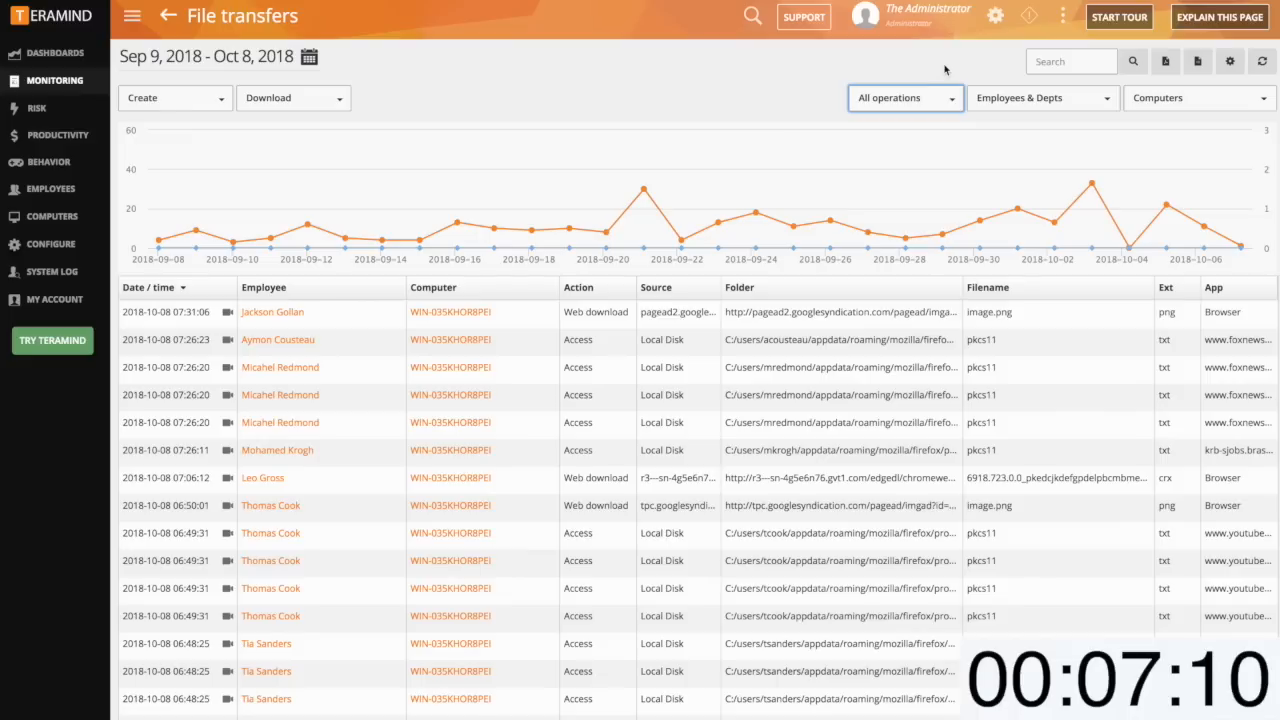
{"action": "mouse_move", "coordinate": [945, 88]}
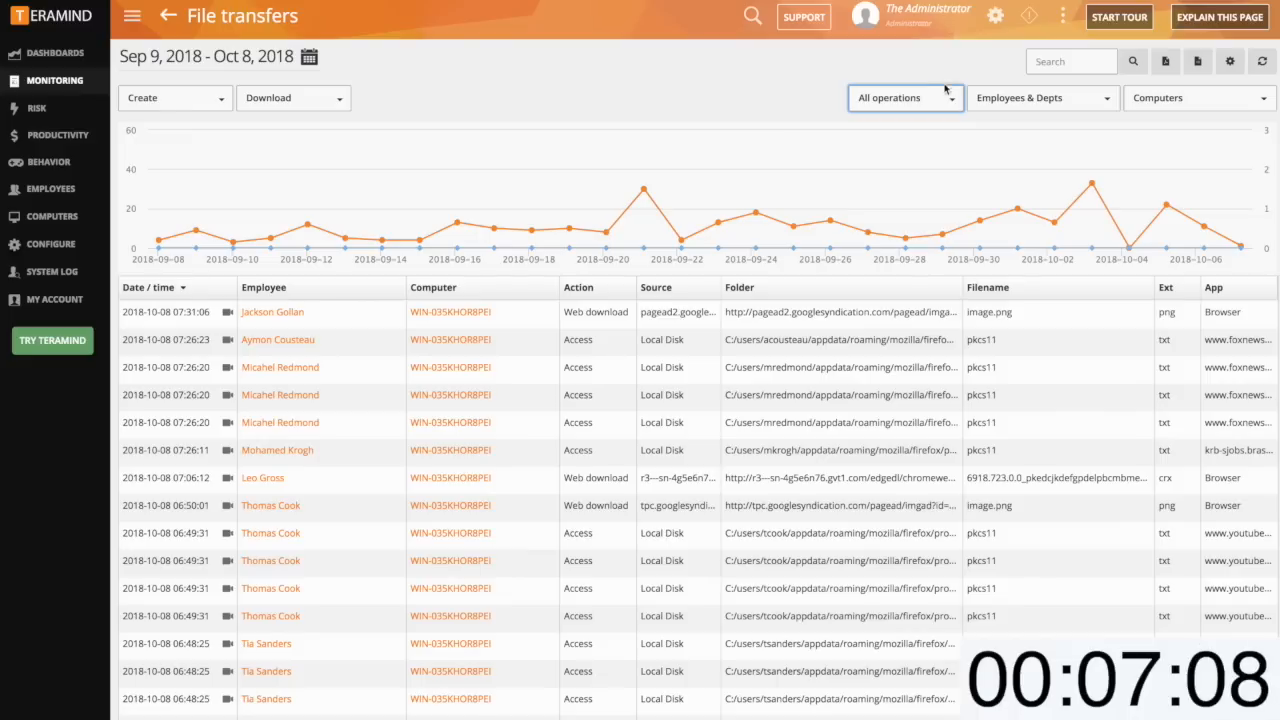
Filter the File transfers report by a single file operation such as Download
{"action": "left_click", "coordinate": [905, 97]}
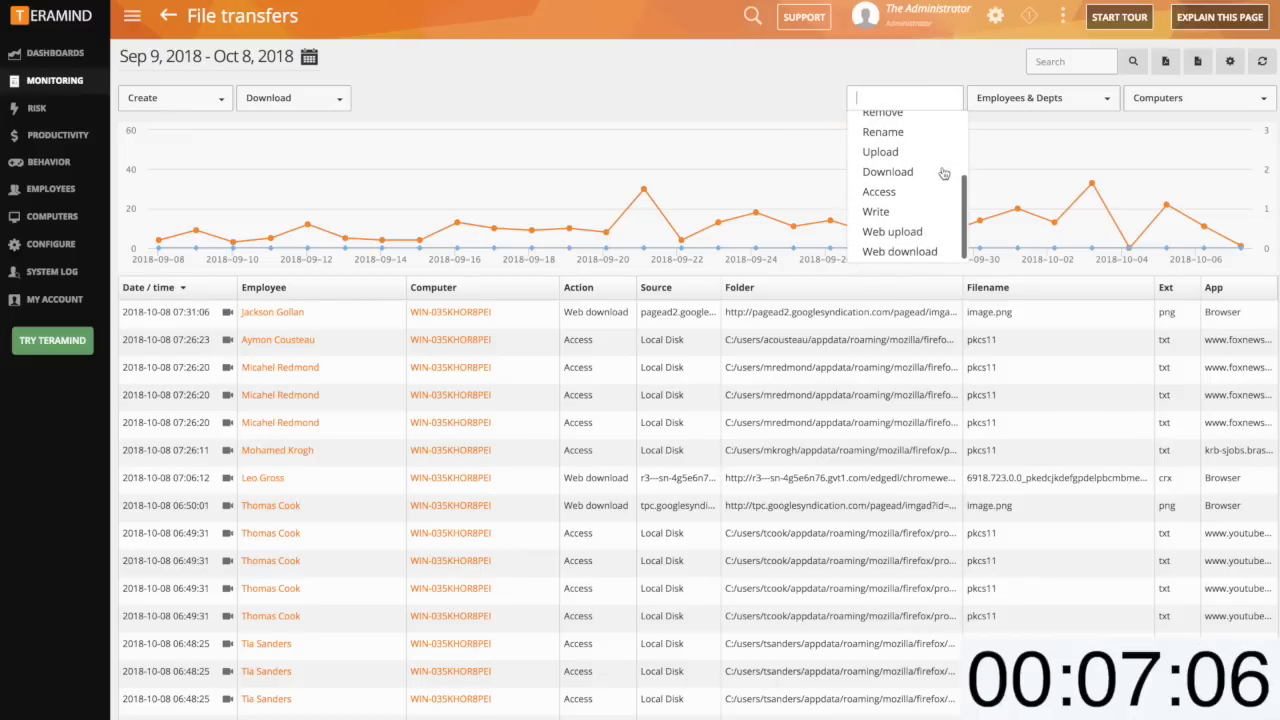
{"action": "left_click", "coordinate": [878, 191]}
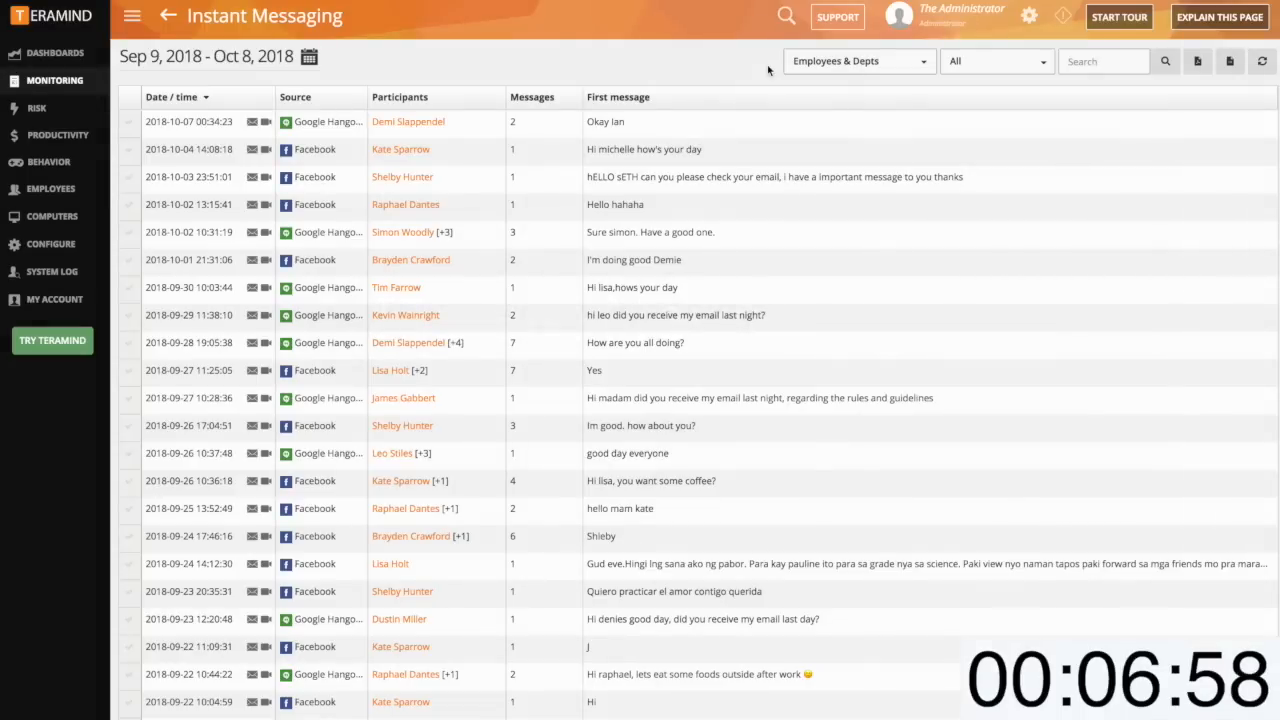
Open the Instant Messaging source filter and scroll its list of messaging apps
{"action": "left_click", "coordinate": [995, 61]}
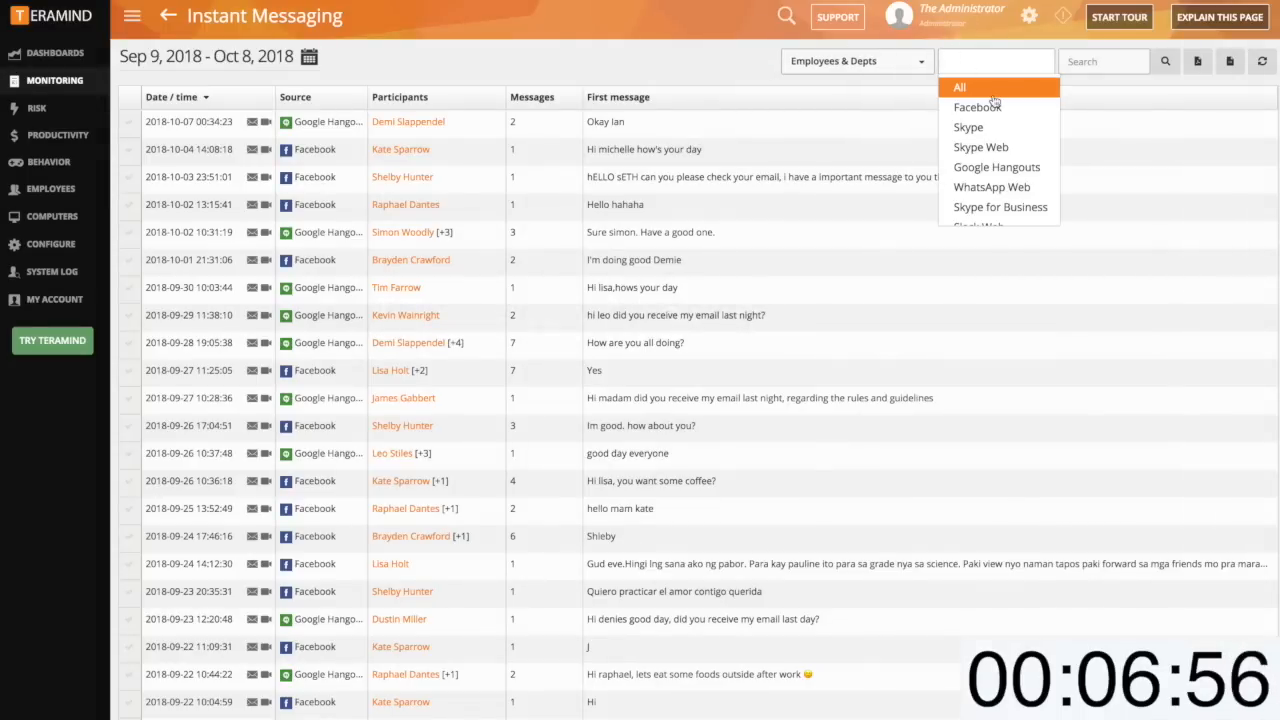
{"action": "scroll", "scroll_direction": "down", "scroll_amount": 3}
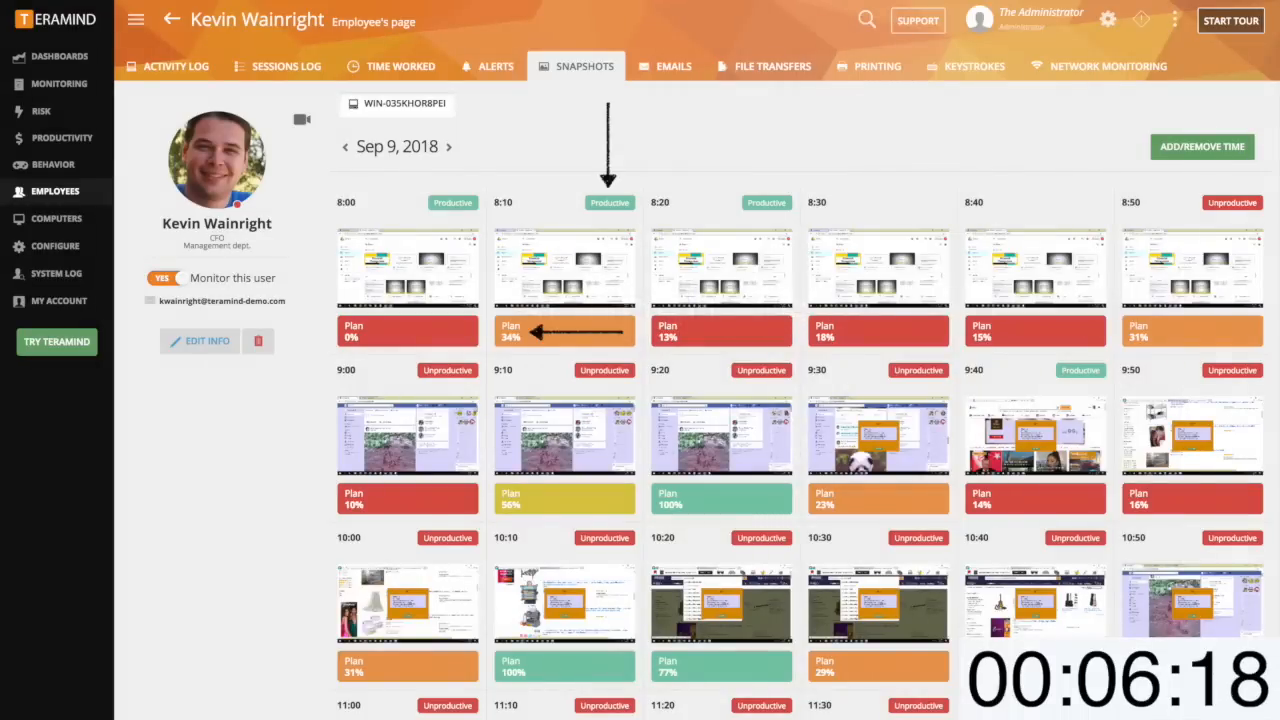
Open the Behavior Policies list
{"action": "left_click", "coordinate": [564, 265]}
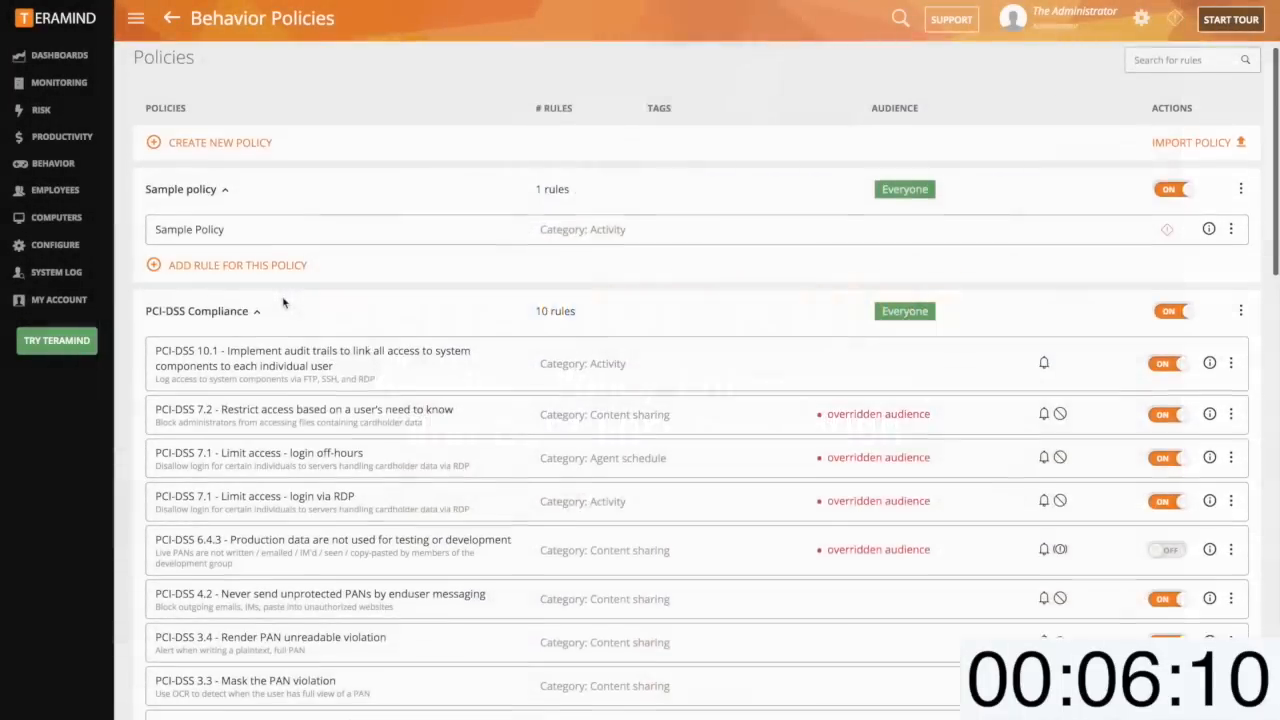
Open the PCI-DSS Compliance policy's rule 6.4.3 and view its content definitions
{"action": "scroll", "scroll_direction": "down", "scroll_amount": 3}
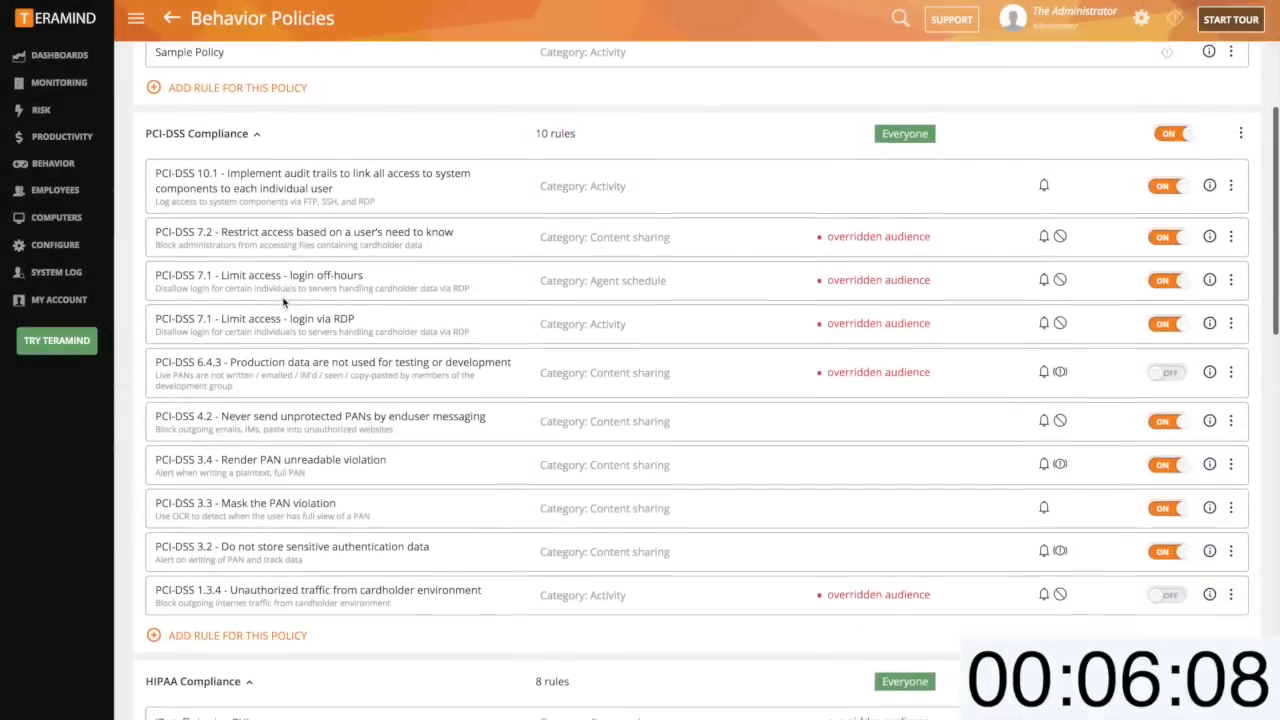
{"action": "left_click", "coordinate": [332, 362]}
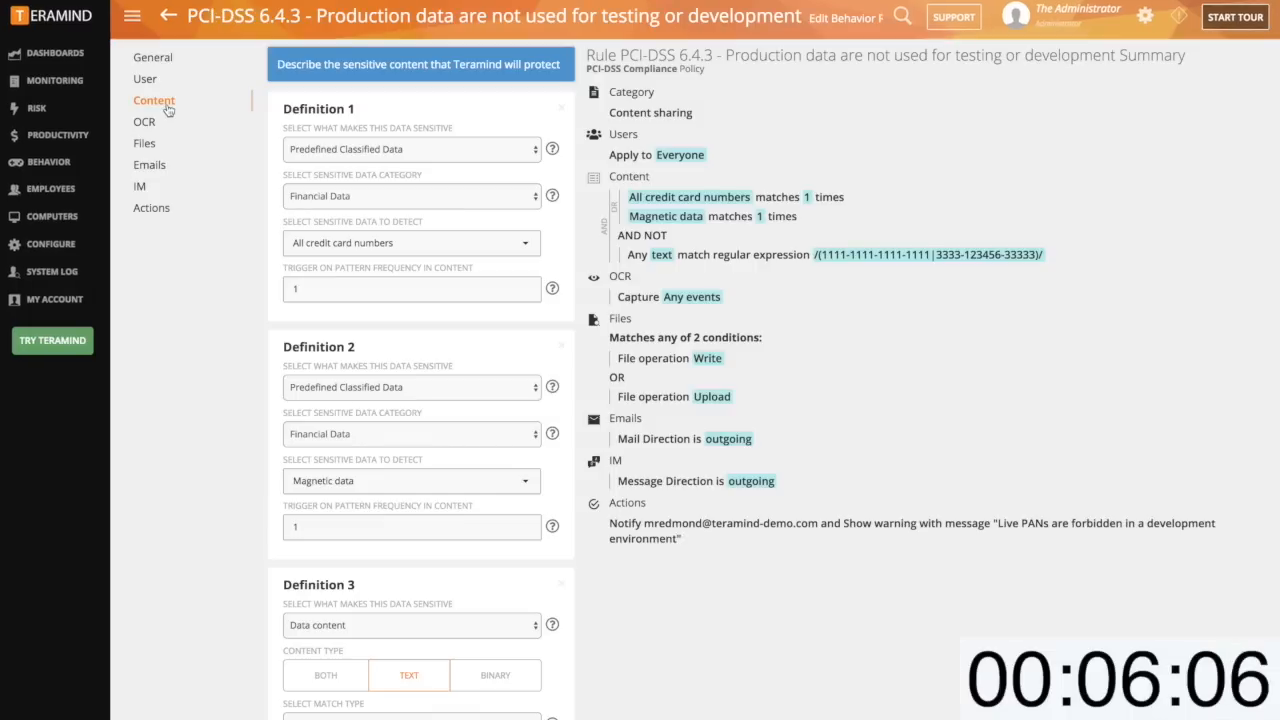
{"action": "mouse_move", "coordinate": [165, 203]}
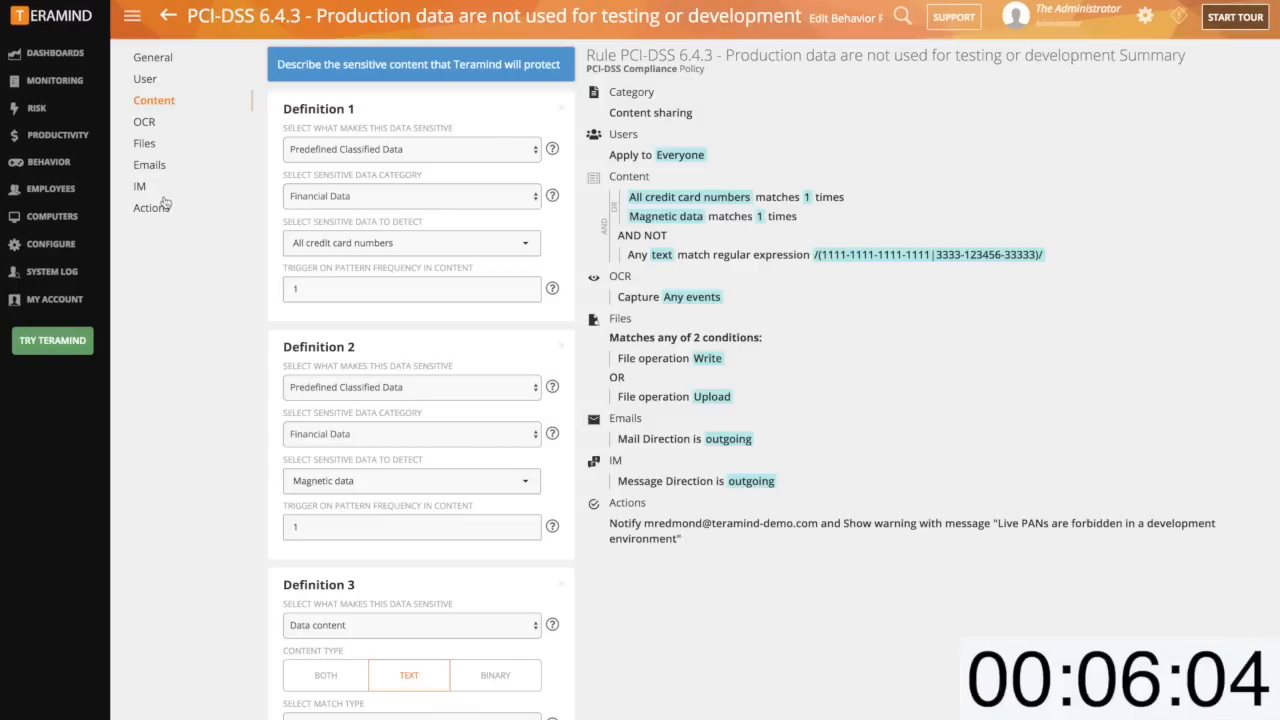
{"action": "left_click", "coordinate": [152, 207]}
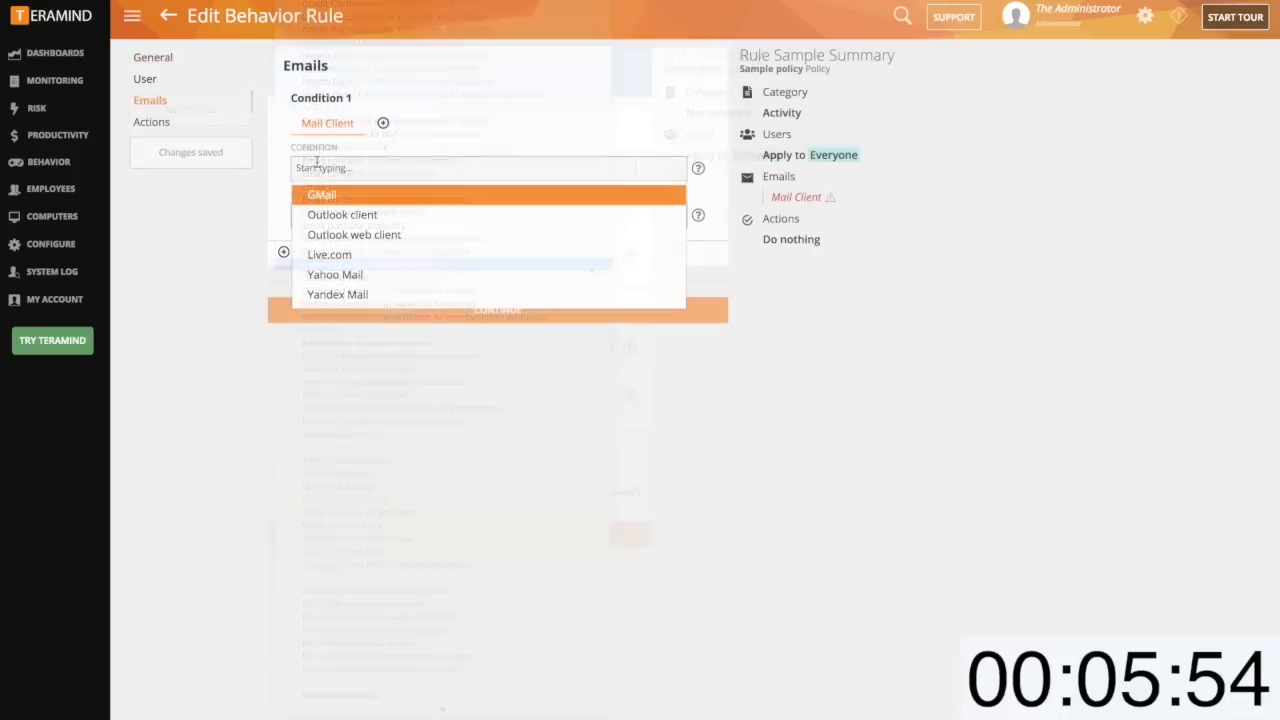
Add the Violation of Corporate Policy rule: block writes to all external drives with a warning
{"action": "left_click", "coordinate": [321, 194]}
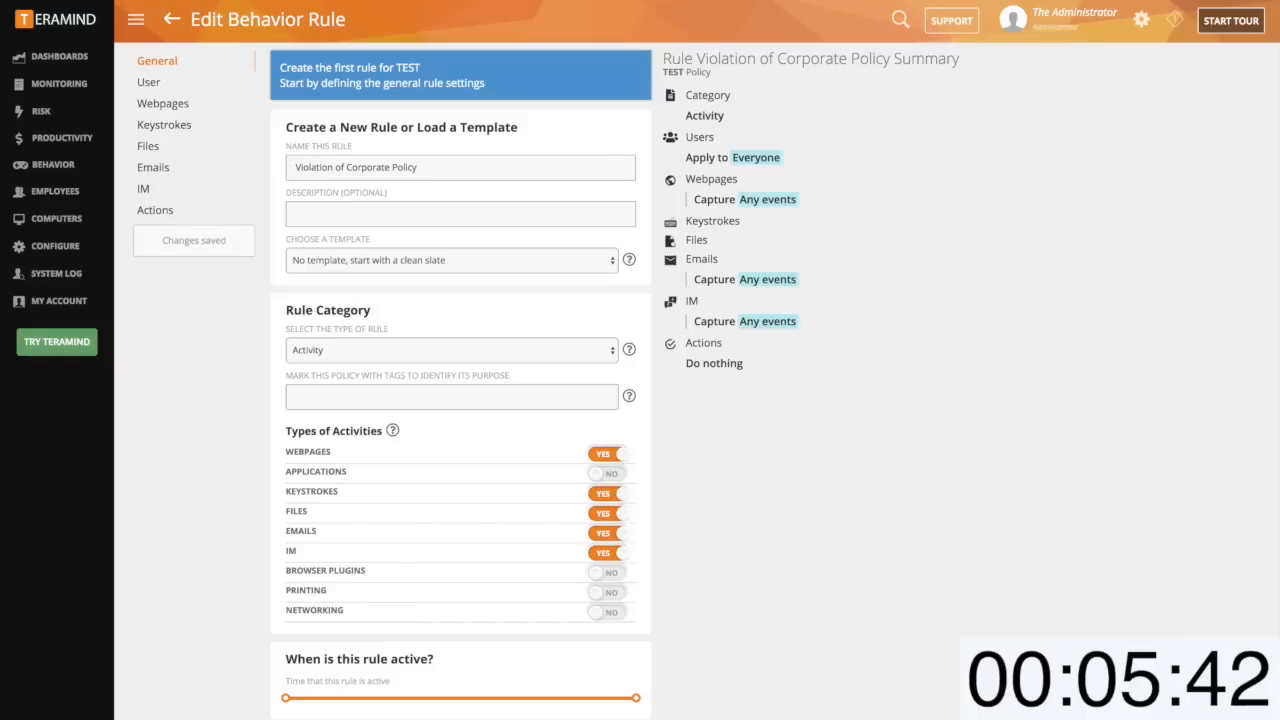
{"action": "left_click", "coordinate": [153, 167]}
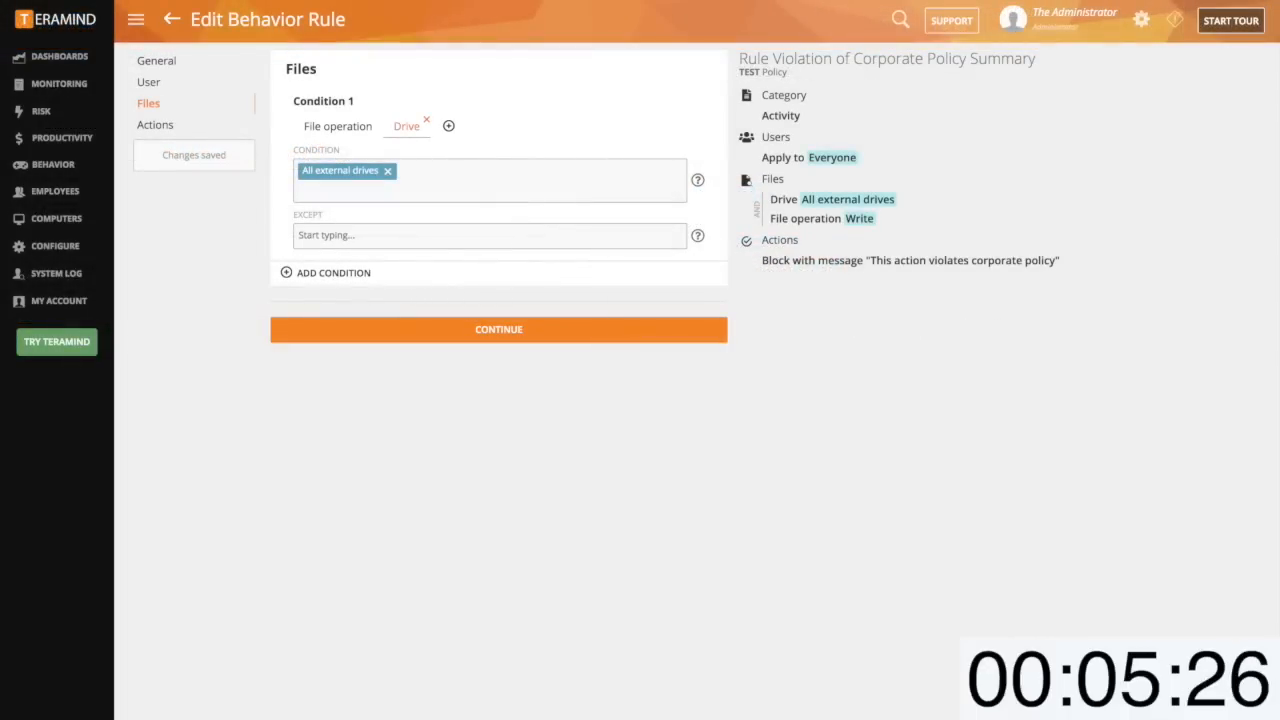
{"action": "left_click", "coordinate": [325, 272]}
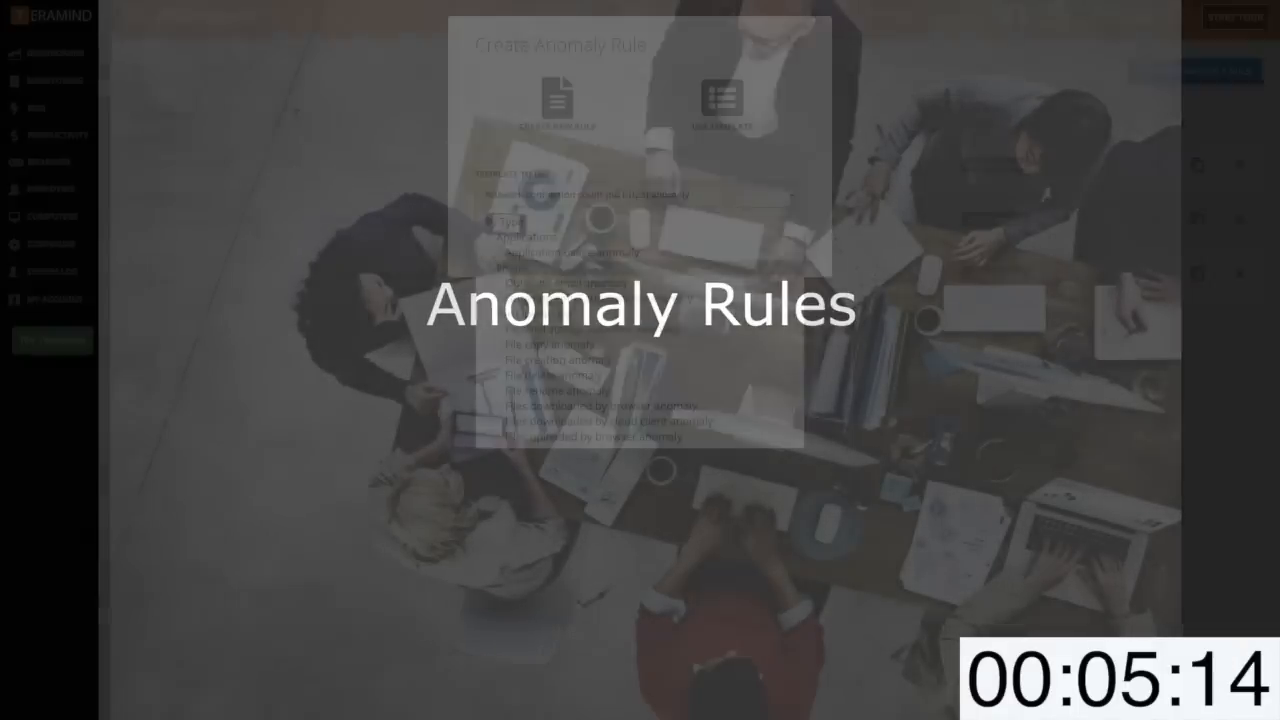
Browse anomaly templates to documents printed count, then show tags for Email Anomalies
{"action": "left_click", "coordinate": [638, 194]}
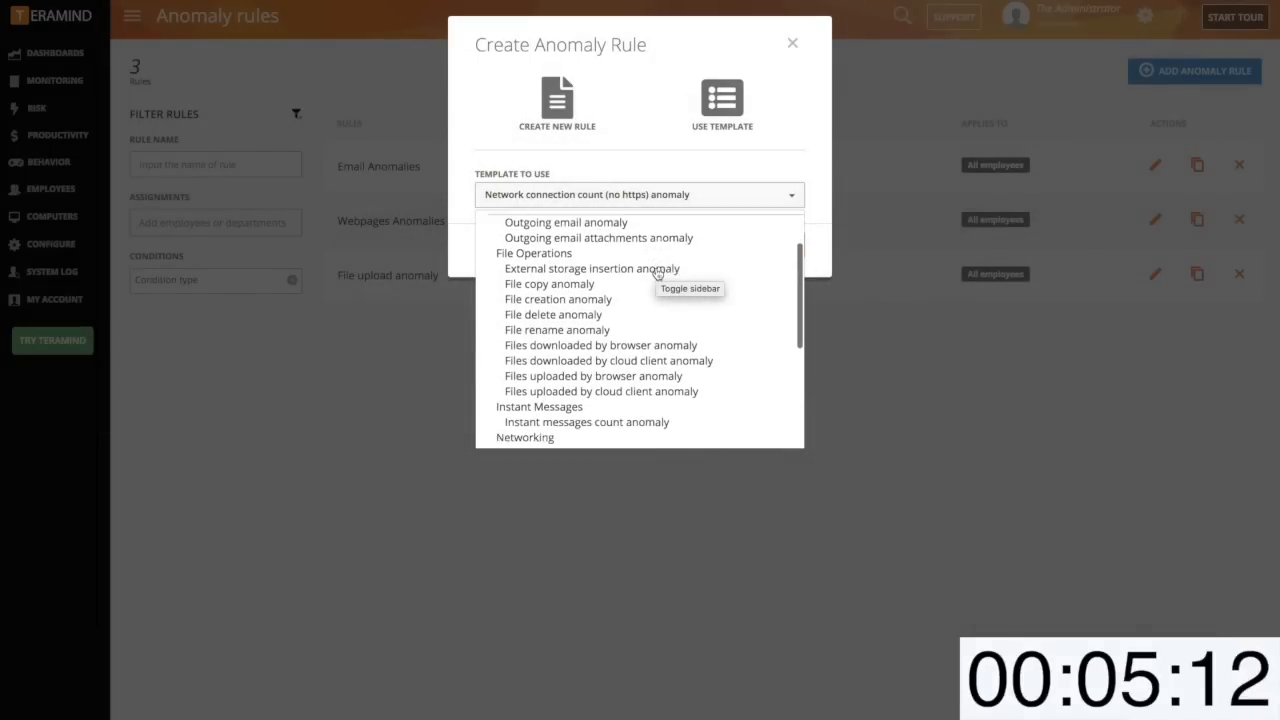
{"action": "scroll", "scroll_direction": "down", "scroll_amount": 3}
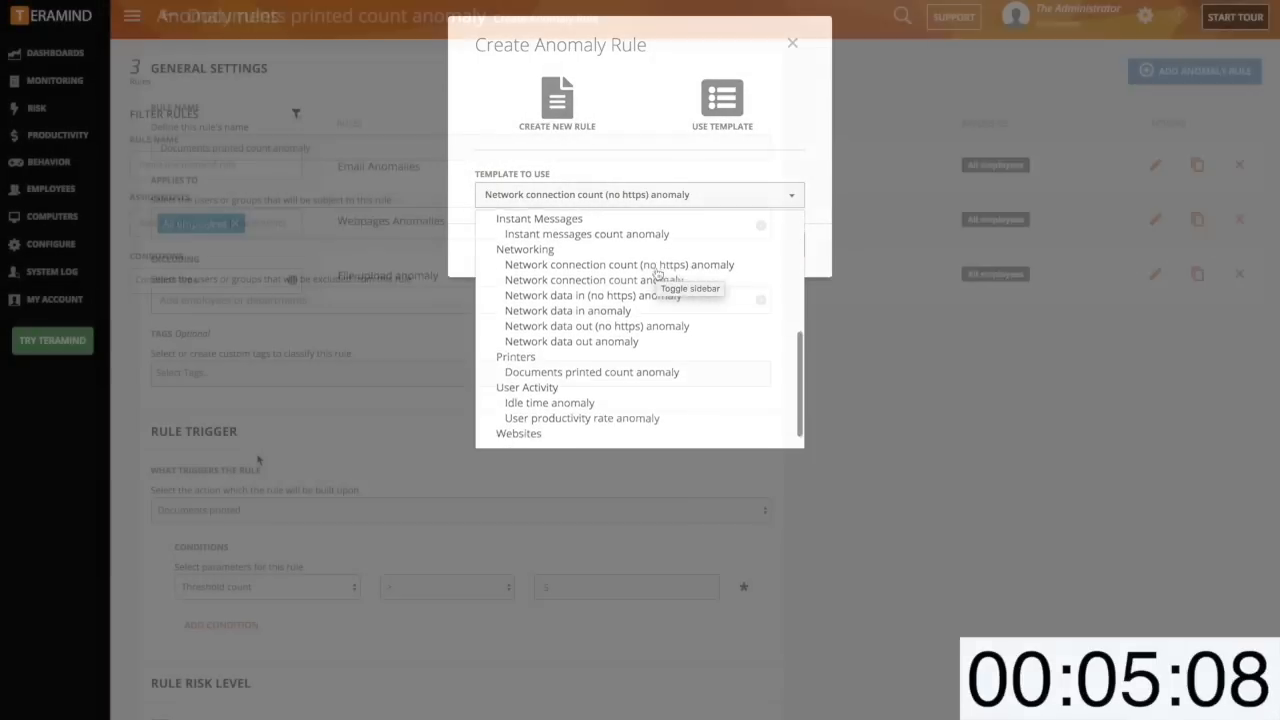
{"action": "left_click", "coordinate": [591, 372]}
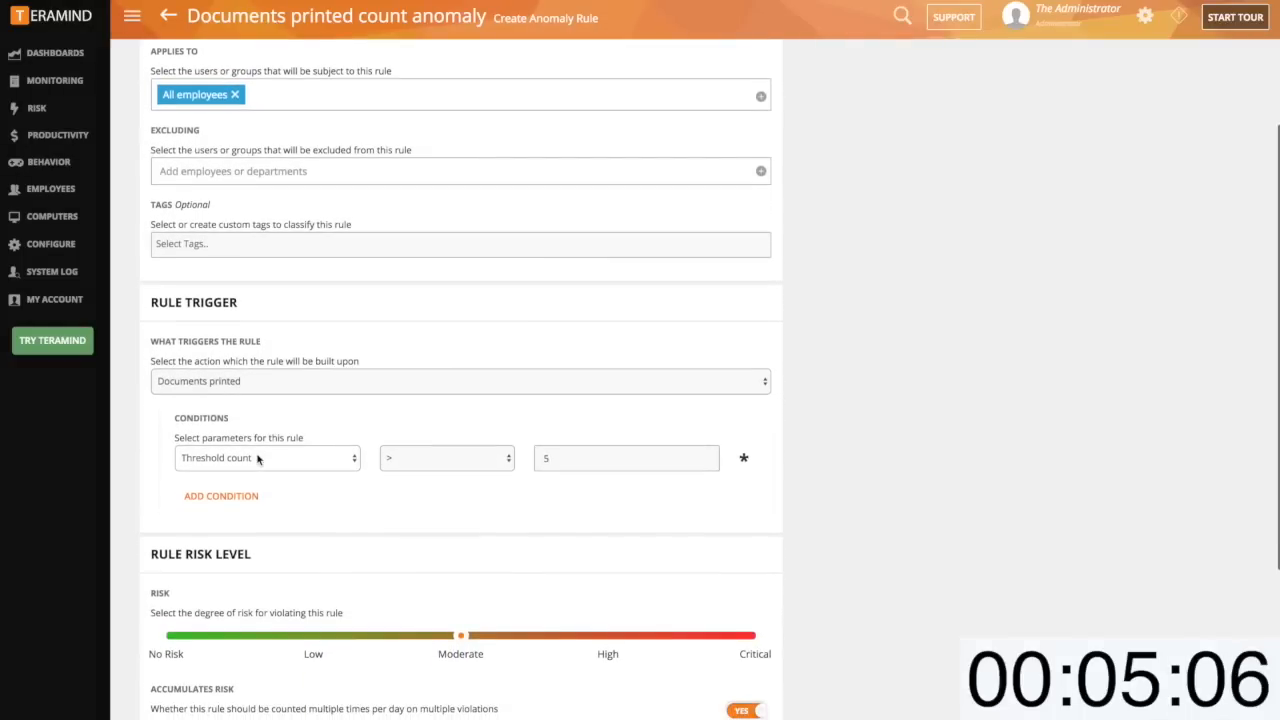
{"action": "left_click", "coordinate": [267, 457]}
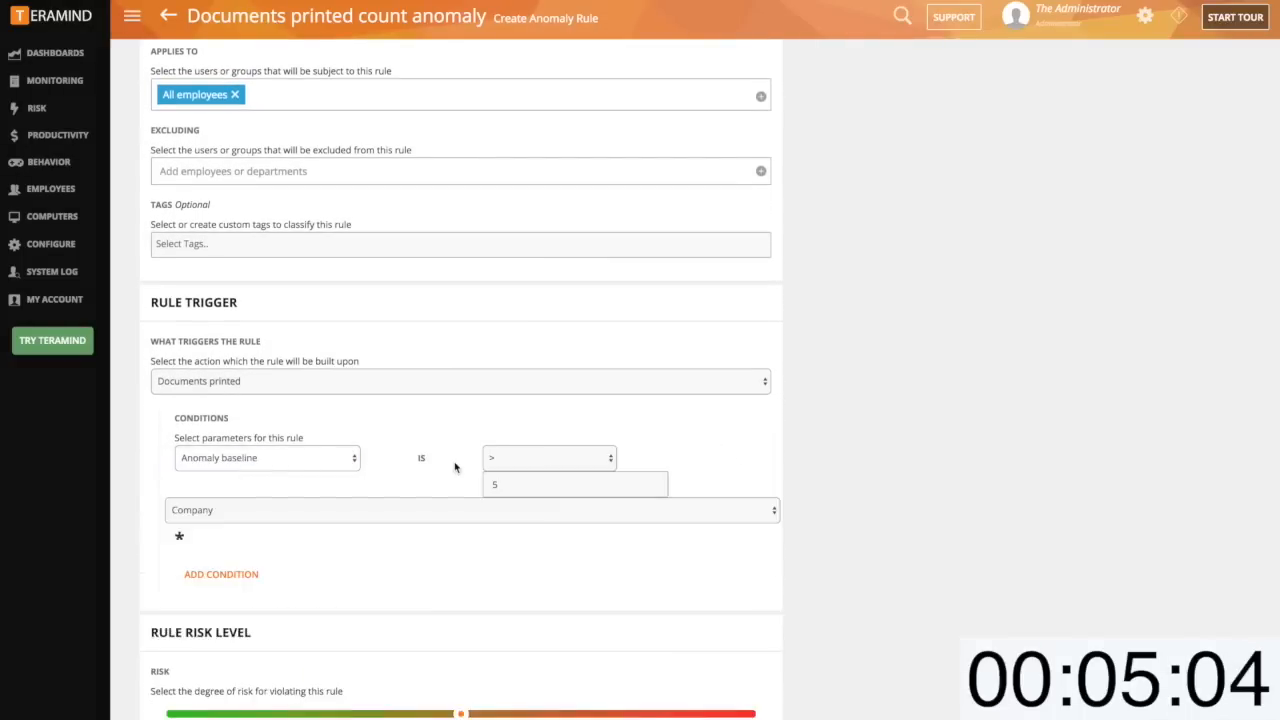
{"action": "left_click", "coordinate": [470, 509]}
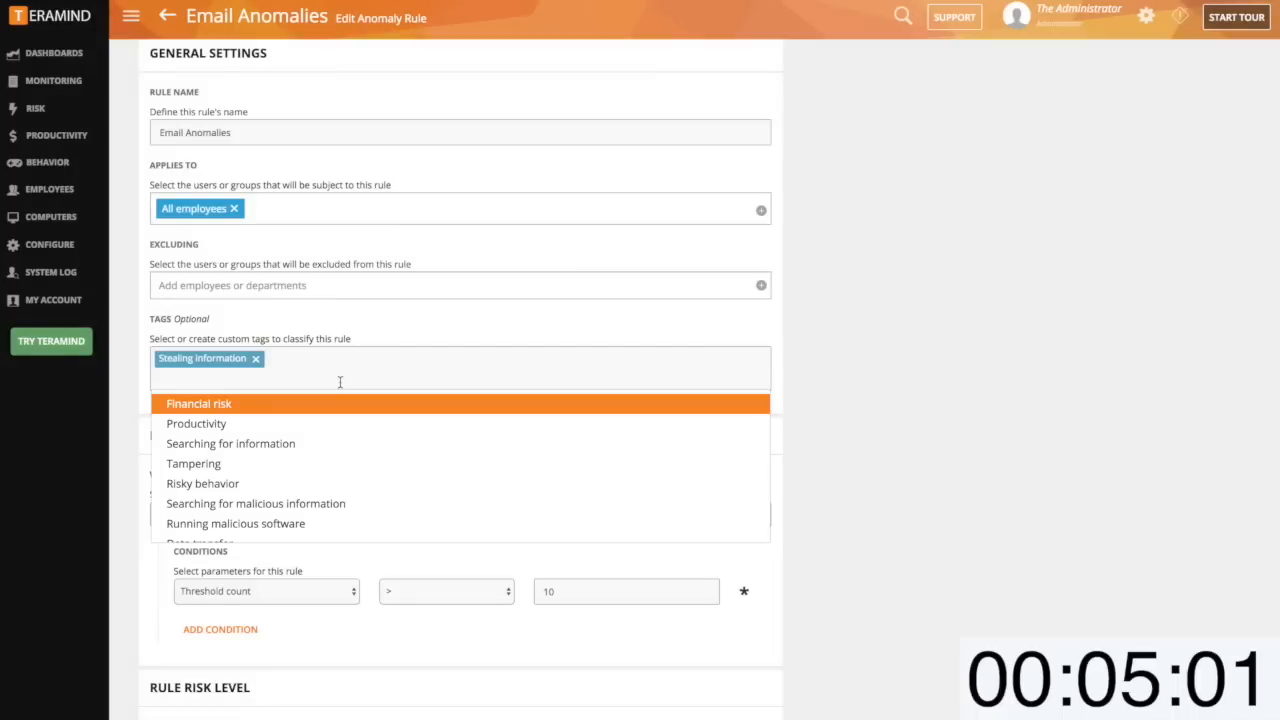
Drag the Email Anomalies risk slider to Critical and go to the Risk dashboard
{"action": "scroll", "scroll_direction": "down", "scroll_amount": 3}
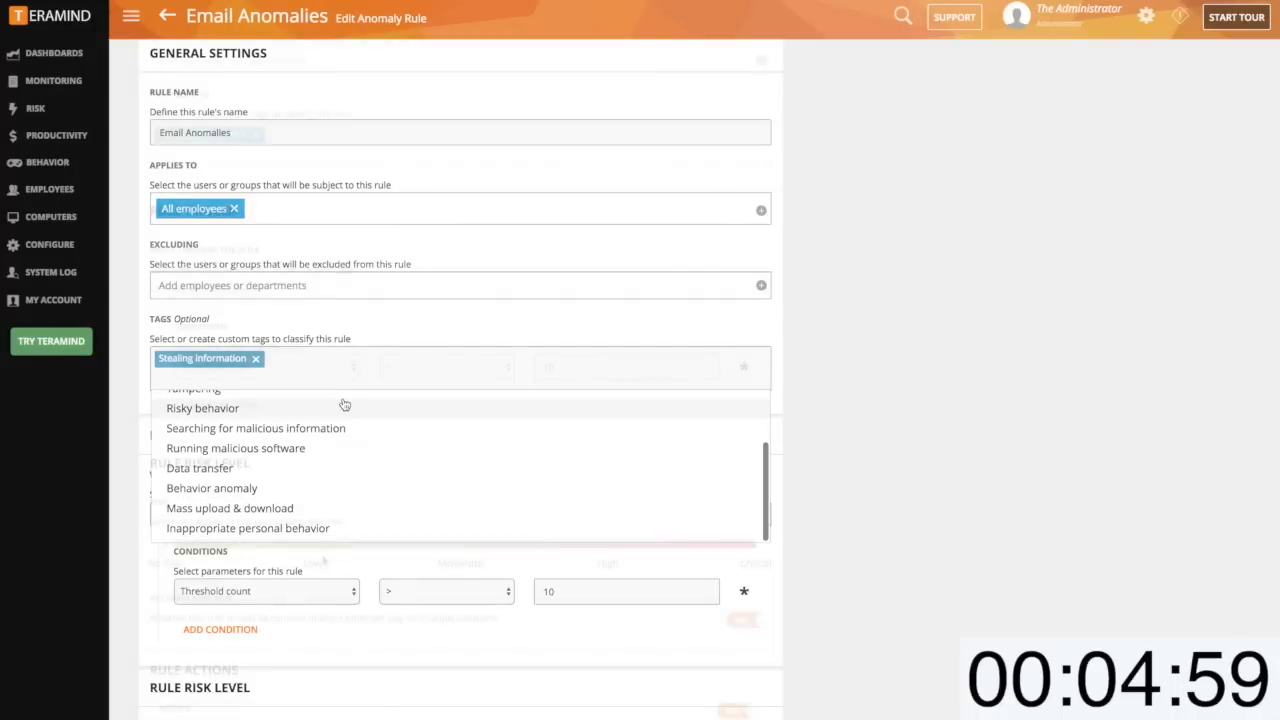
{"action": "scroll", "scroll_direction": "down", "scroll_amount": 3}
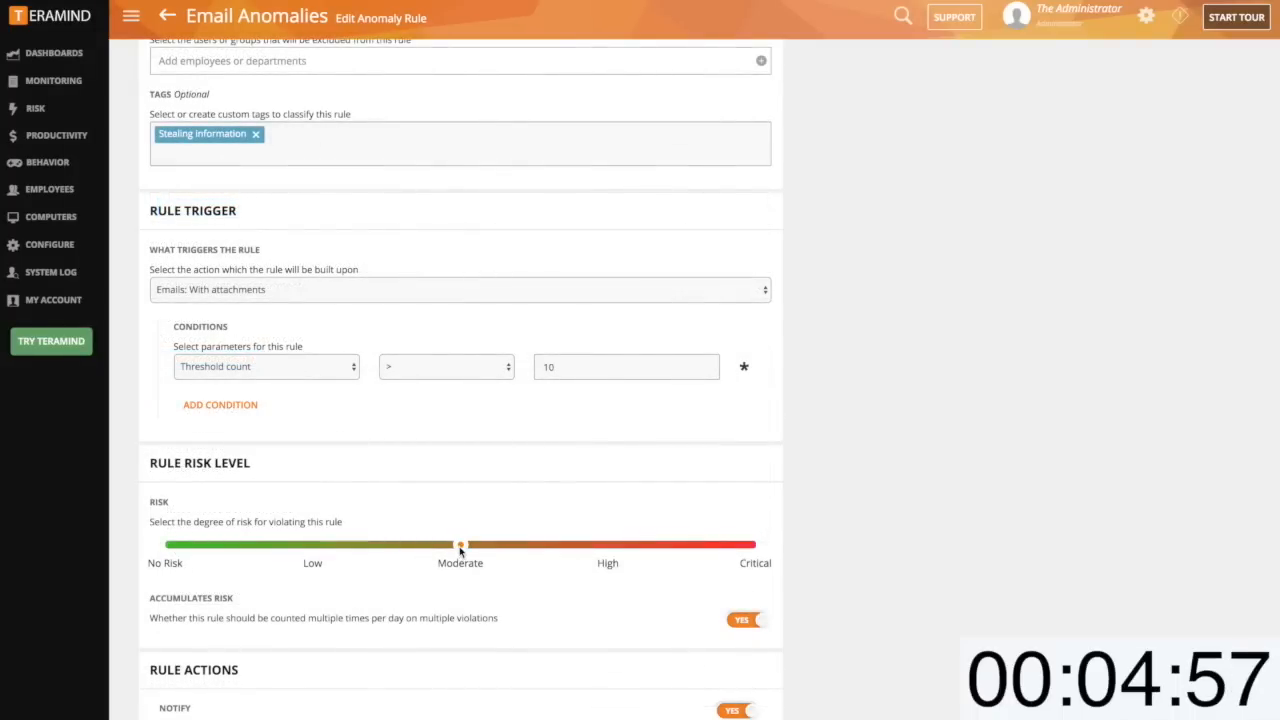
{"action": "left_click_drag", "start_coordinate": [460, 545], "coordinate": [750, 545]}
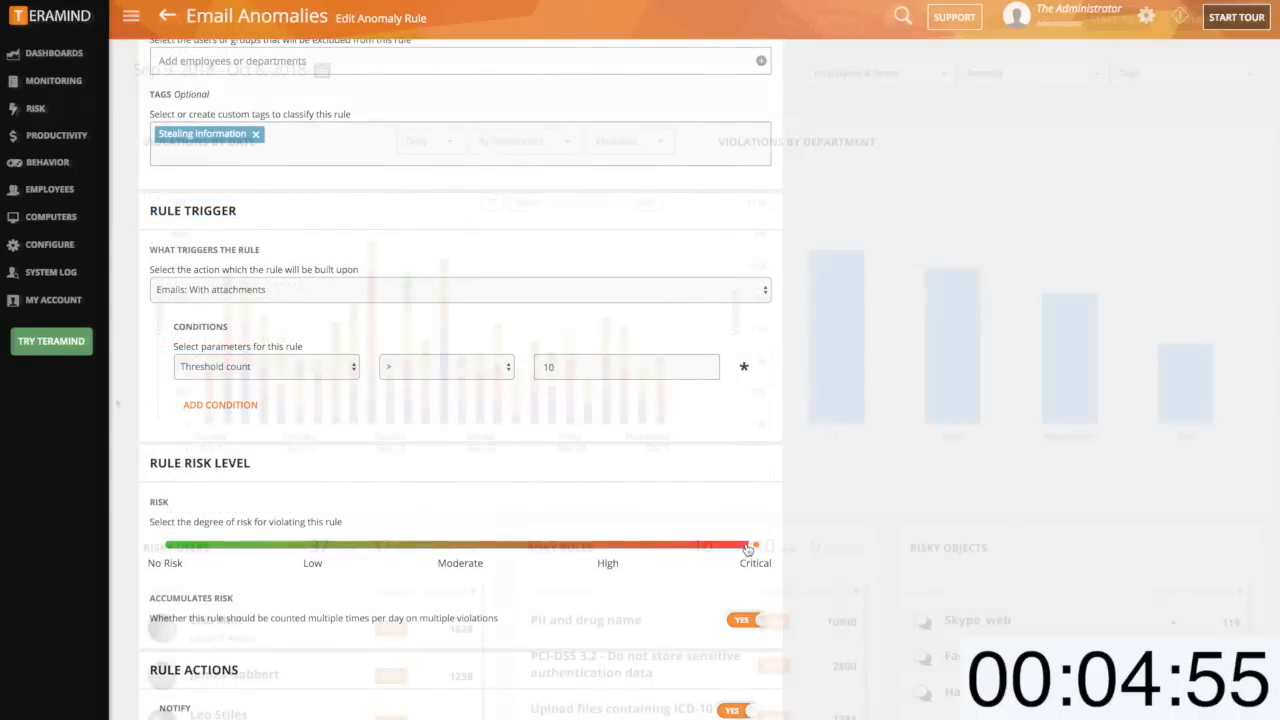
{"action": "left_click", "coordinate": [35, 108]}
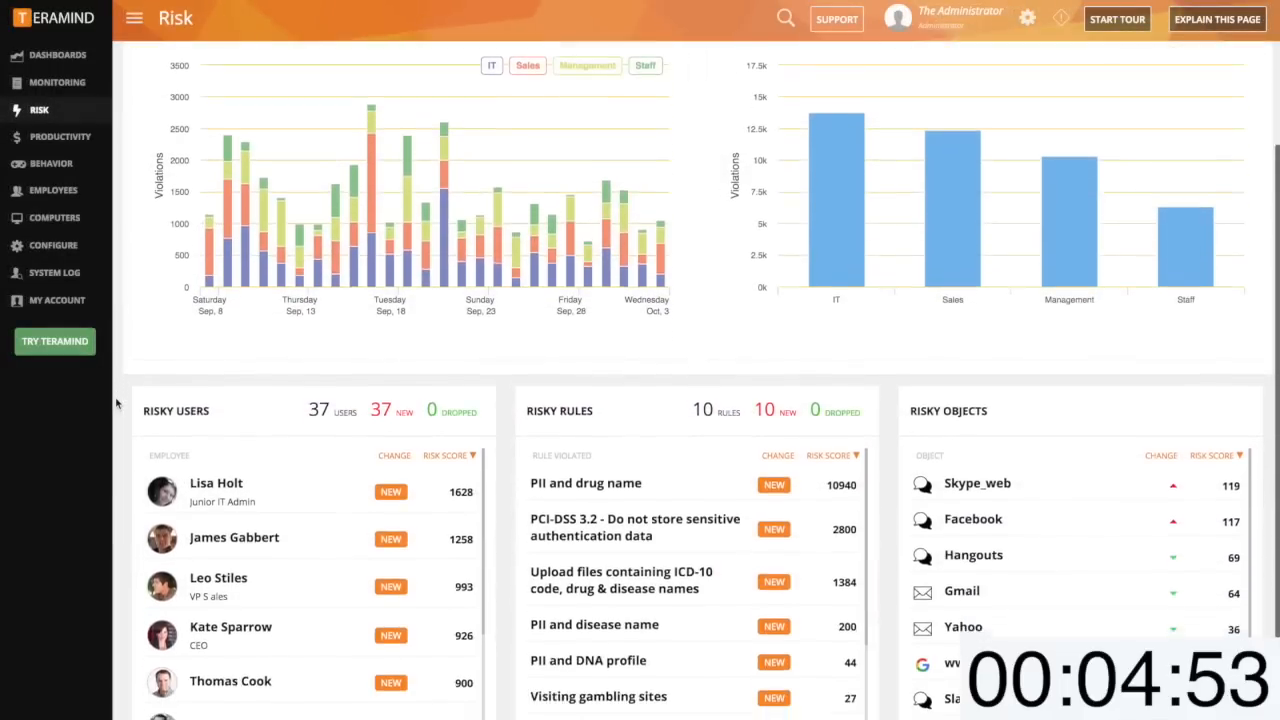
Expand Risky Users, Rules and Objects into per-rule and per-employee violation shares
{"action": "scroll", "scroll_direction": "down", "scroll_amount": 3}
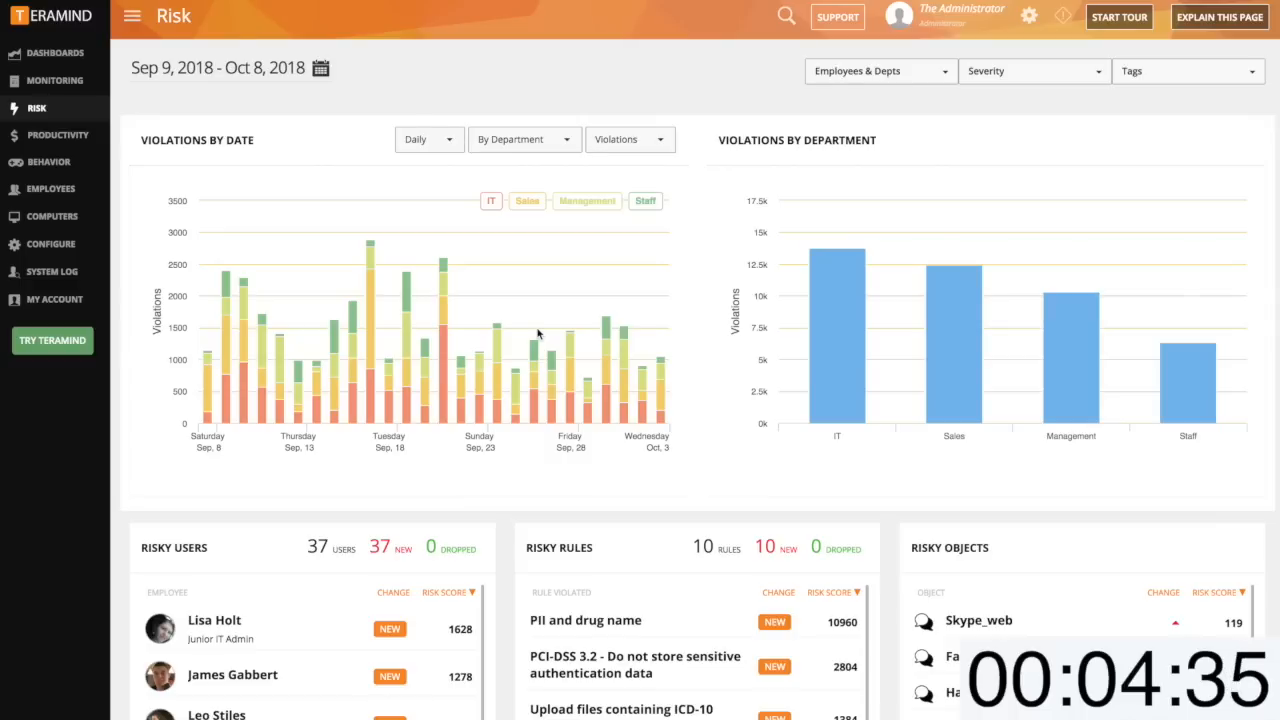
{"action": "scroll", "scroll_direction": "down", "scroll_amount": 3}
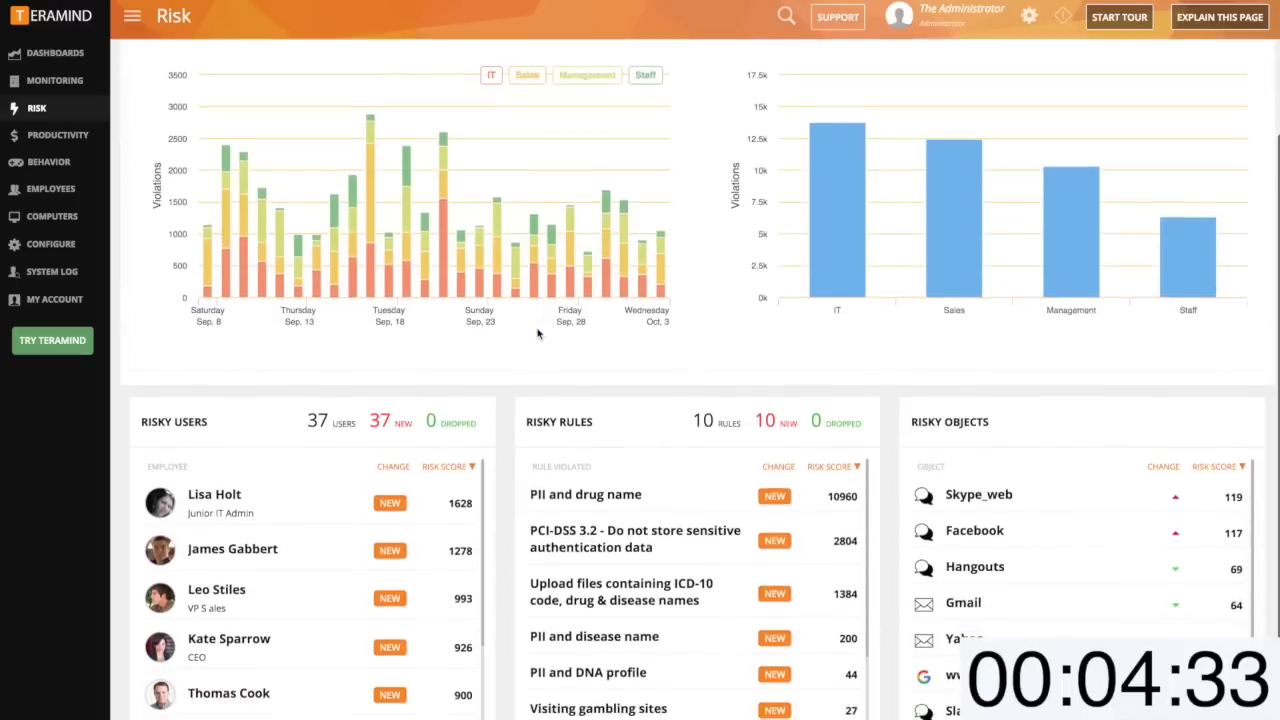
{"action": "scroll", "scroll_direction": "down", "scroll_amount": 3}
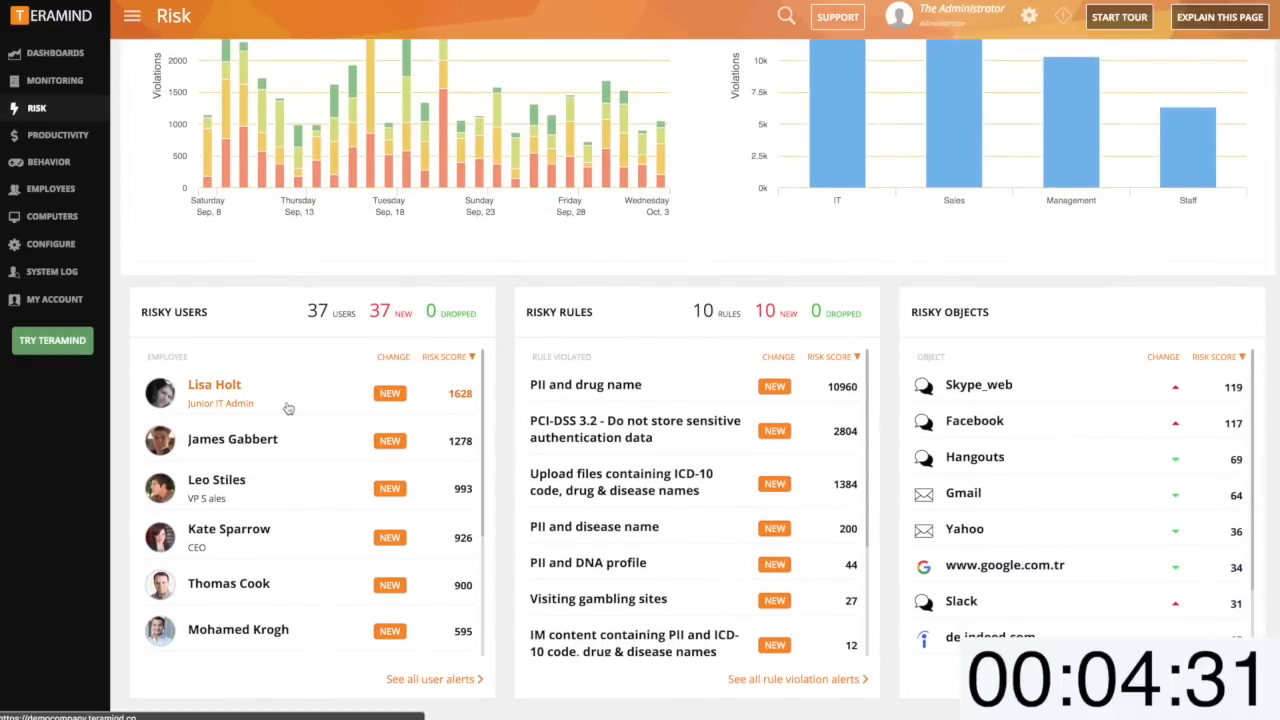
{"action": "left_click", "coordinate": [214, 393]}
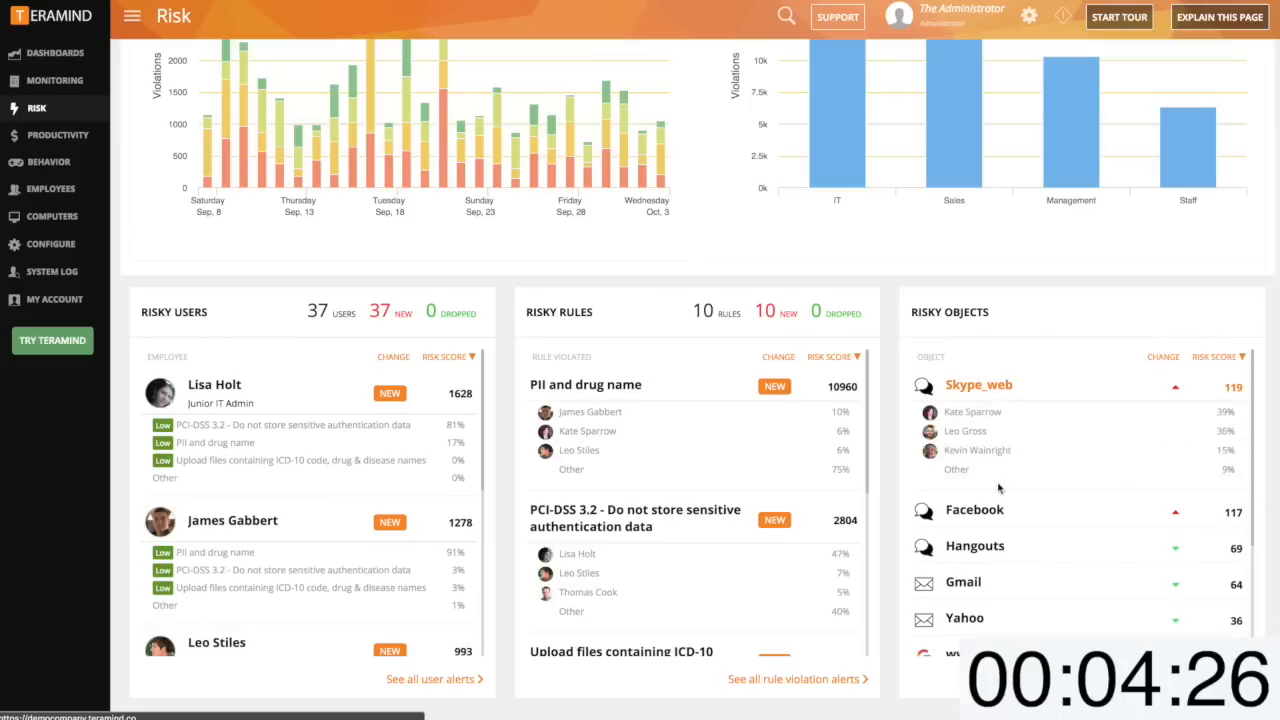
{"action": "left_click", "coordinate": [974, 509]}
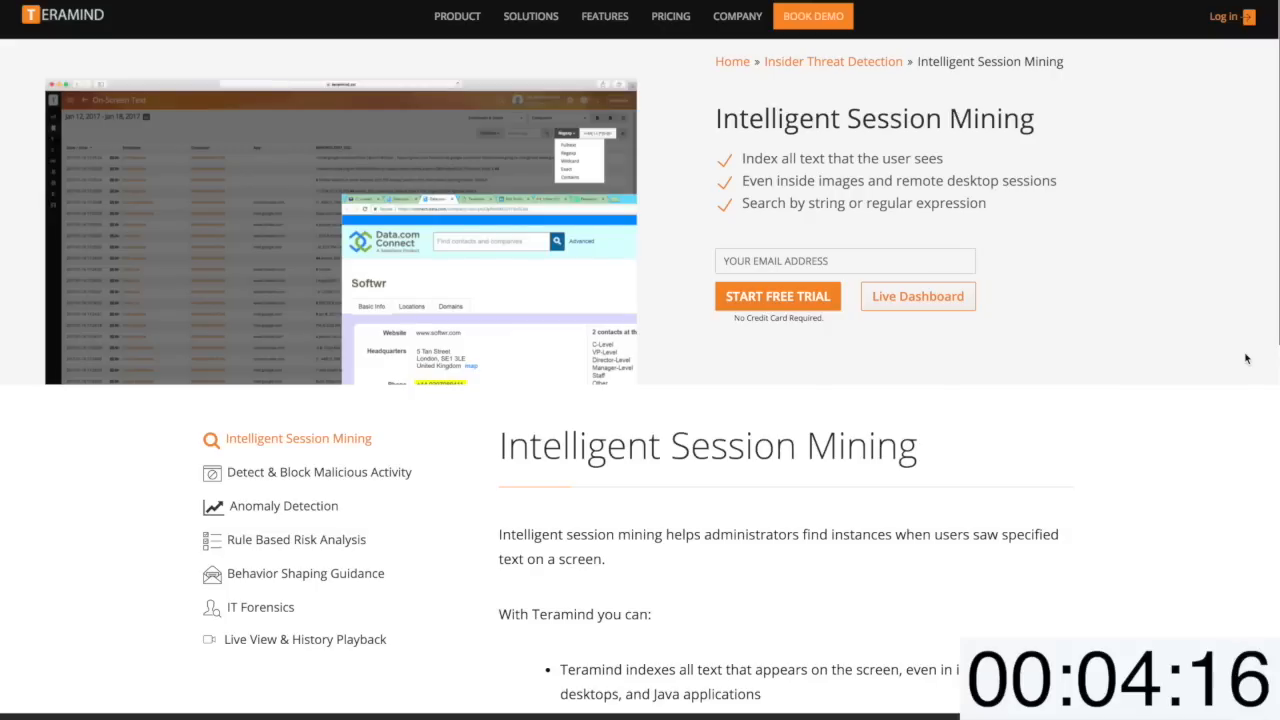
Scroll through the Intelligent Session Mining capabilities on the Teramind site
{"action": "scroll", "scroll_direction": "down", "scroll_amount": 3}
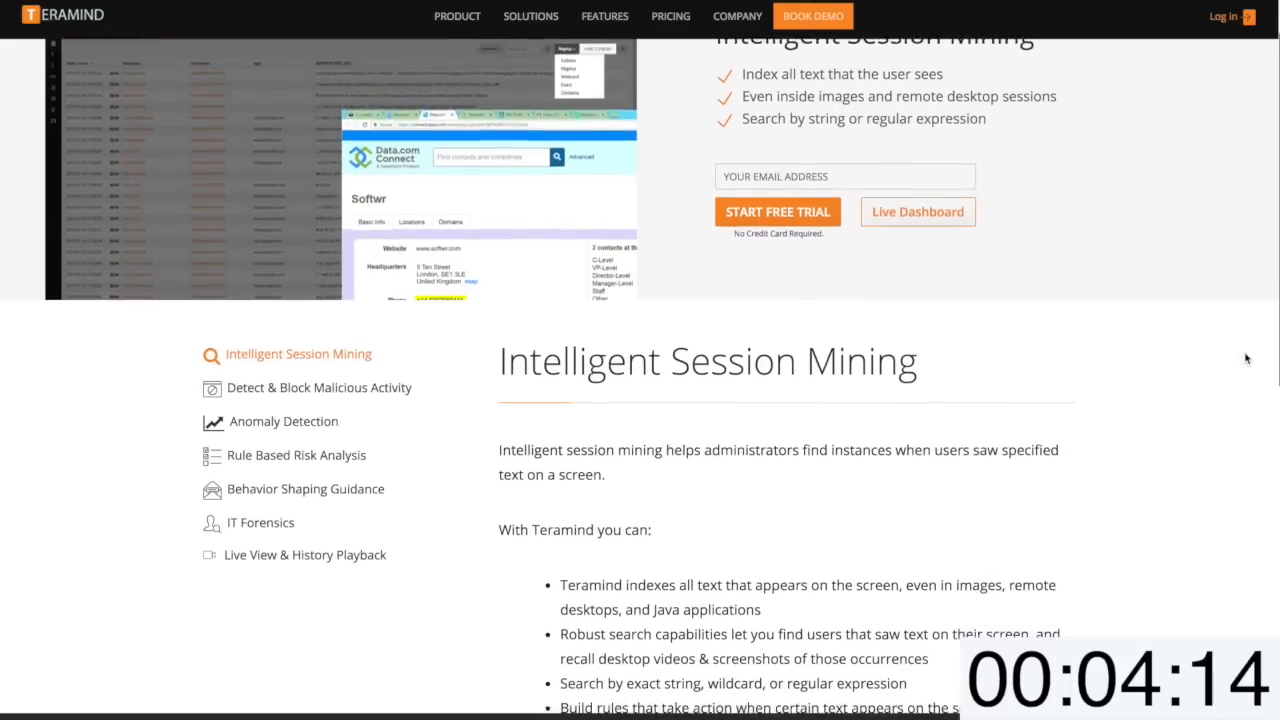
{"action": "scroll", "scroll_direction": "down", "scroll_amount": 3}
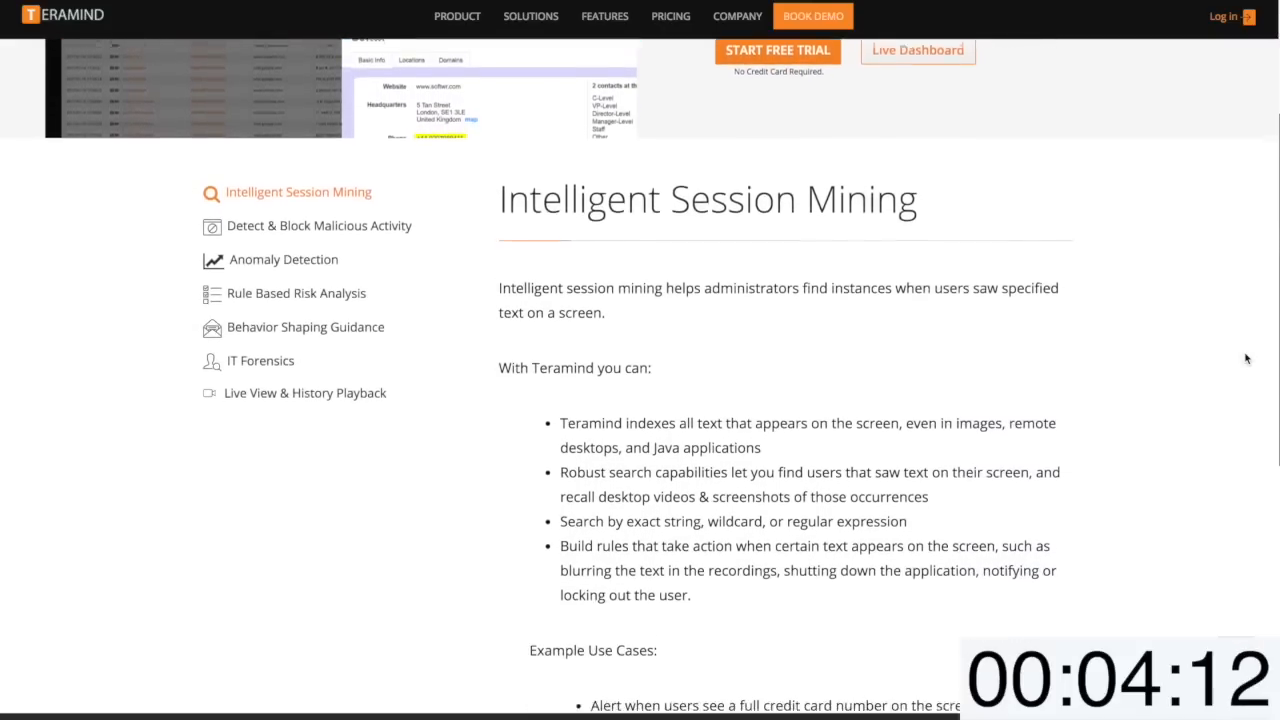
{"action": "scroll", "scroll_direction": "down", "scroll_amount": 3}
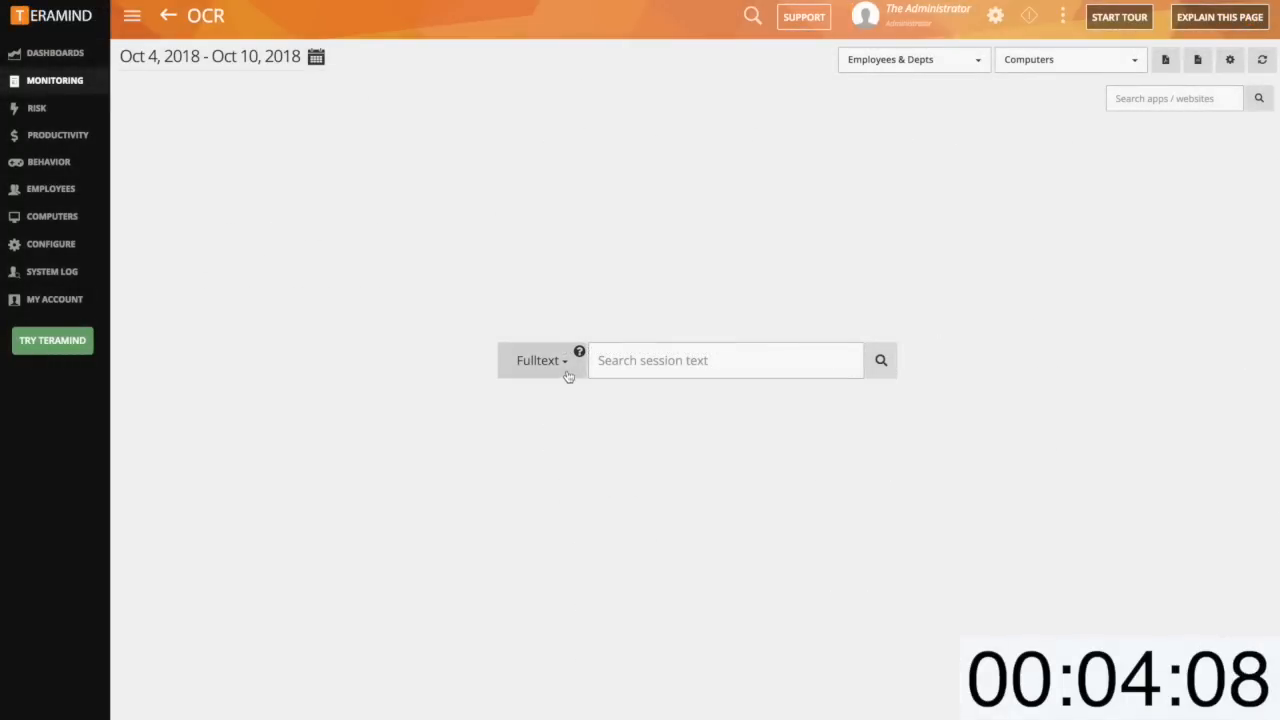
Show the OCR search modes: Fulltext, Regexp, Wildcard and Contains
{"action": "left_click", "coordinate": [540, 360]}
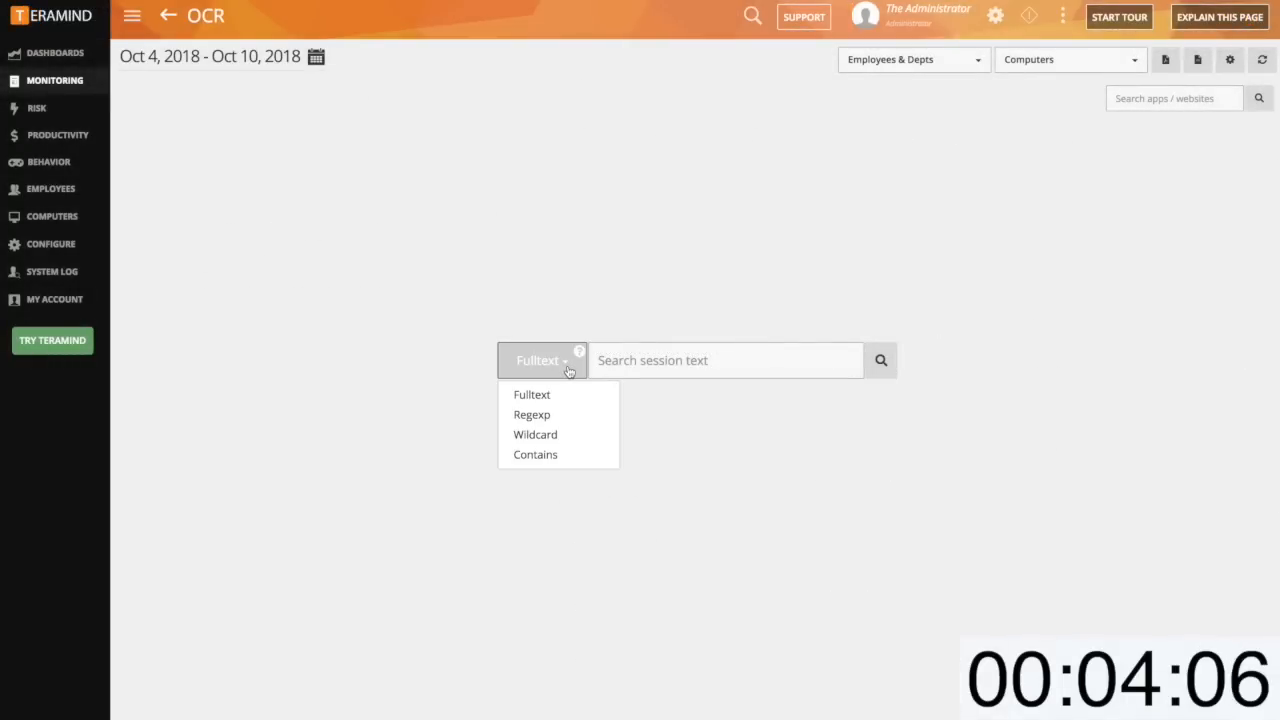
{"action": "mouse_move", "coordinate": [531, 394]}
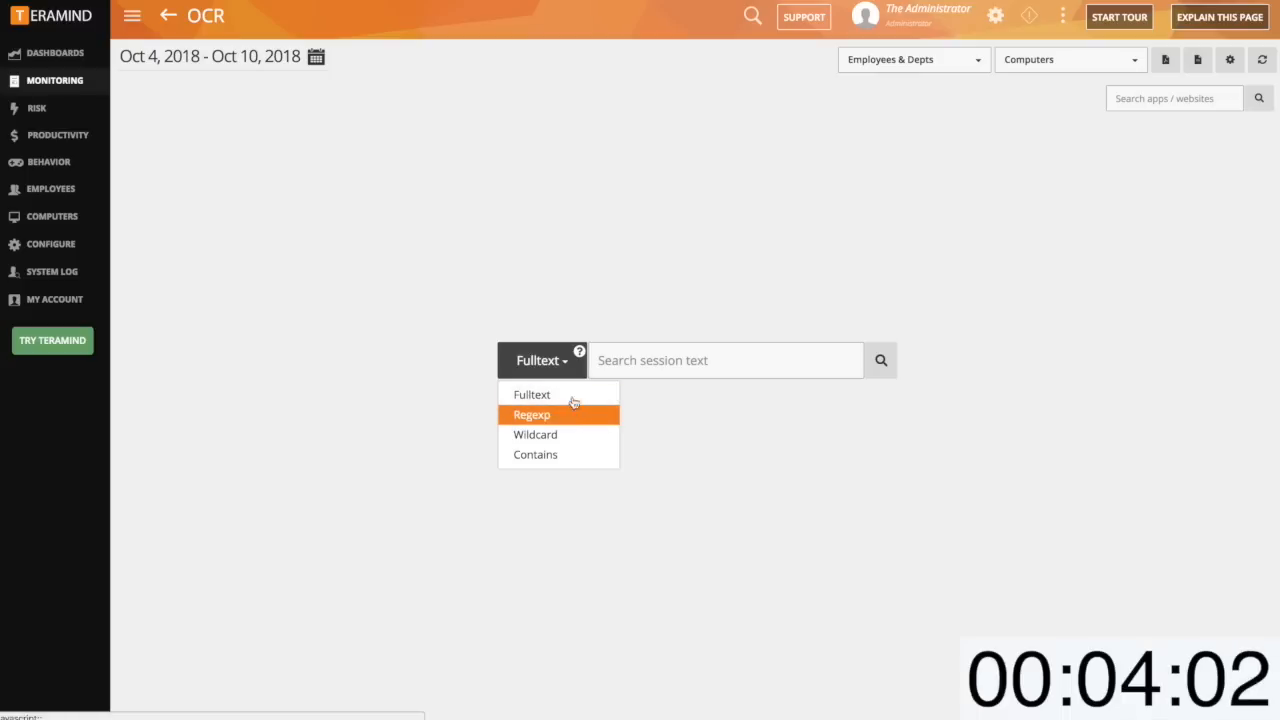
{"action": "mouse_move", "coordinate": [580, 351]}
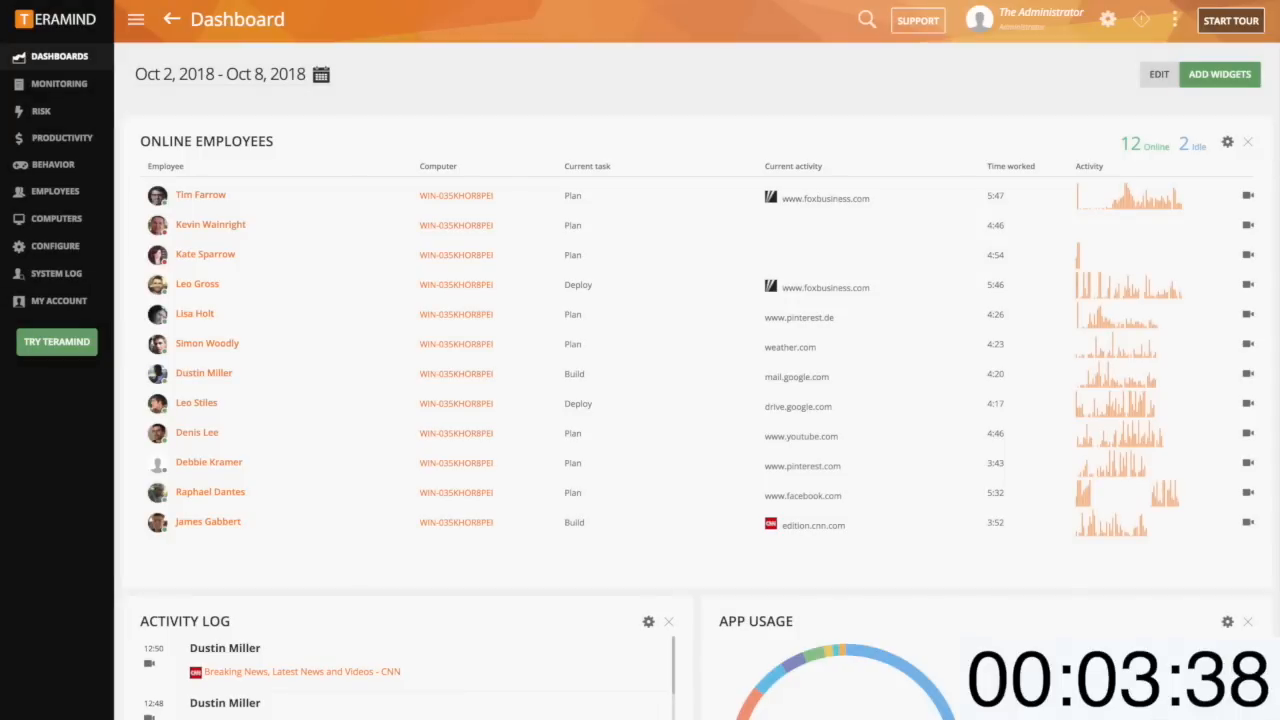
Open Behavior Policies listing the PCI-DSS and HIPAA Compliance rules
{"action": "left_click", "coordinate": [1247, 492]}
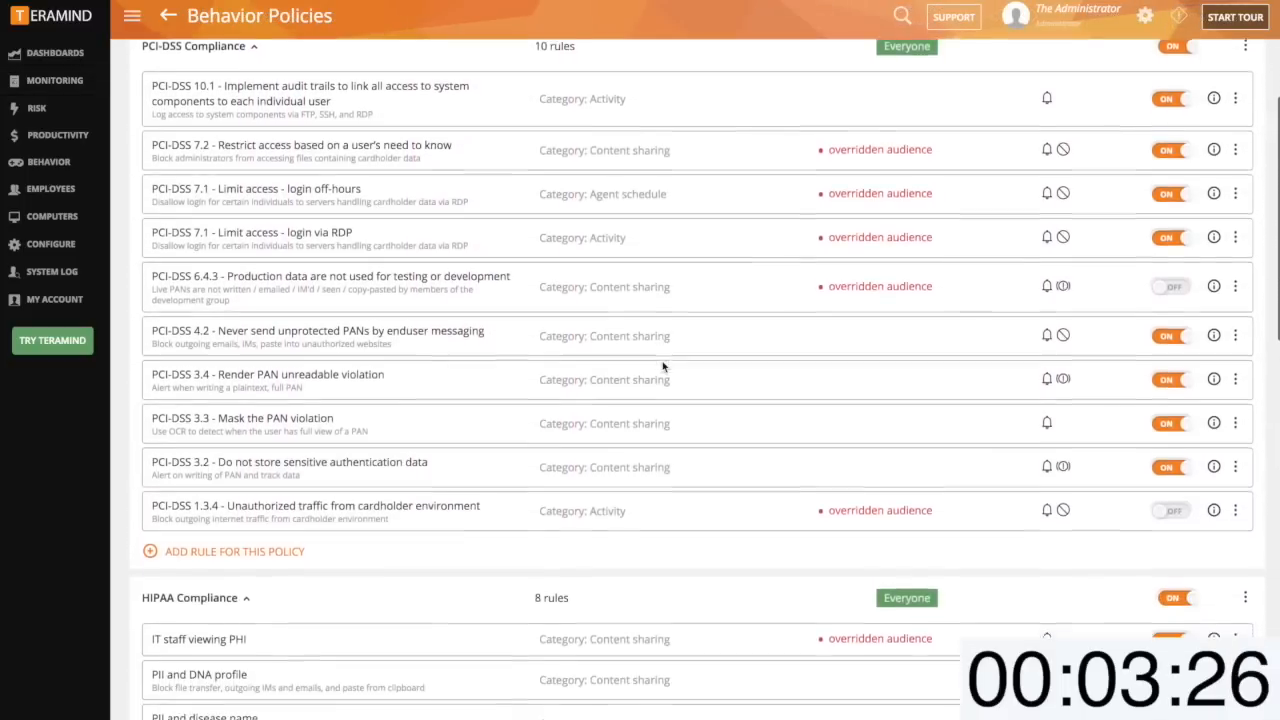
{"action": "left_click", "coordinate": [36, 108]}
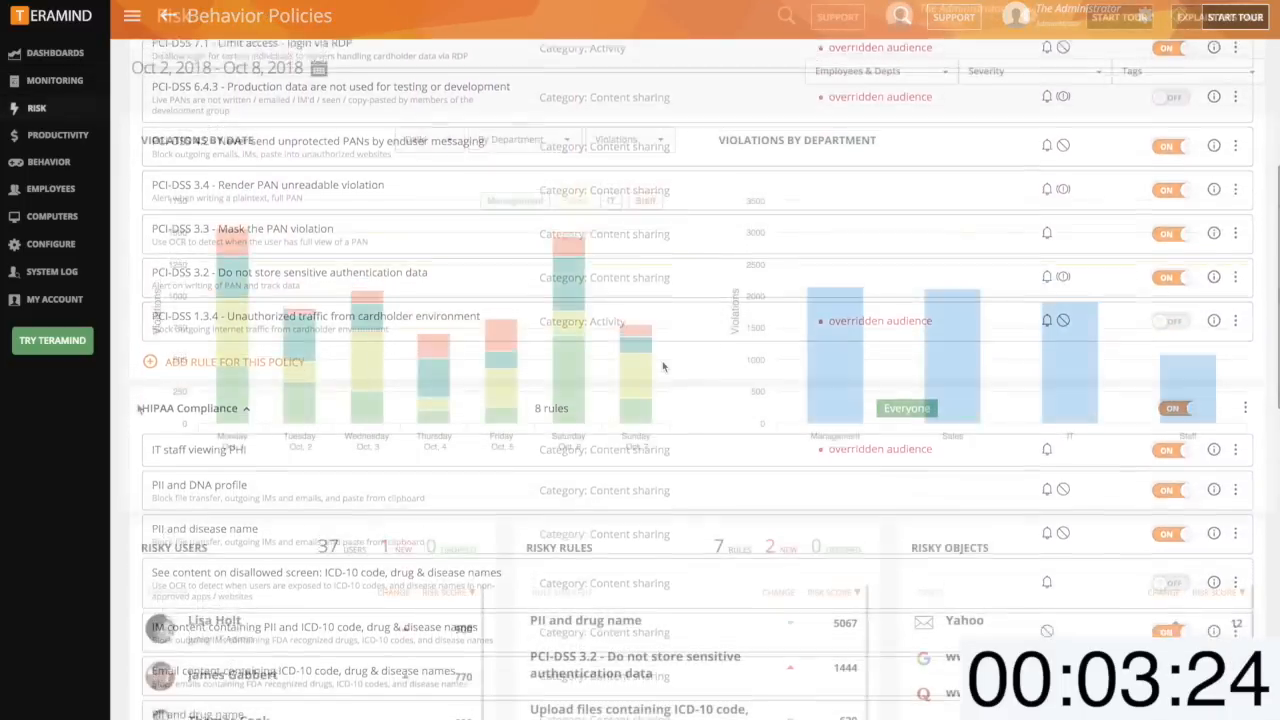
{"action": "left_click", "coordinate": [37, 107]}
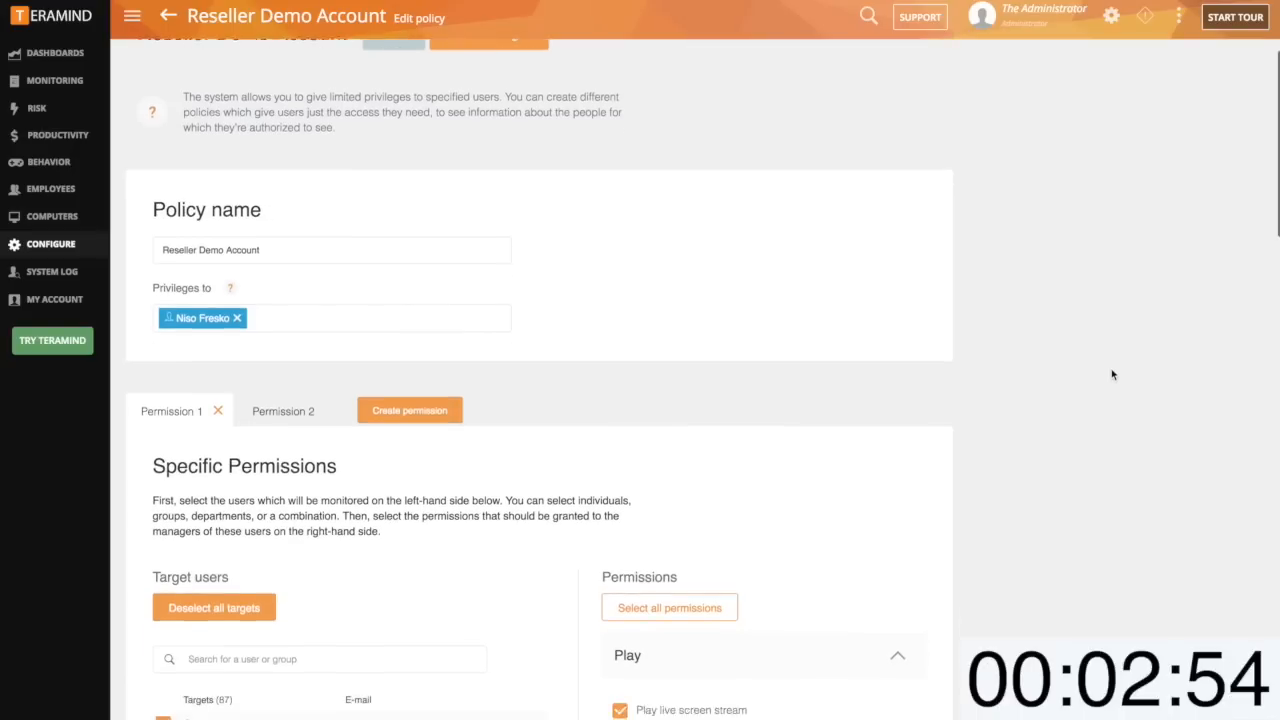
Scroll through the Reseller Demo Account policy's target users and Specific Permissions
{"action": "scroll", "scroll_direction": "down", "scroll_amount": 3}
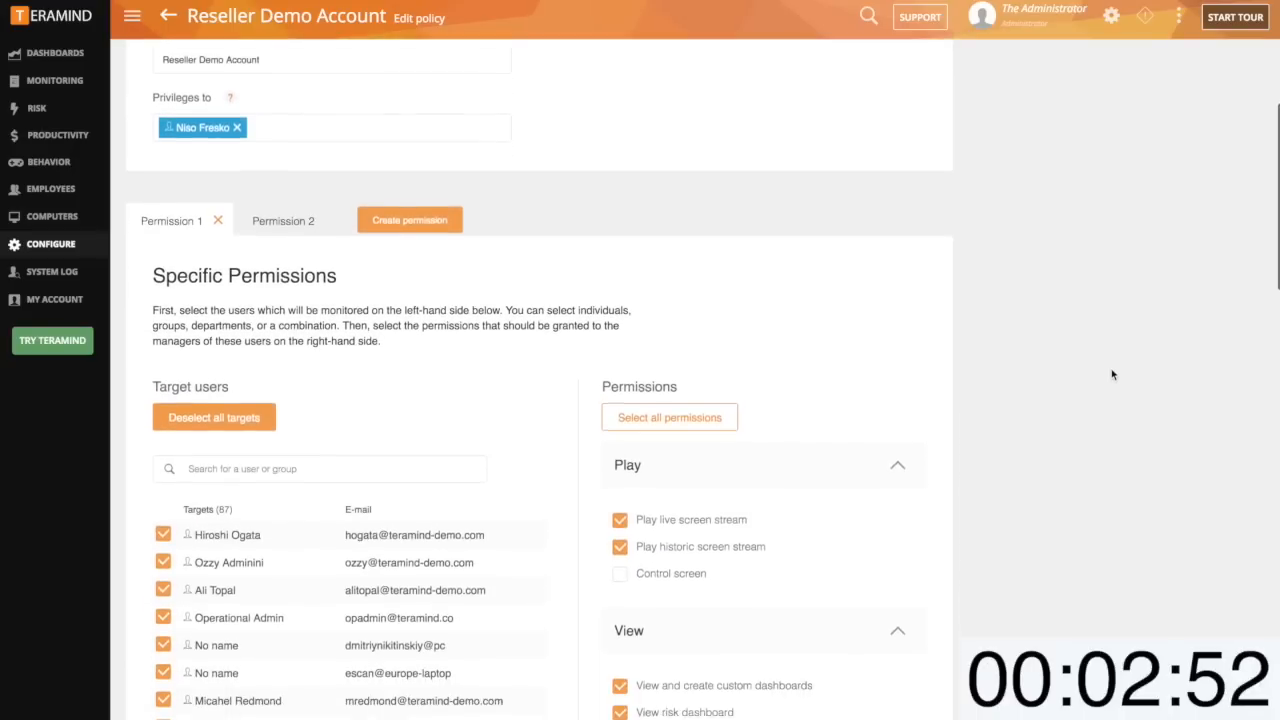
{"action": "scroll", "scroll_direction": "down", "scroll_amount": 3}
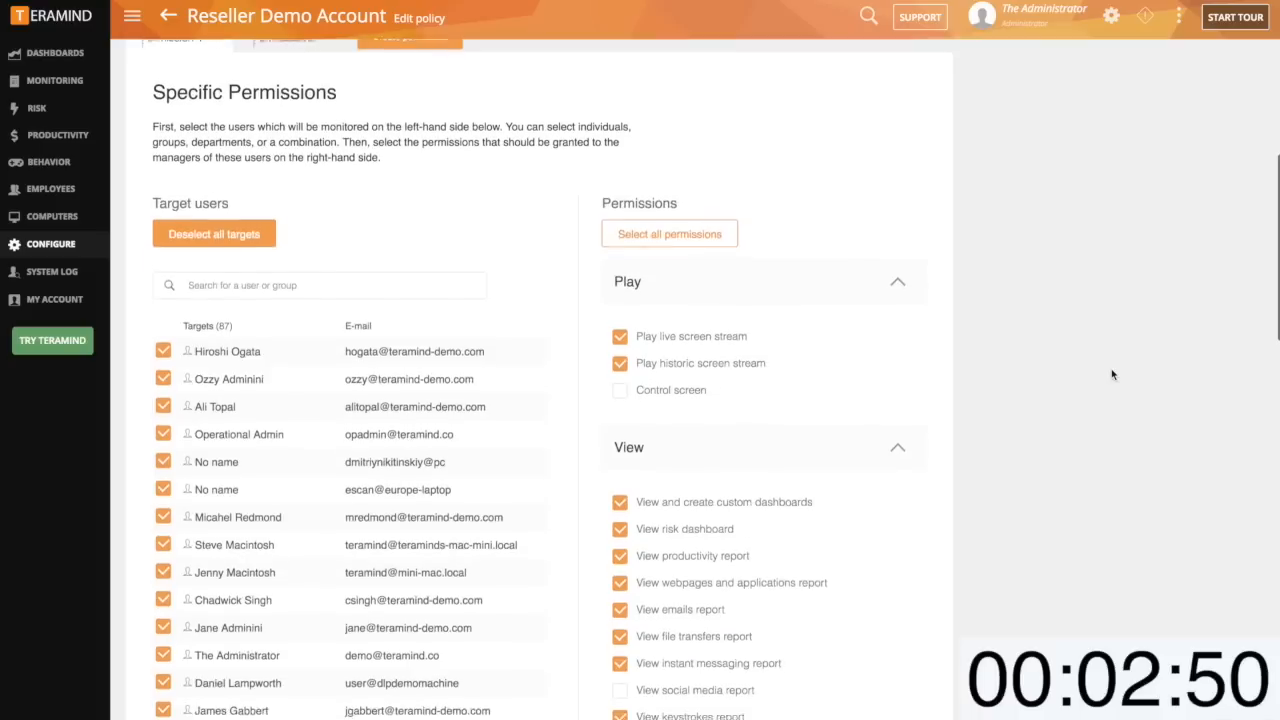
{"action": "scroll", "scroll_direction": "down", "scroll_amount": 3}
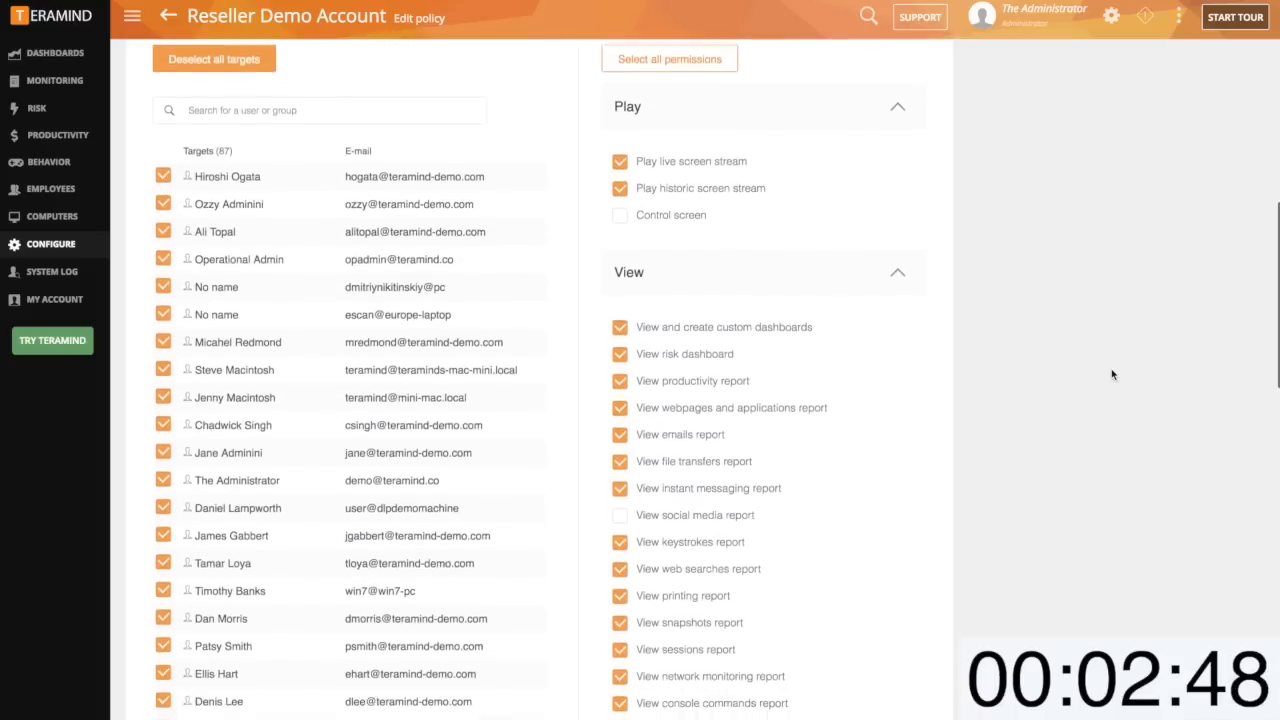
{"action": "scroll", "scroll_direction": "down", "scroll_amount": 3}
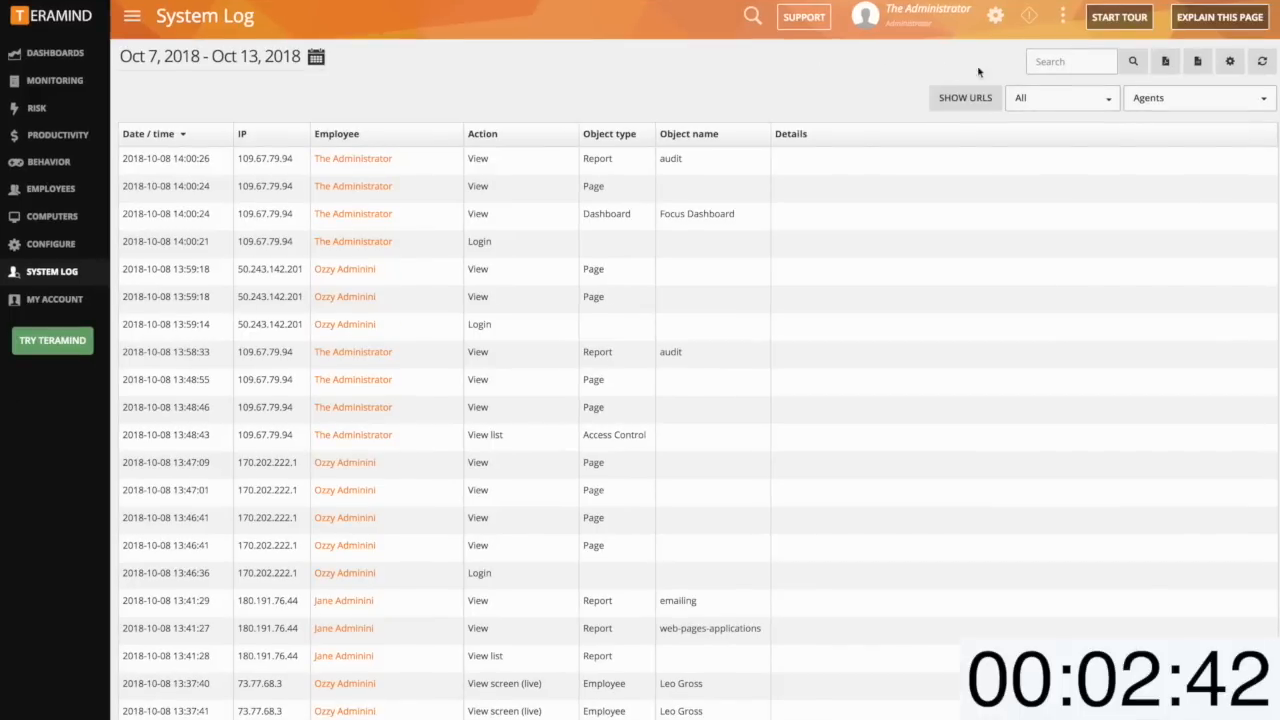
Browse the System Log's action type filter options
{"action": "left_click", "coordinate": [1060, 97]}
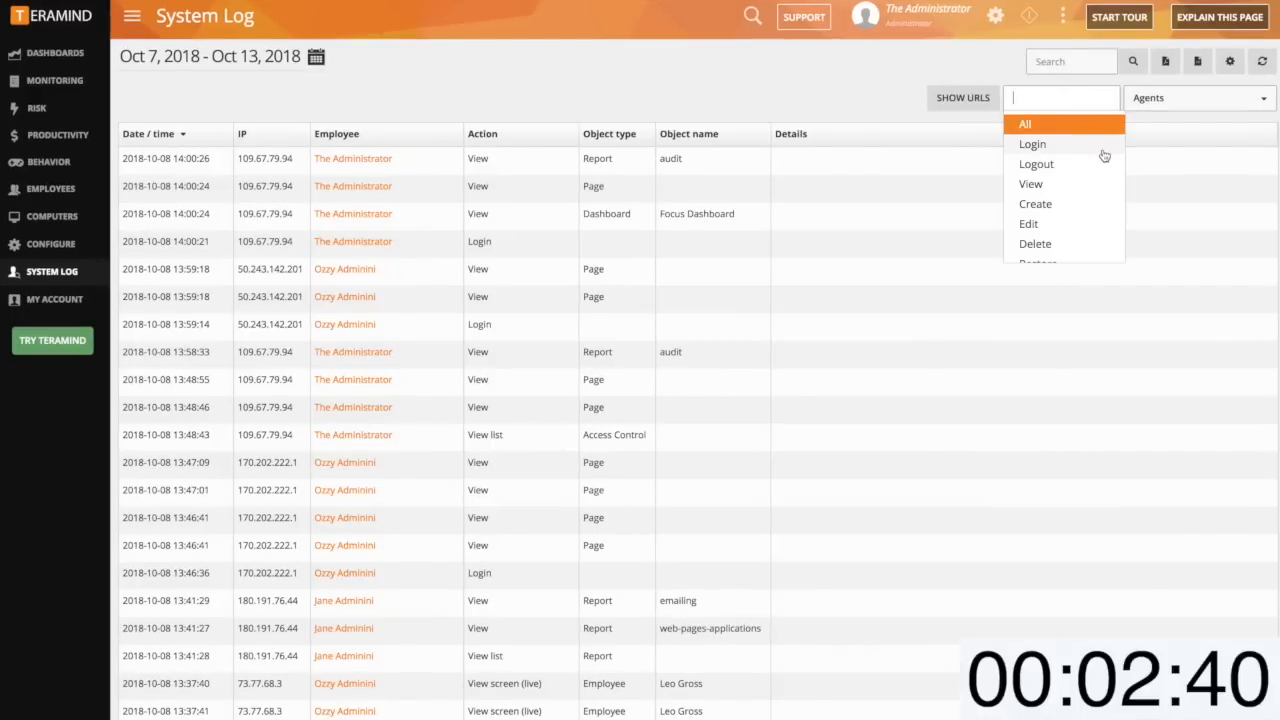
{"action": "scroll", "scroll_direction": "down", "scroll_amount": 3}
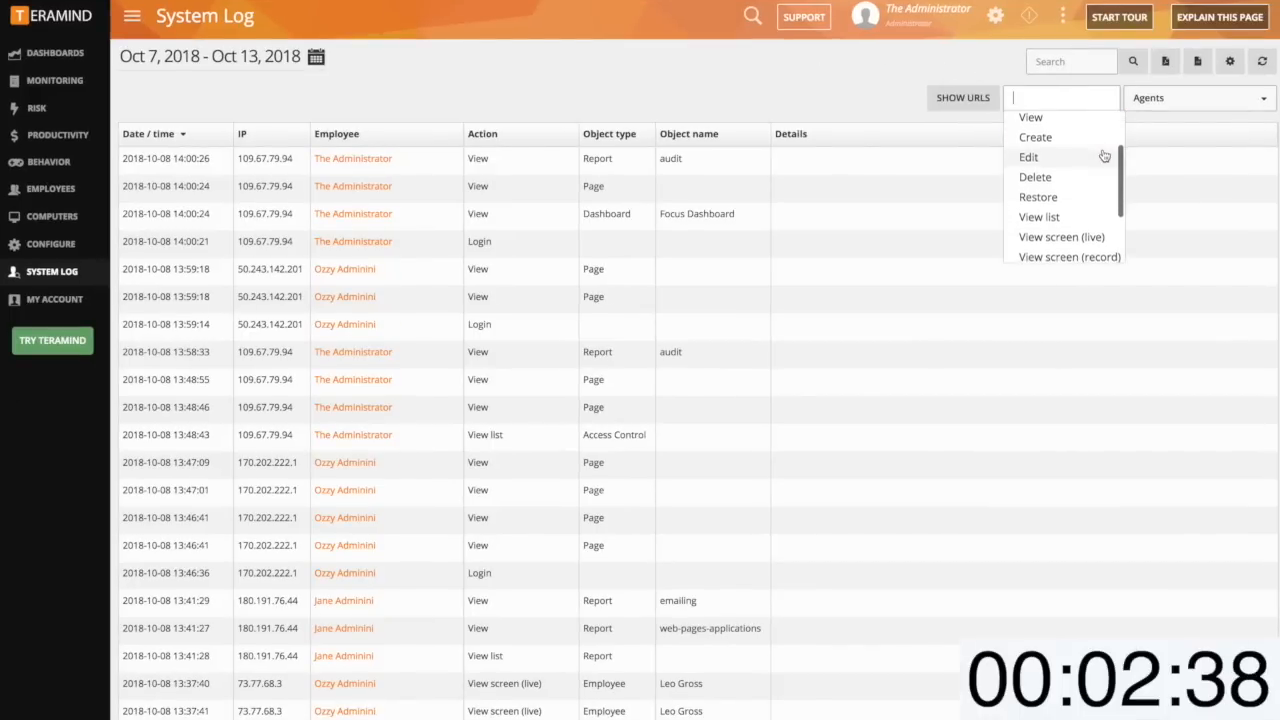
{"action": "scroll", "scroll_direction": "down", "scroll_amount": 3}
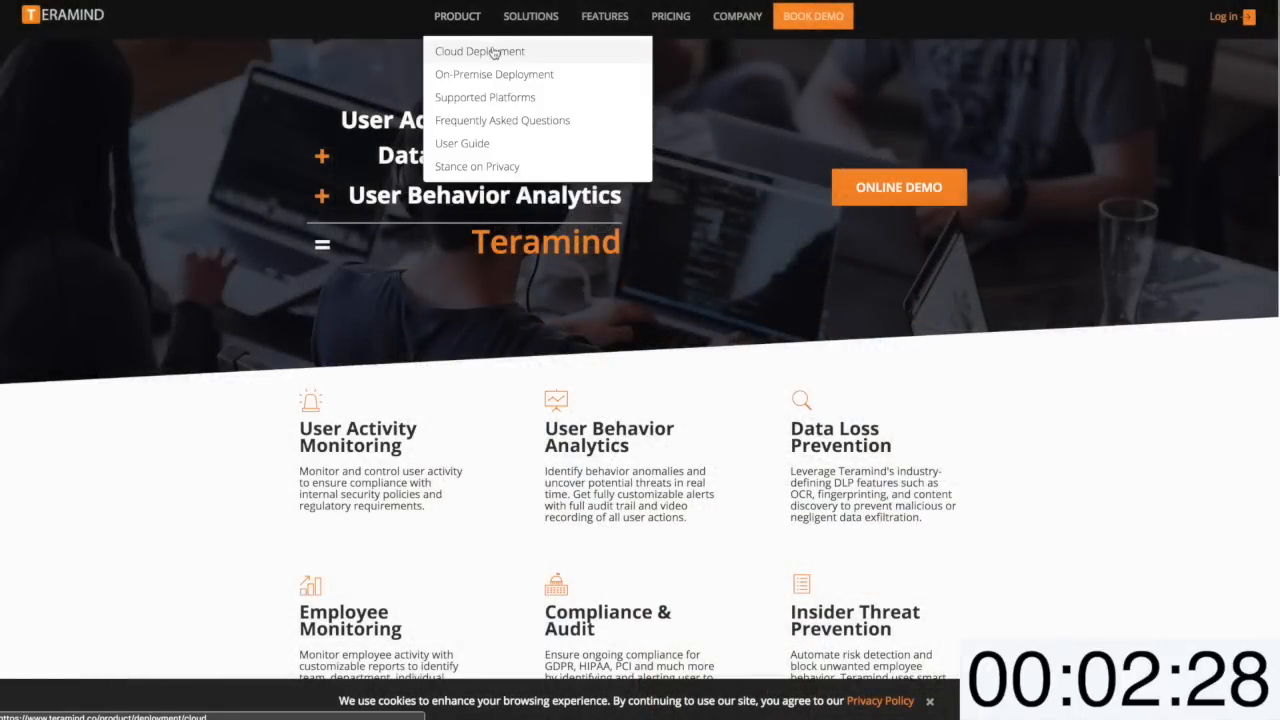
Open Cloud Deployment and scroll through Tech Specs down to Cloud Security
{"action": "left_click", "coordinate": [480, 51]}
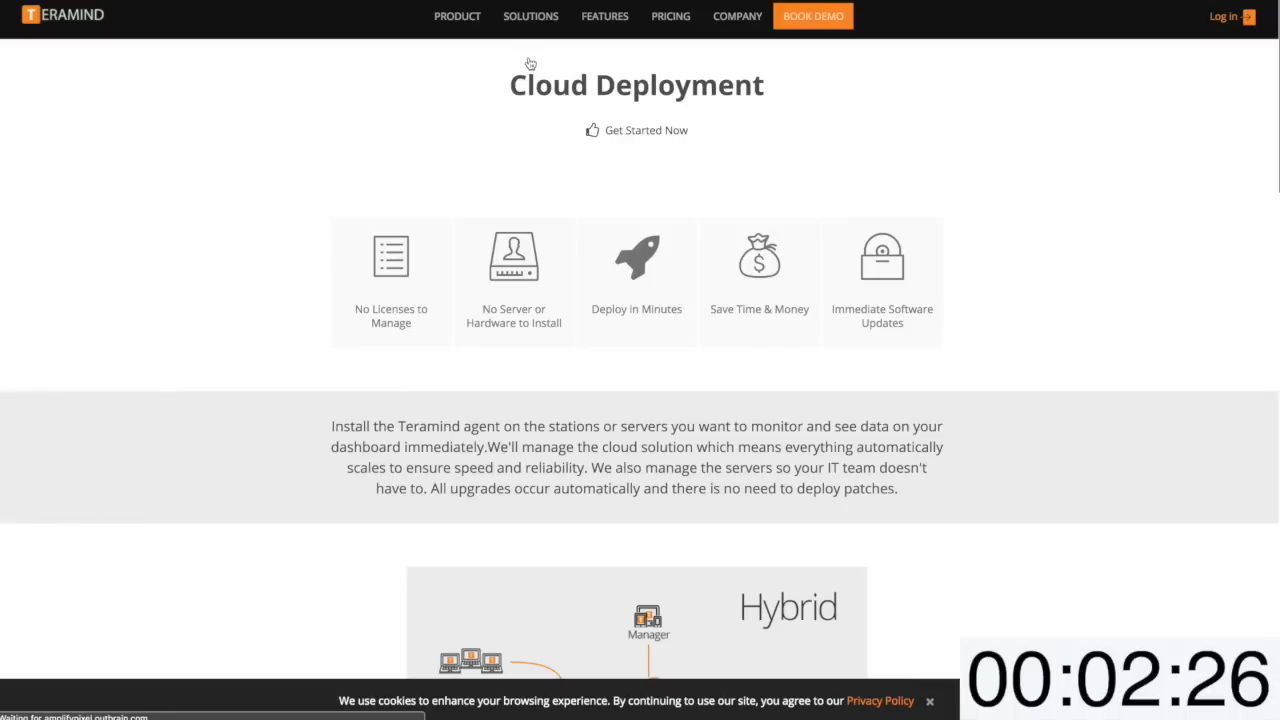
{"action": "scroll", "scroll_direction": "down", "scroll_amount": 3}
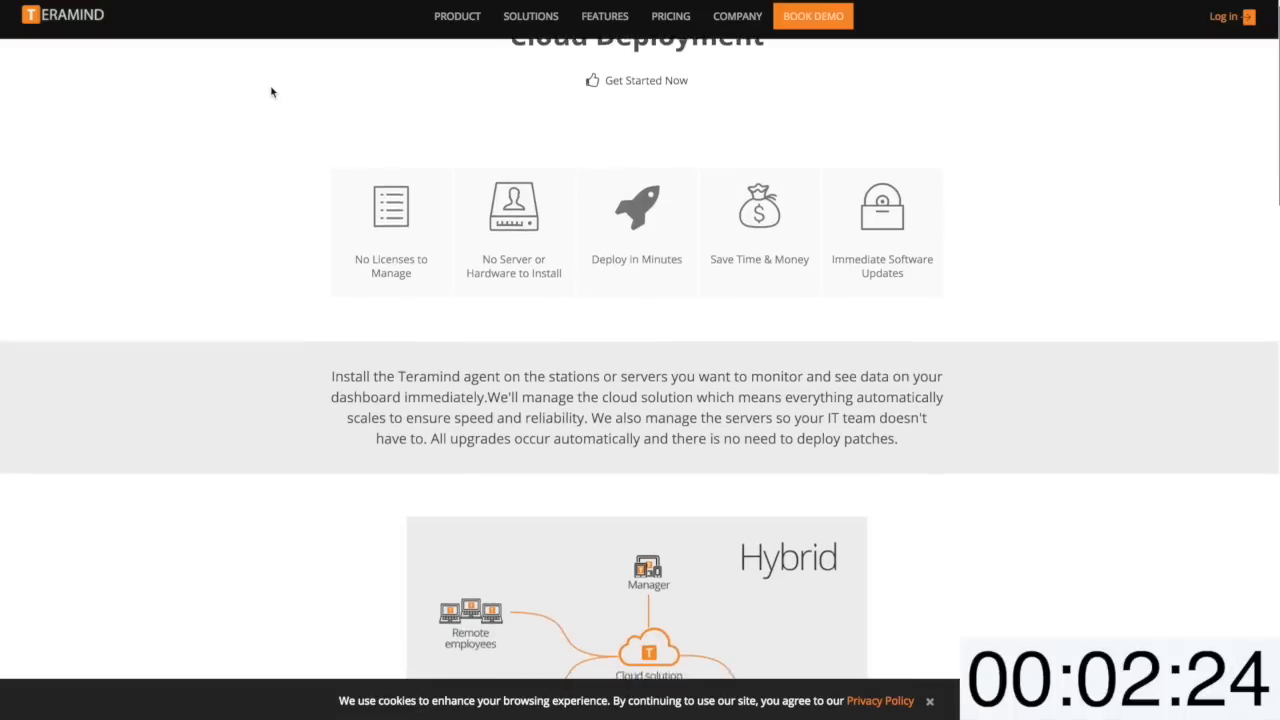
{"action": "scroll", "scroll_direction": "down", "scroll_amount": 3}
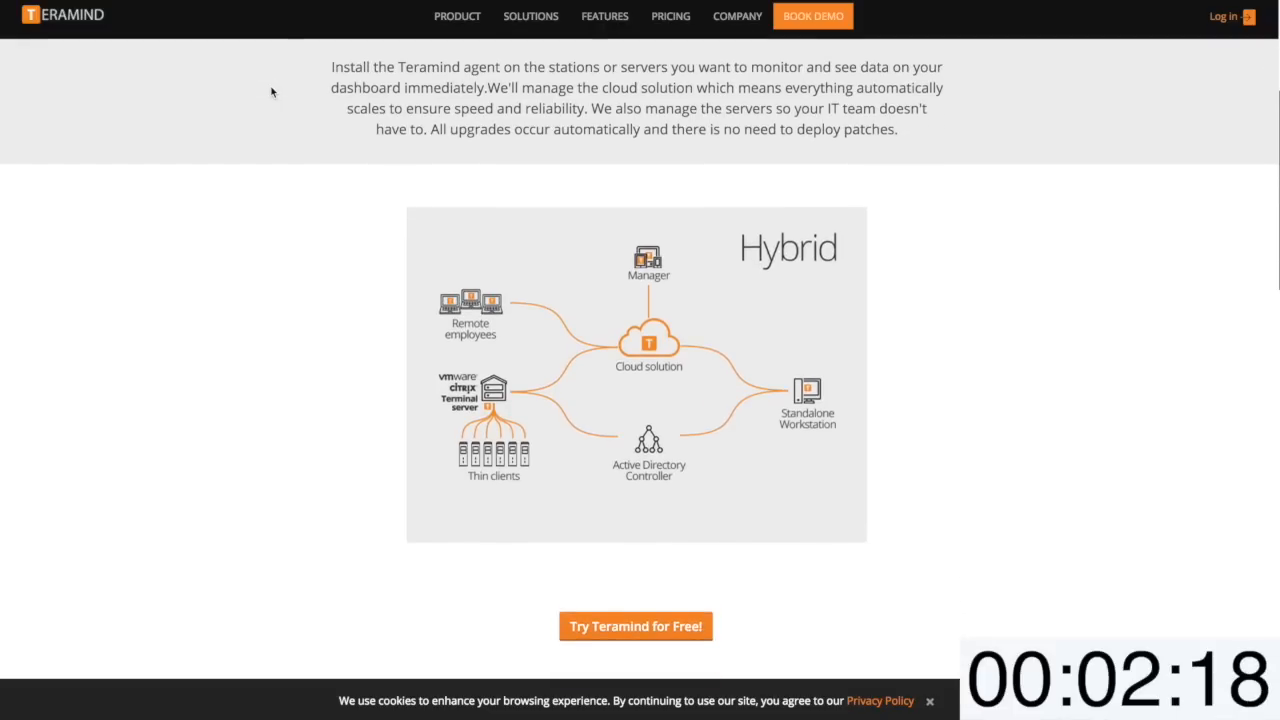
{"action": "scroll", "scroll_direction": "down", "scroll_amount": 3}
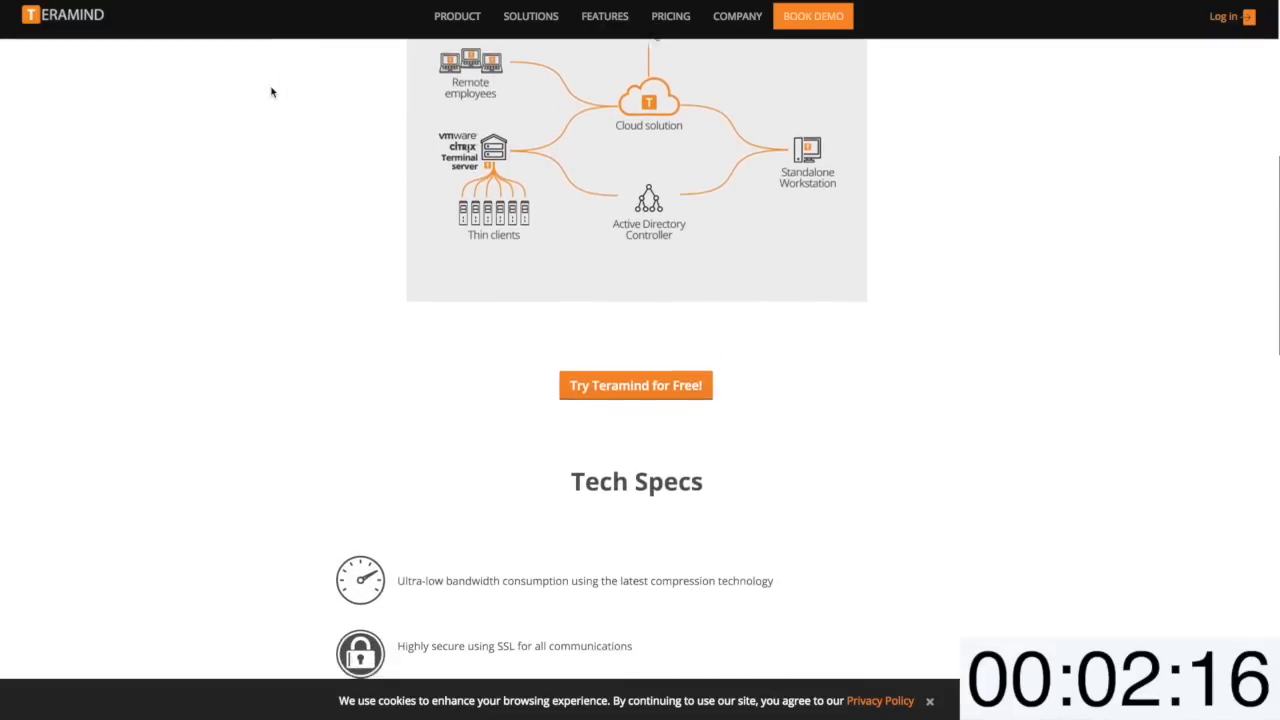
{"action": "scroll", "scroll_direction": "down", "scroll_amount": 3}
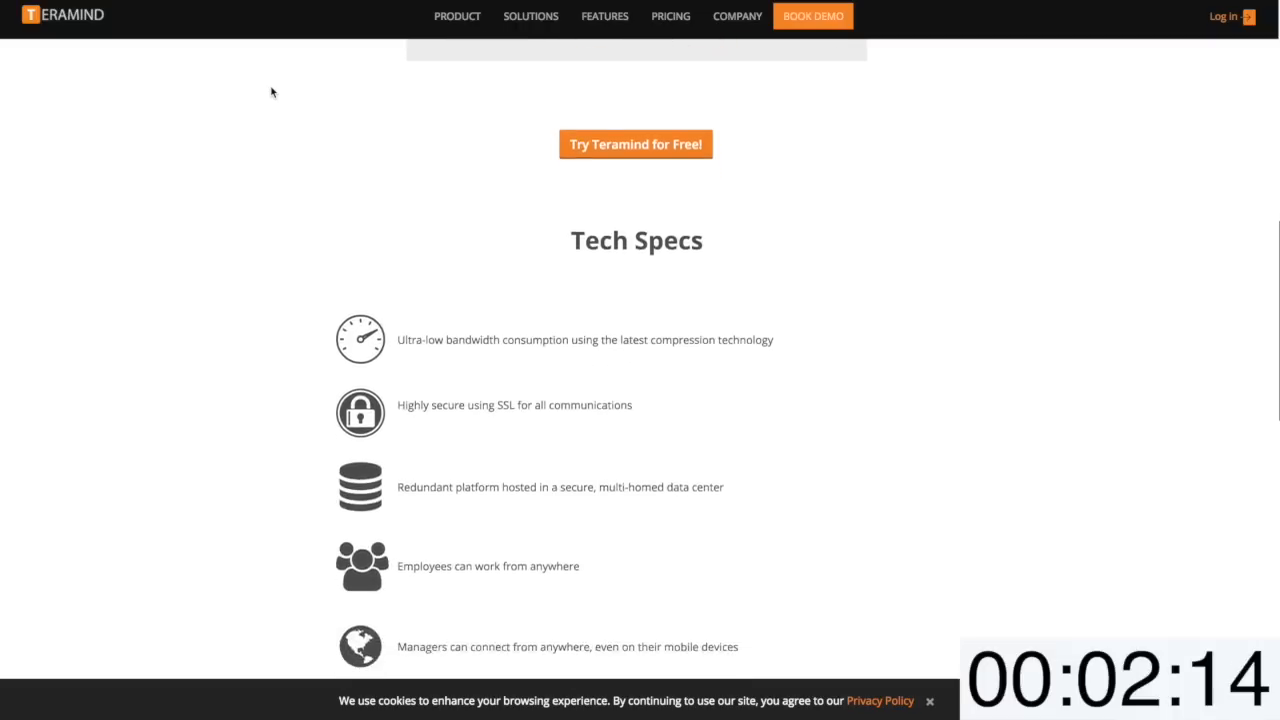
{"action": "scroll", "scroll_direction": "down", "scroll_amount": 3}
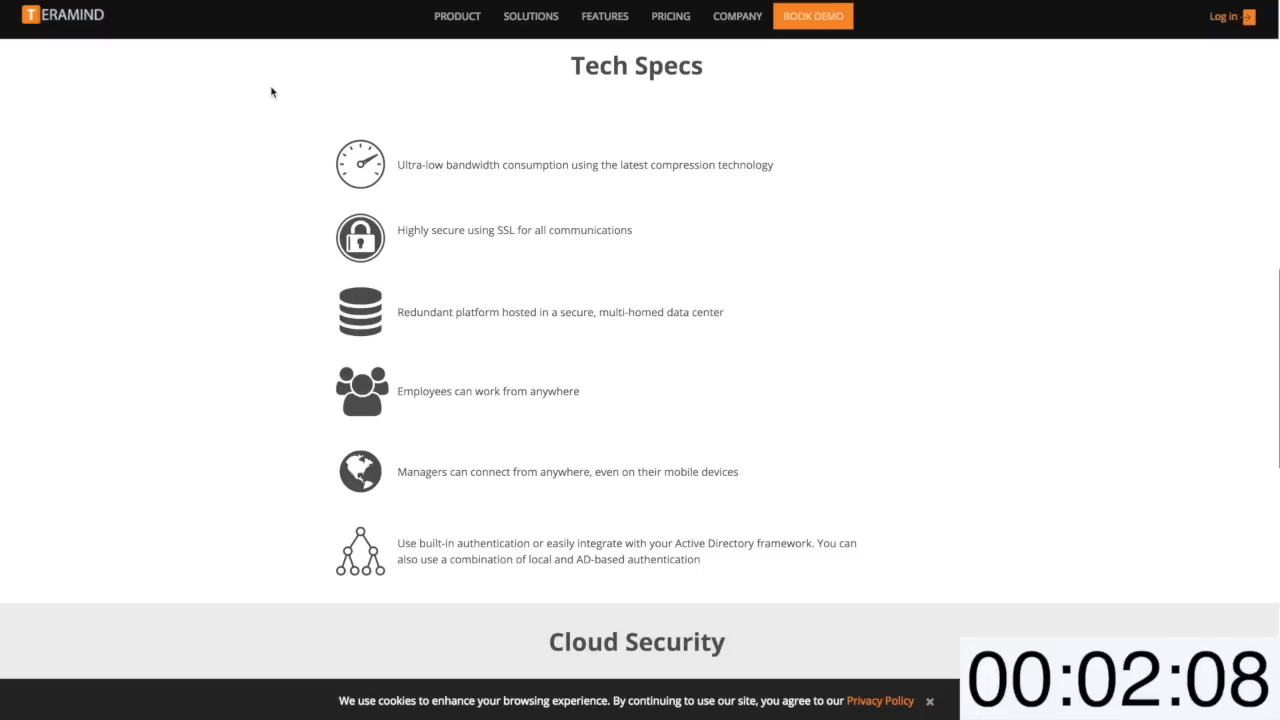
{"action": "scroll", "scroll_direction": "down", "scroll_amount": 3}
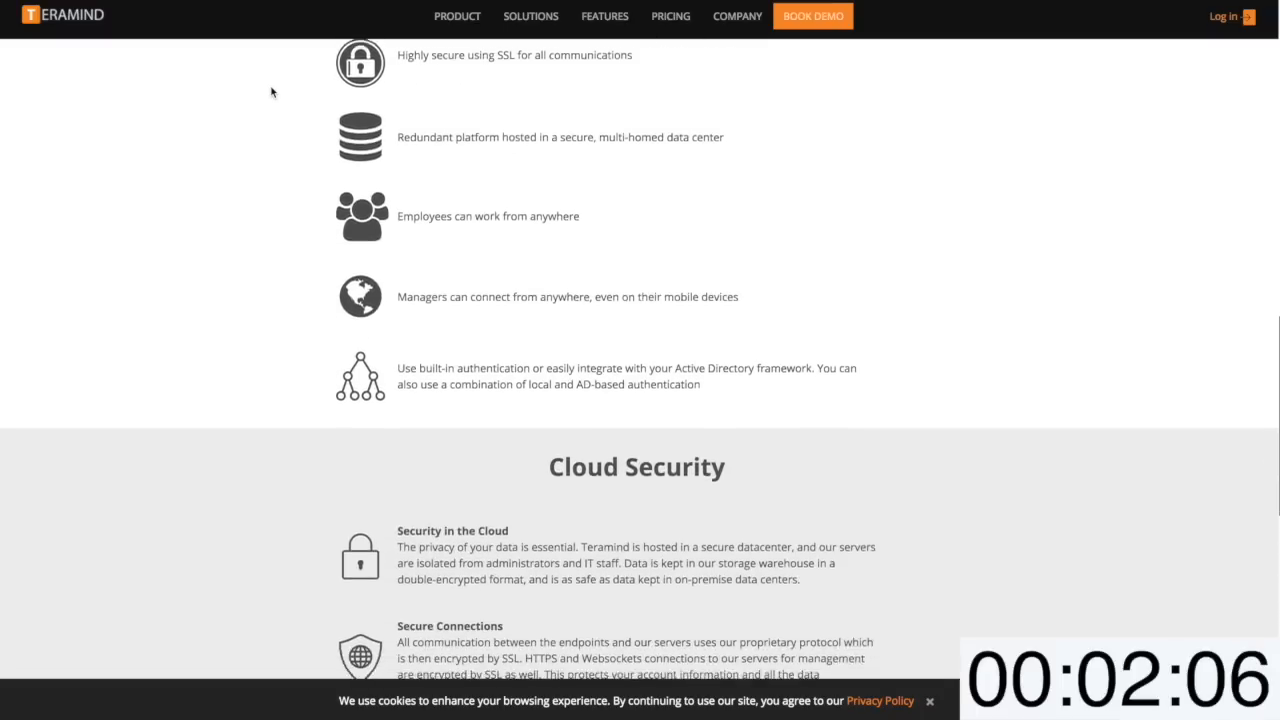
{"action": "scroll", "scroll_direction": "down", "scroll_amount": 3}
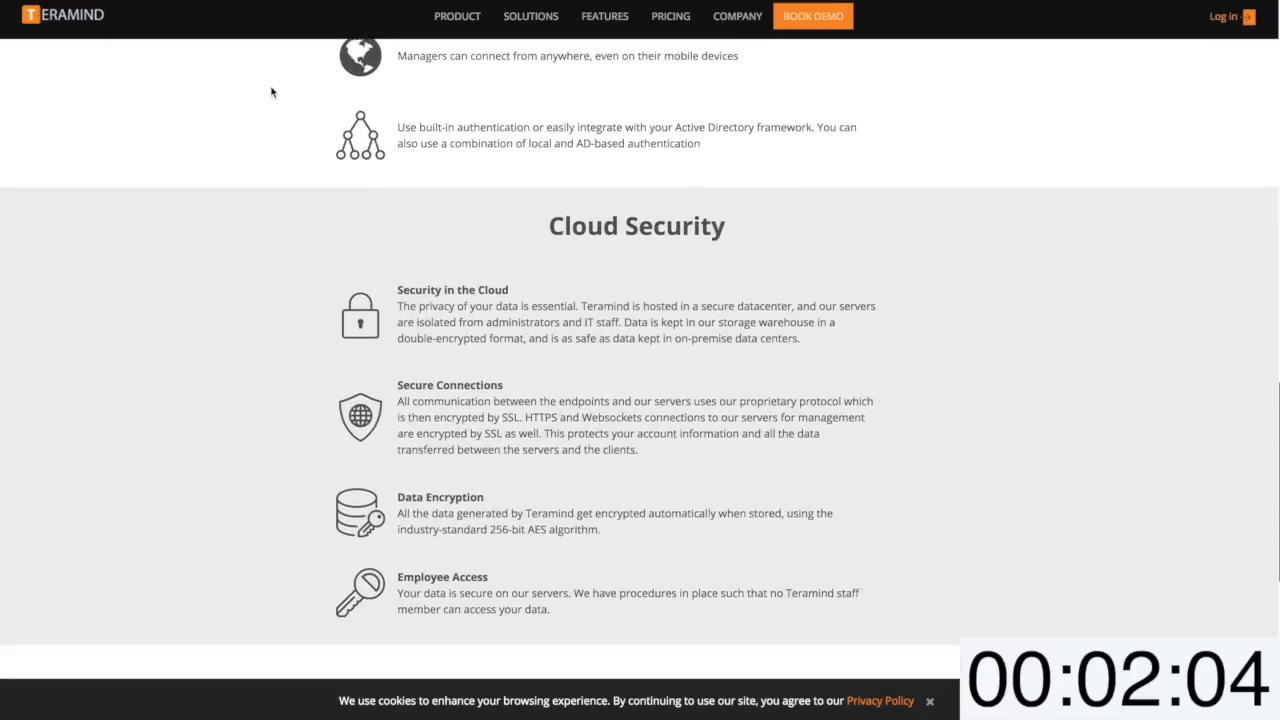
{"action": "scroll", "scroll_direction": "down", "scroll_amount": 3}
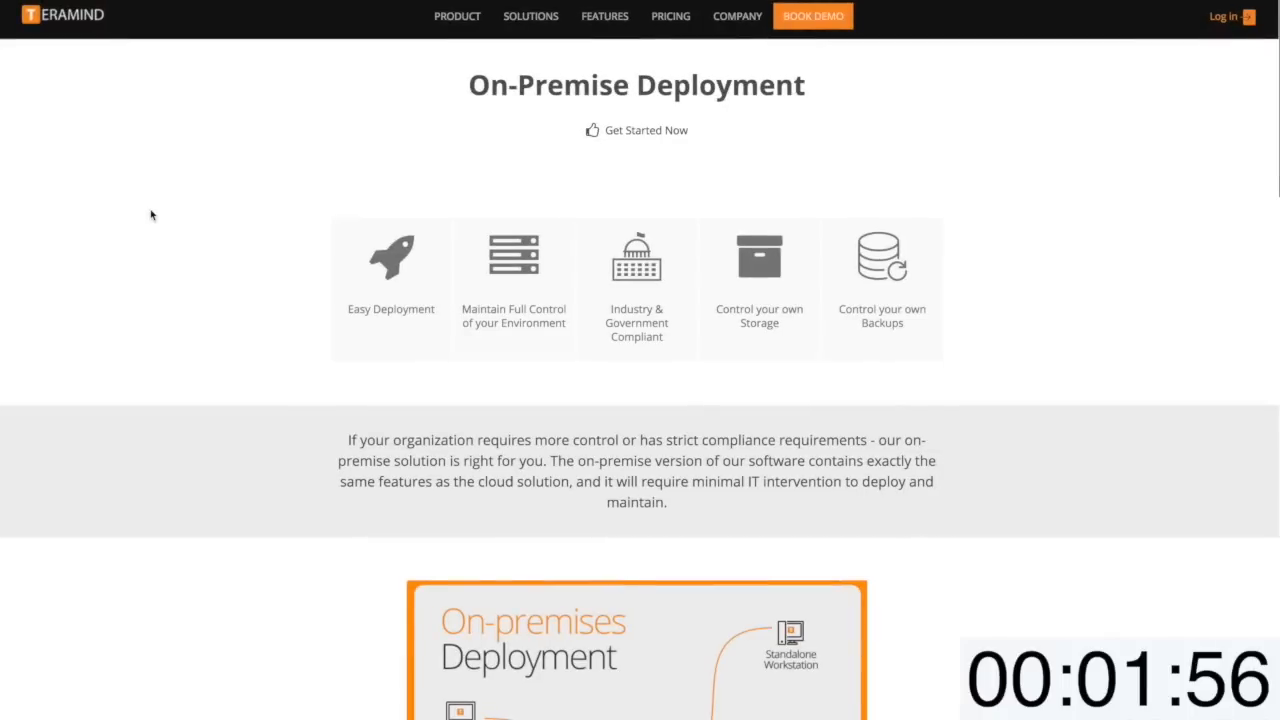
Scroll the On-Premise Deployment page past the diagram and Tech Specs to Supported Platforms
{"action": "scroll", "scroll_direction": "down", "scroll_amount": 3}
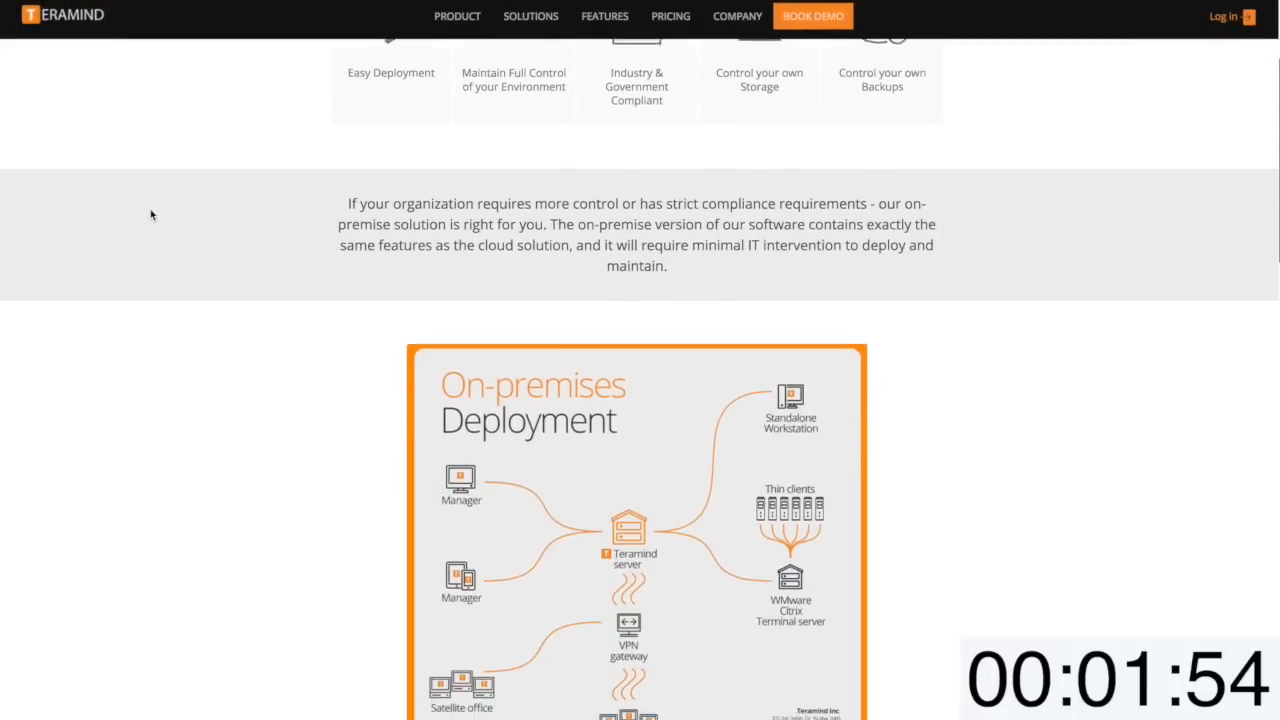
{"action": "scroll", "scroll_direction": "down", "scroll_amount": 3}
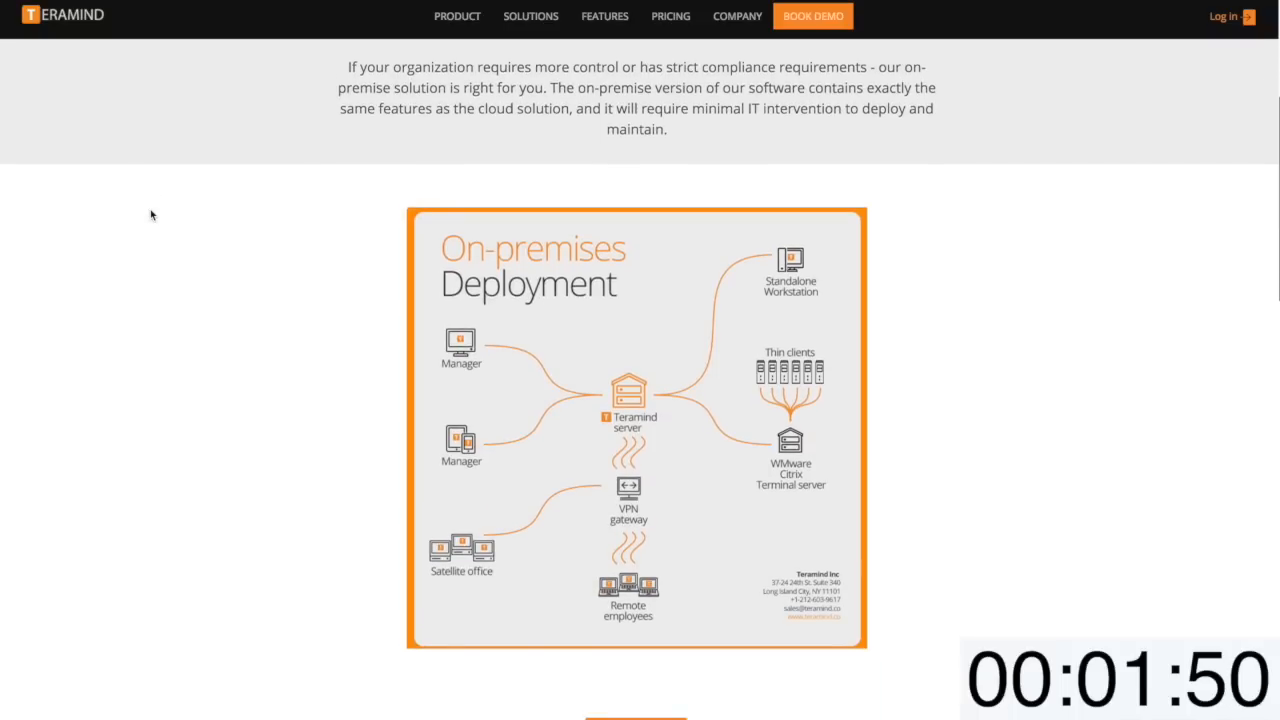
{"action": "scroll", "scroll_direction": "down", "scroll_amount": 3}
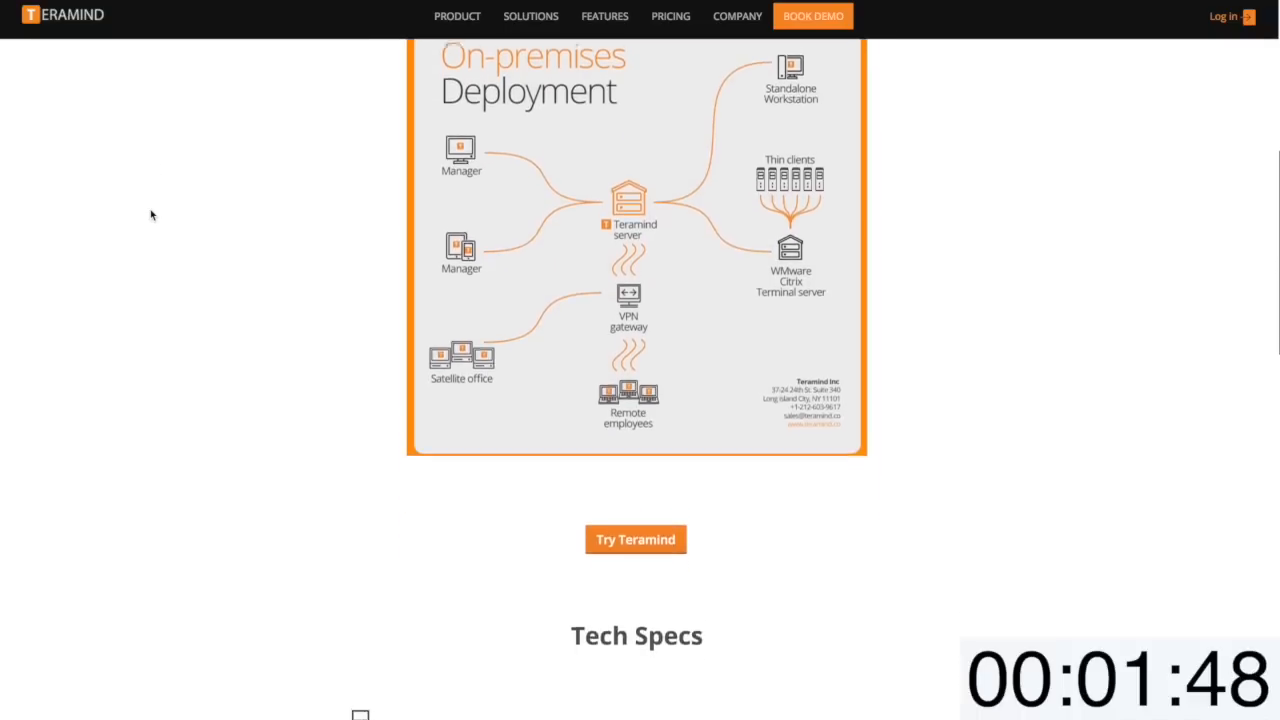
{"action": "scroll", "scroll_direction": "down", "scroll_amount": 3}
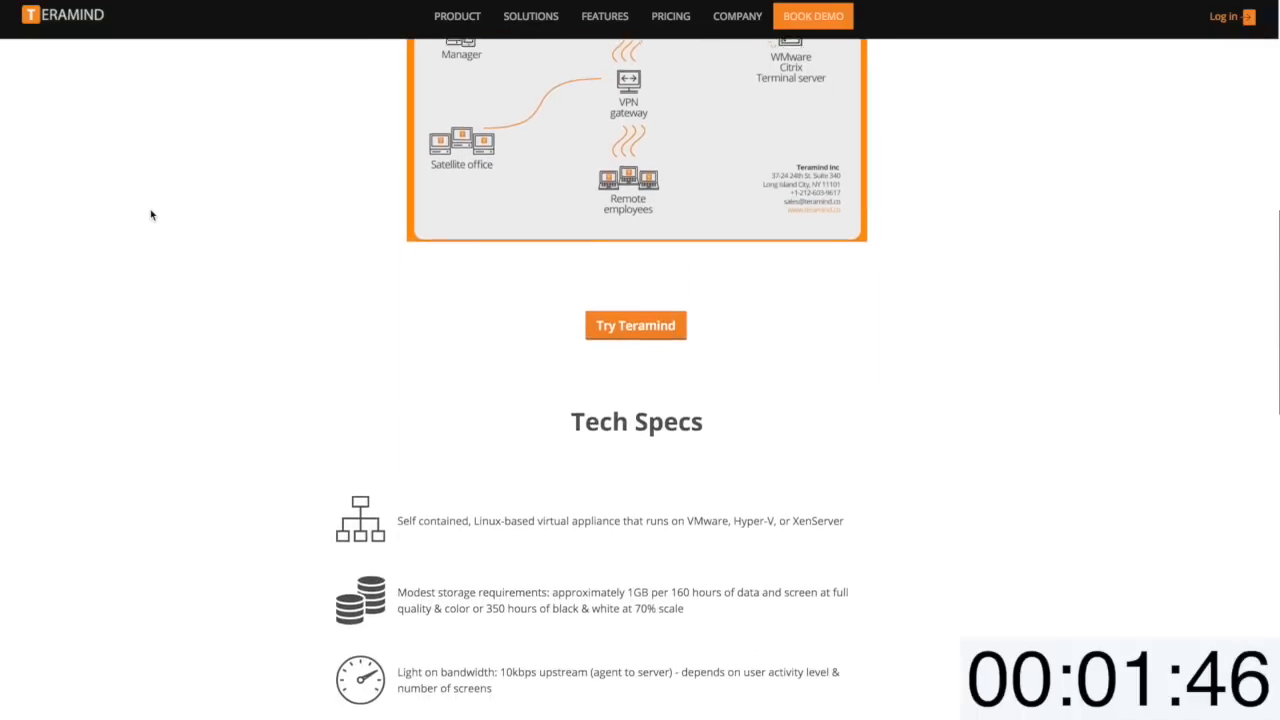
{"action": "scroll", "scroll_direction": "down", "scroll_amount": 3}
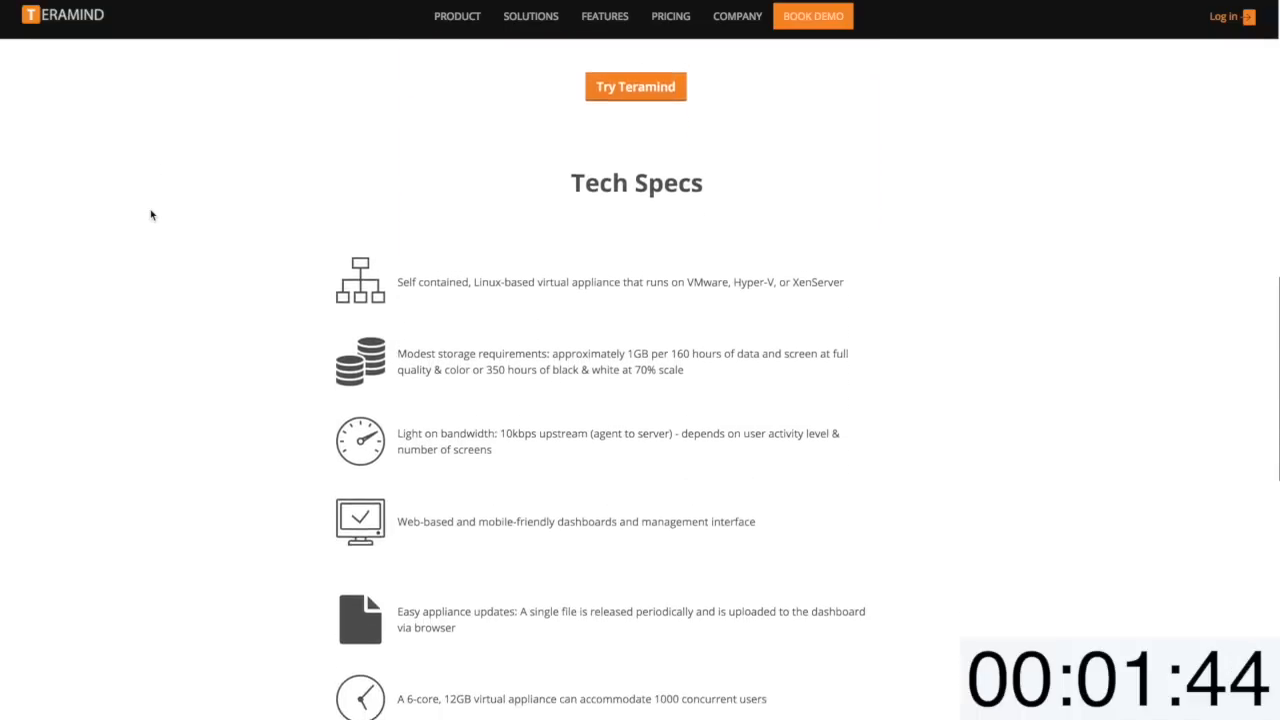
{"action": "scroll", "scroll_direction": "down", "scroll_amount": 3}
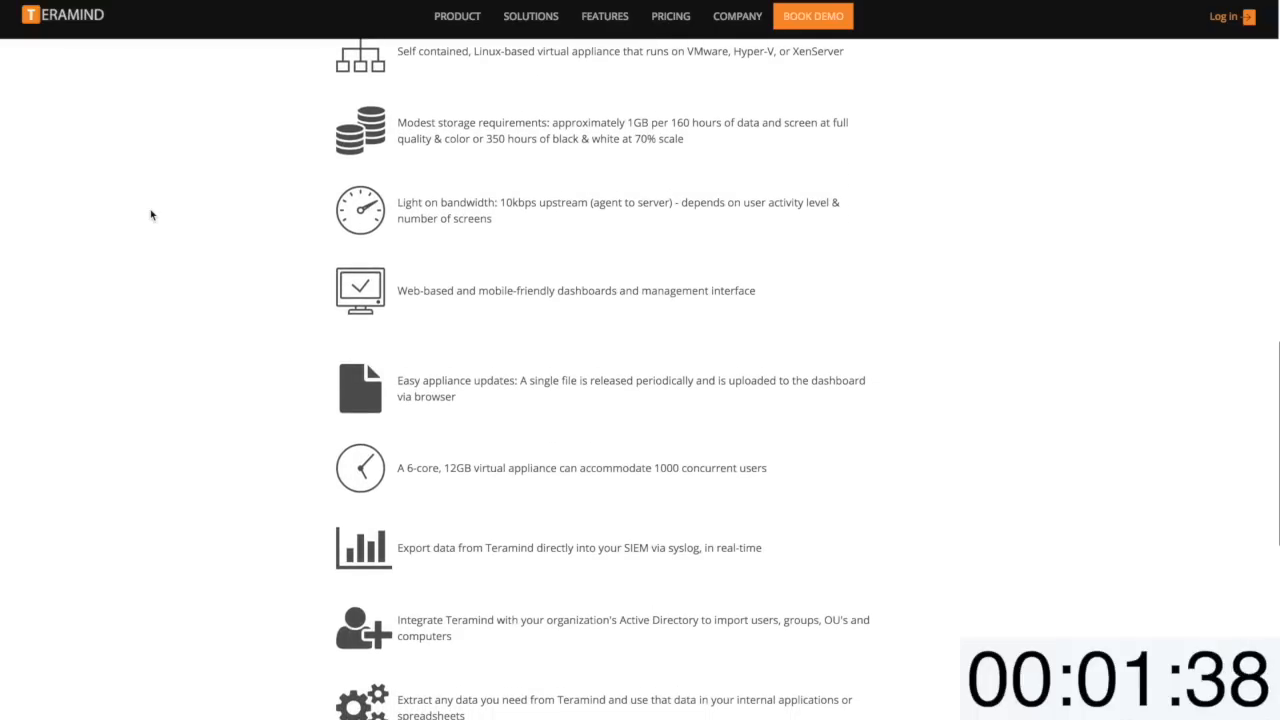
{"action": "scroll", "scroll_direction": "down", "scroll_amount": 3}
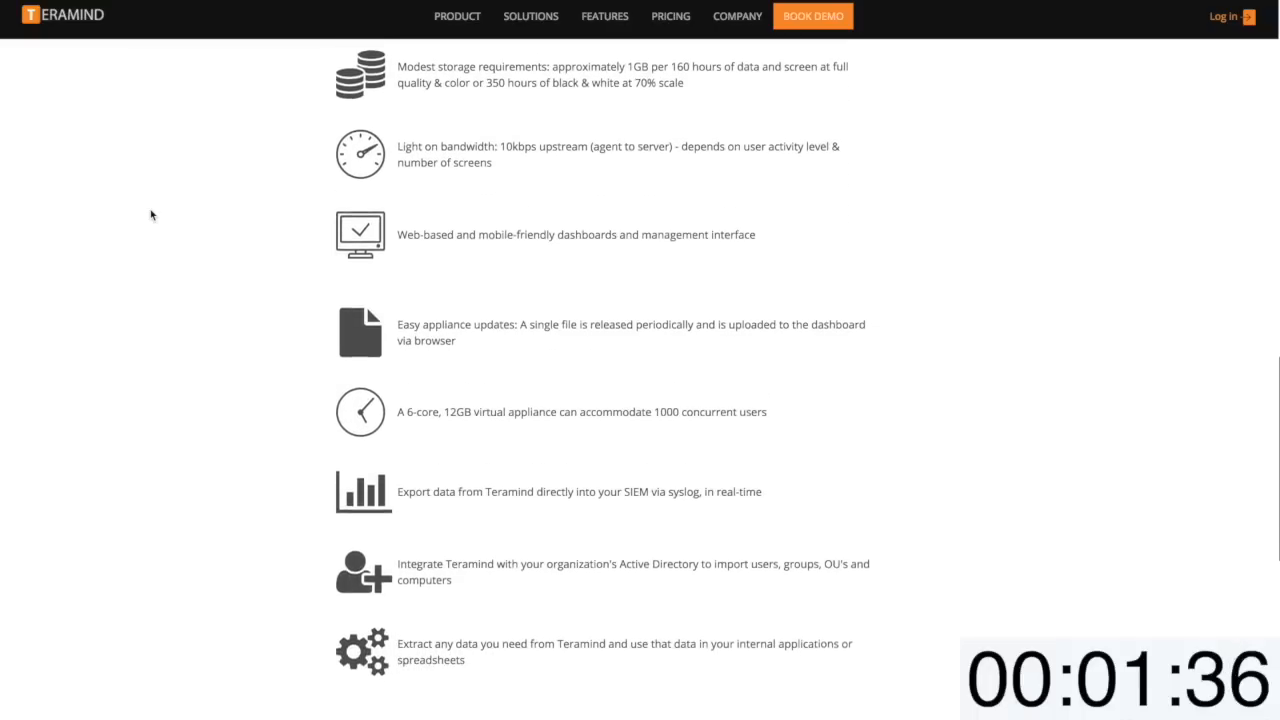
{"action": "scroll", "scroll_direction": "down", "scroll_amount": 3}
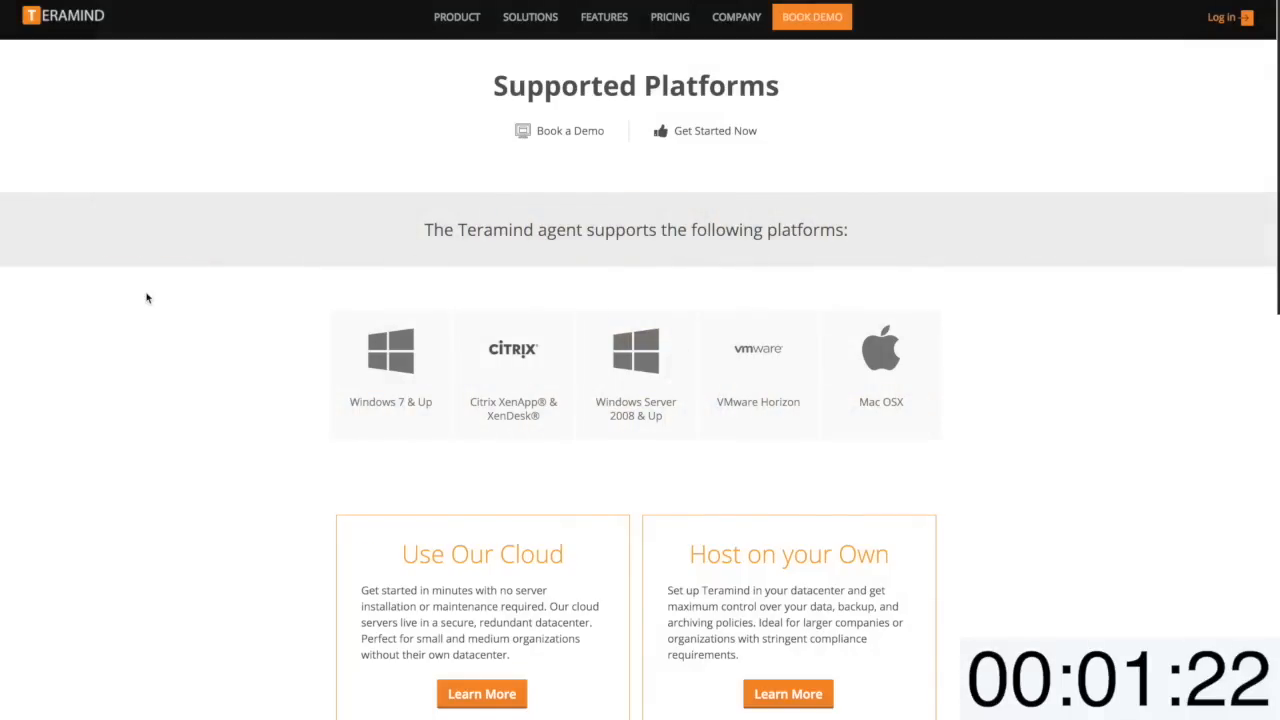
Scroll past the platform icons and Agent Quick Facts to the Capterra reviews
{"action": "scroll", "scroll_direction": "down", "scroll_amount": 3}
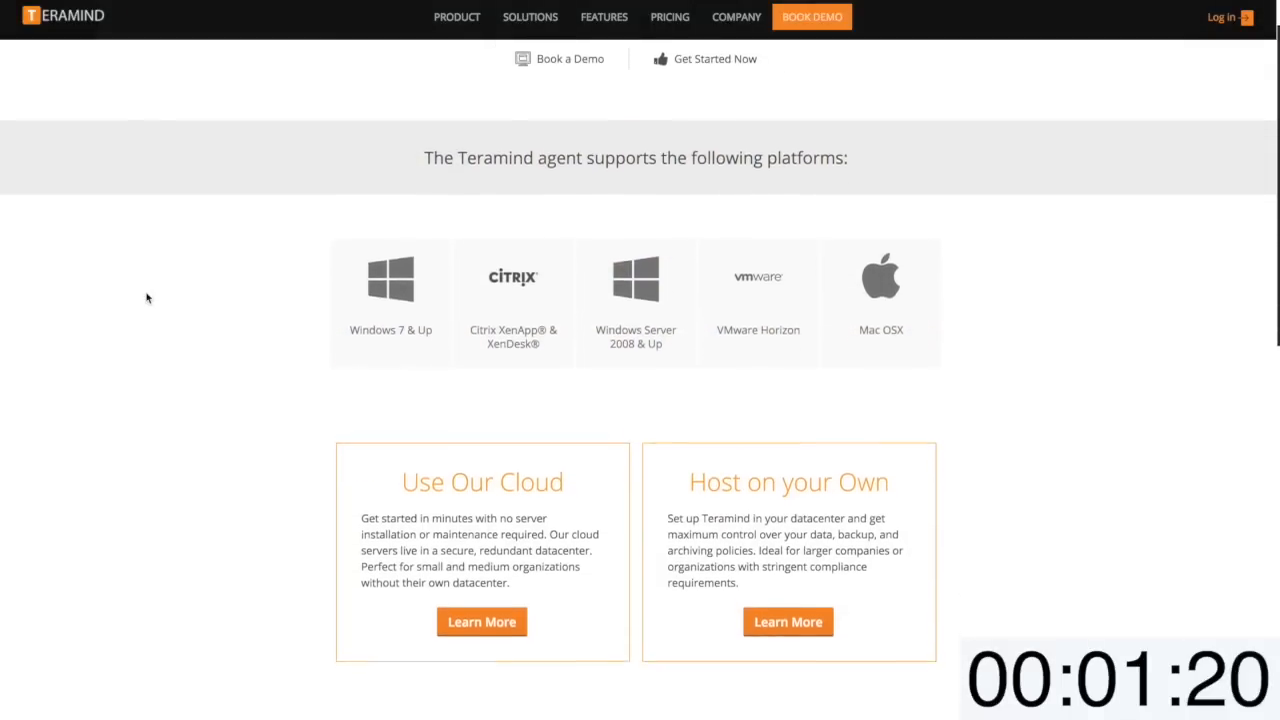
{"action": "scroll", "scroll_direction": "down", "scroll_amount": 3}
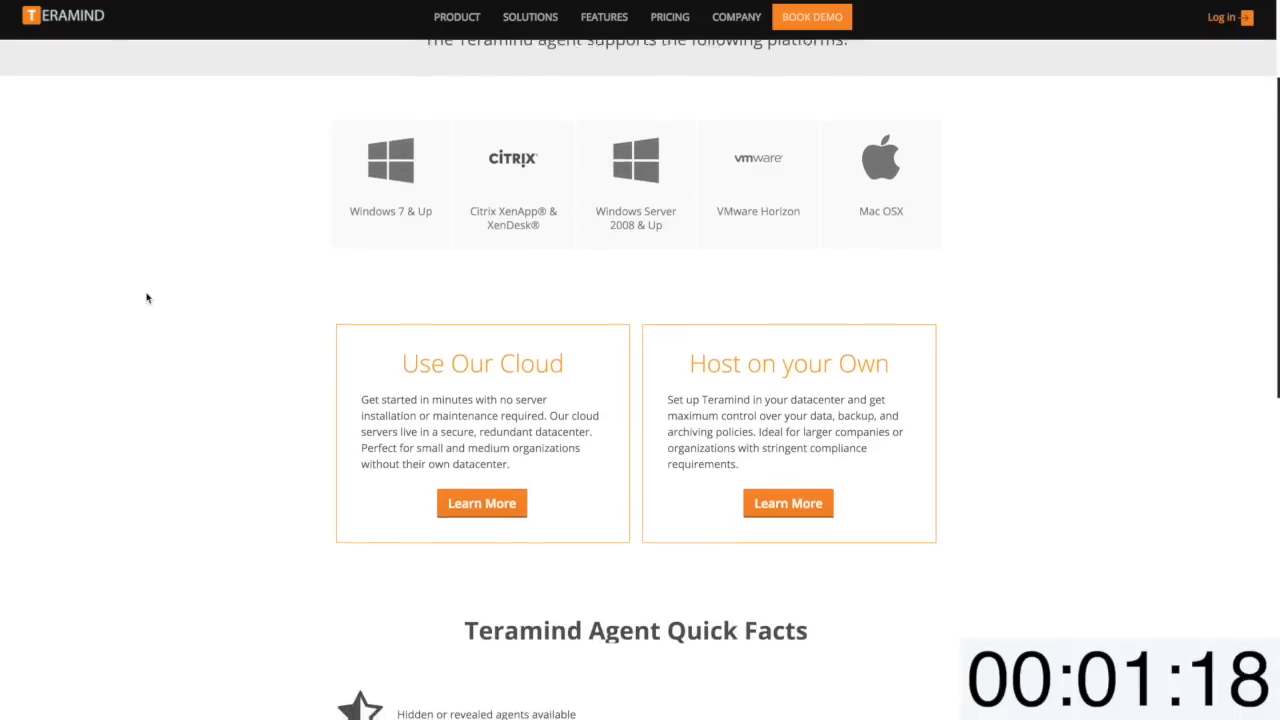
{"action": "scroll", "scroll_direction": "down", "scroll_amount": 3}
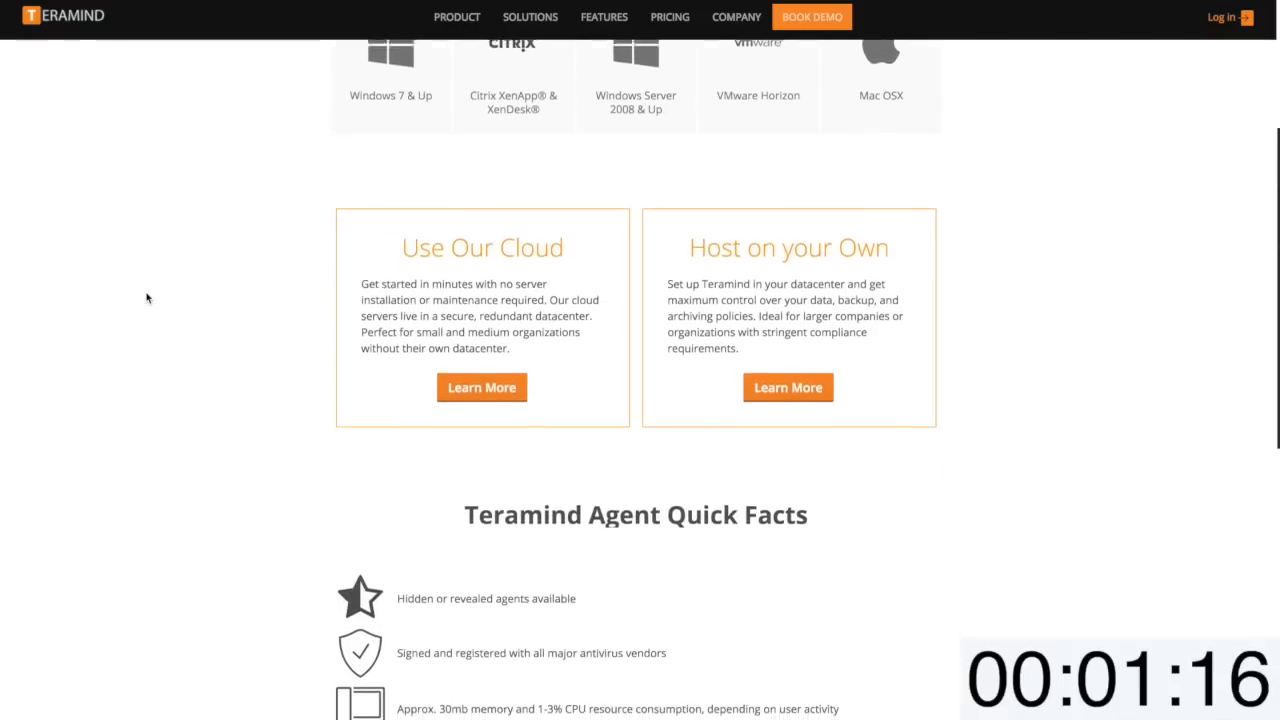
{"action": "scroll", "scroll_direction": "down", "scroll_amount": 3}
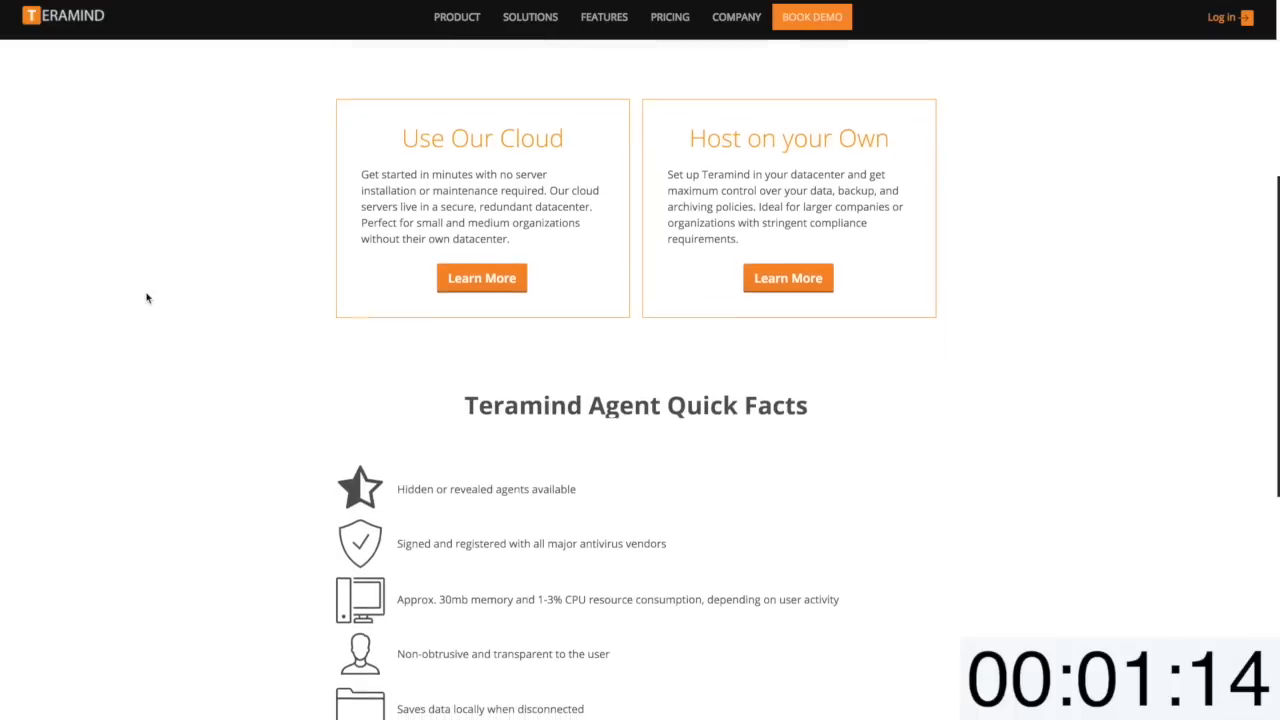
{"action": "scroll", "scroll_direction": "down", "scroll_amount": 3}
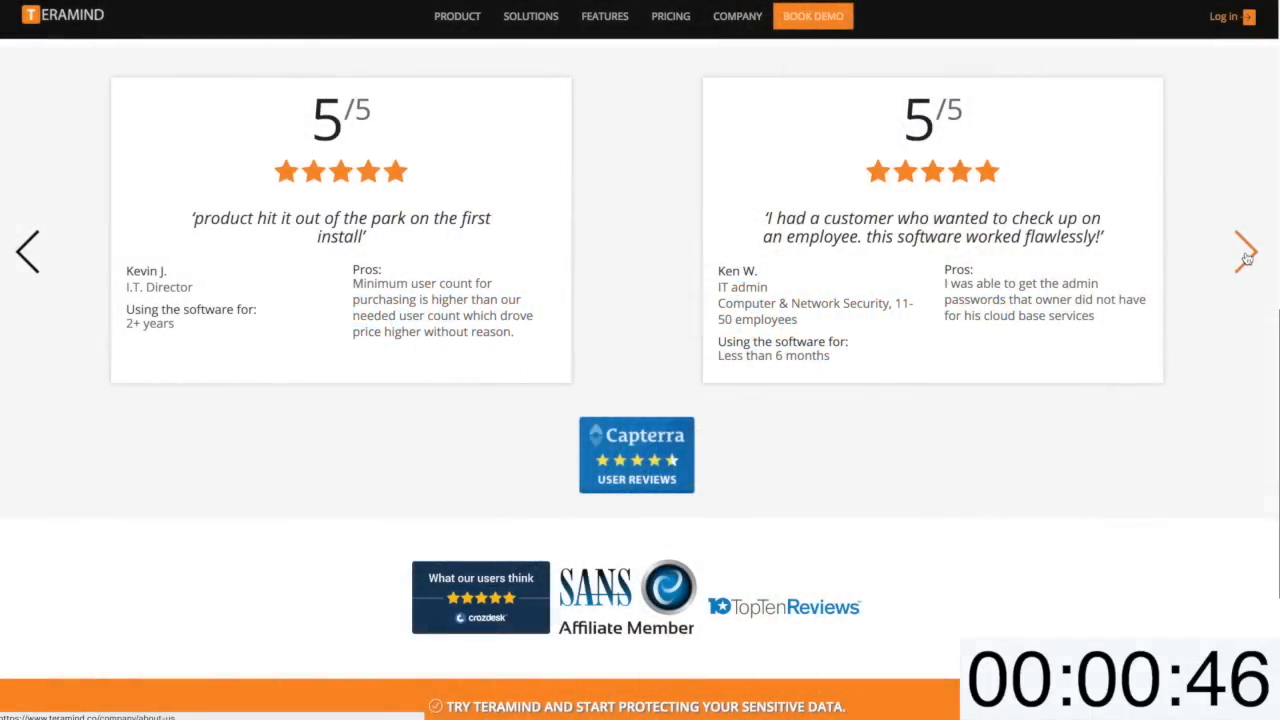
Advance the Capterra review carousel twice to reach Ryan K. and Alexander R
{"action": "left_click", "coordinate": [1245, 251]}
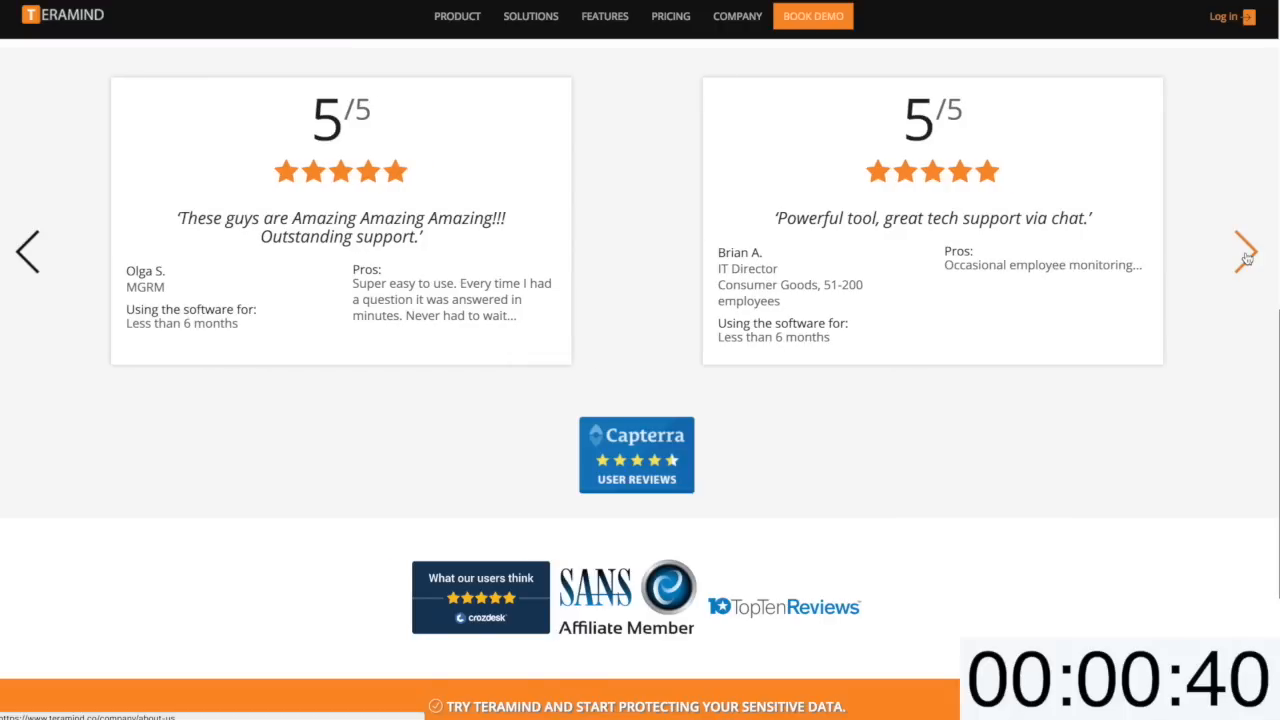
{"action": "left_click", "coordinate": [1245, 251]}
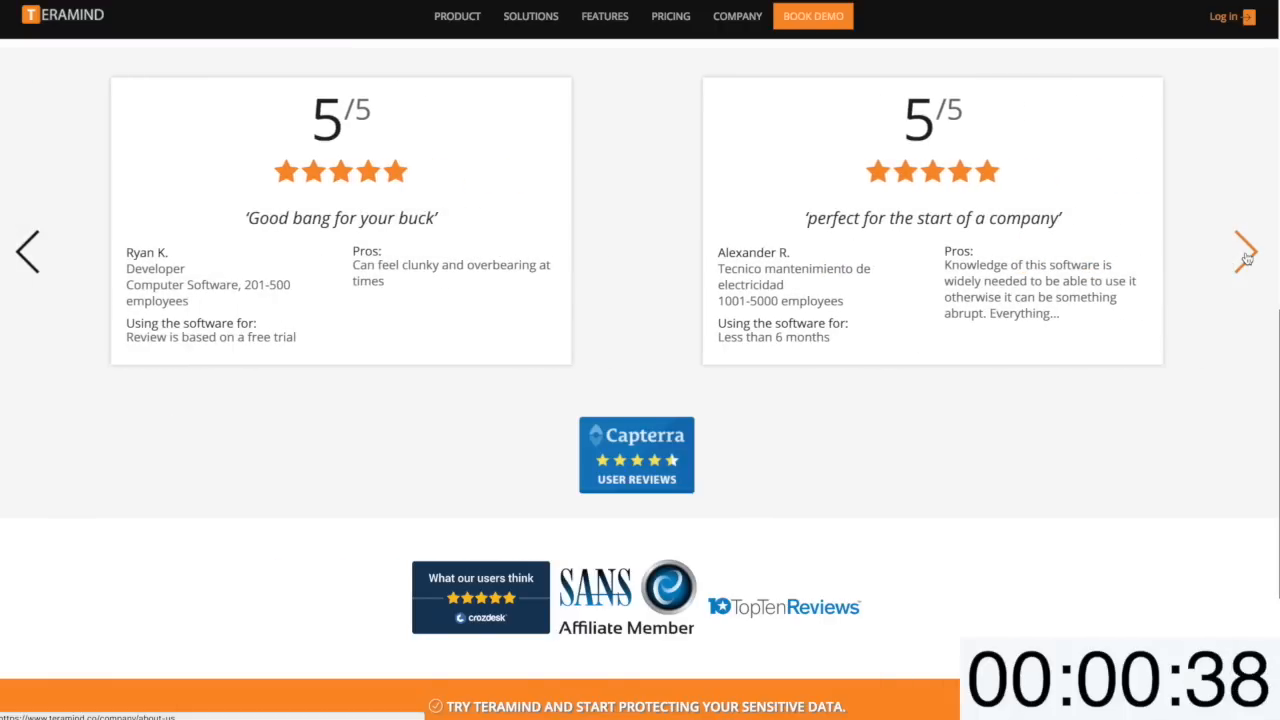